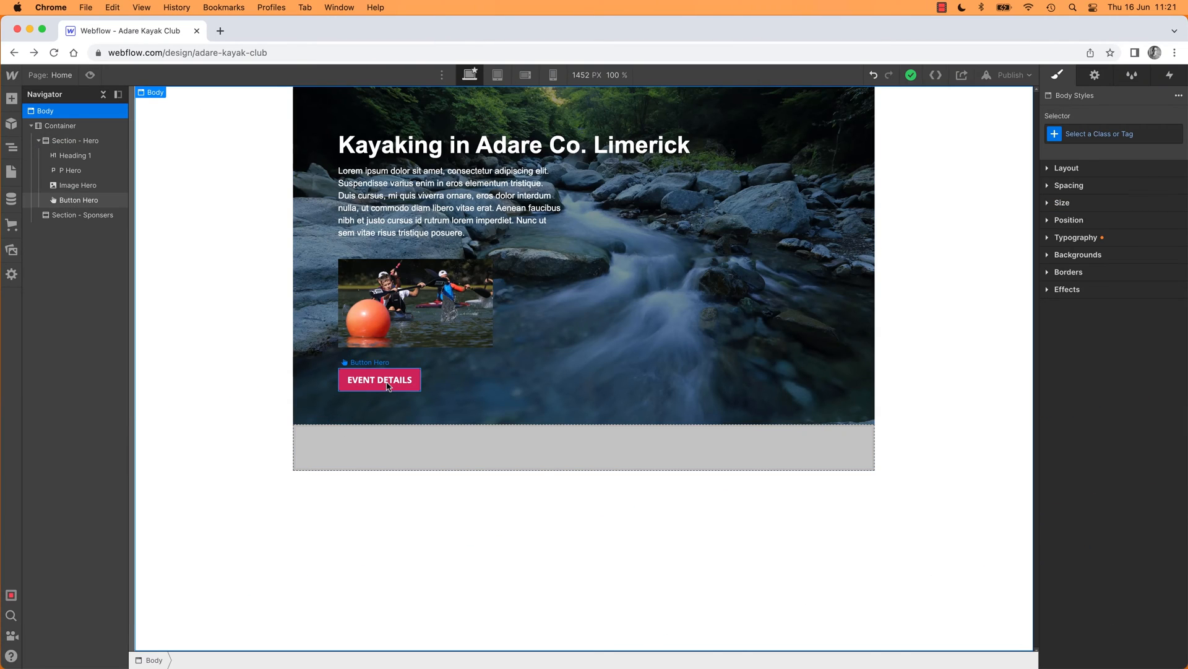
mouse_move(402, 386)
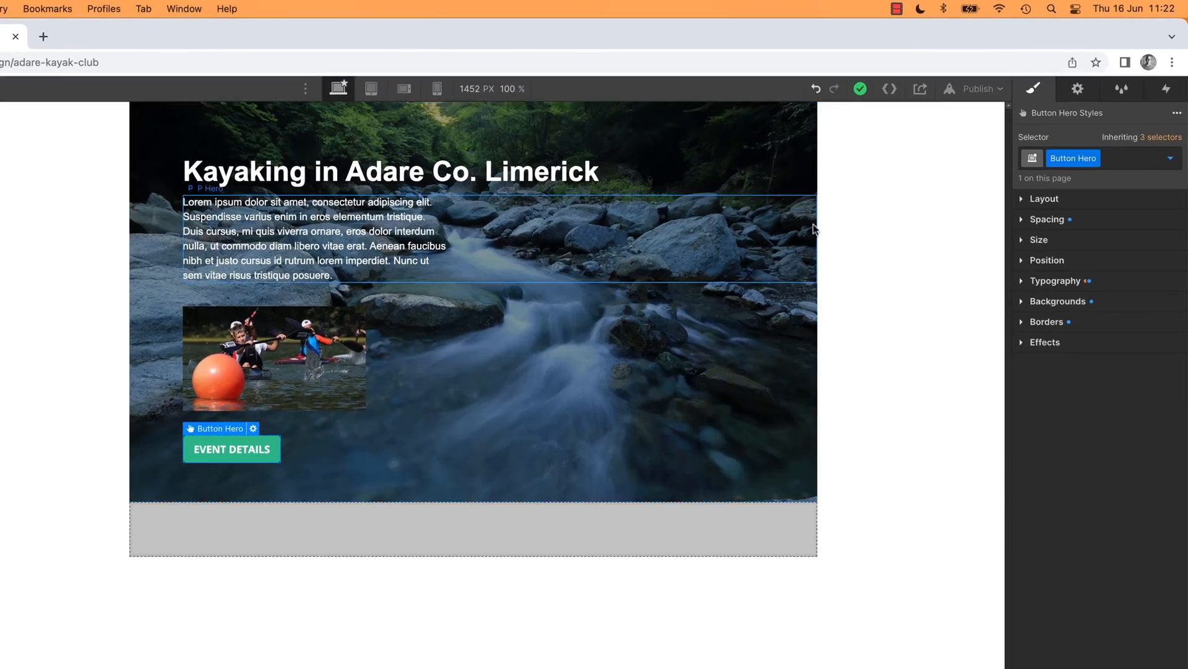
- Show the Button Hero's Hover state with its crimson #cc255a background colour in Backgrounds
click(1174, 159)
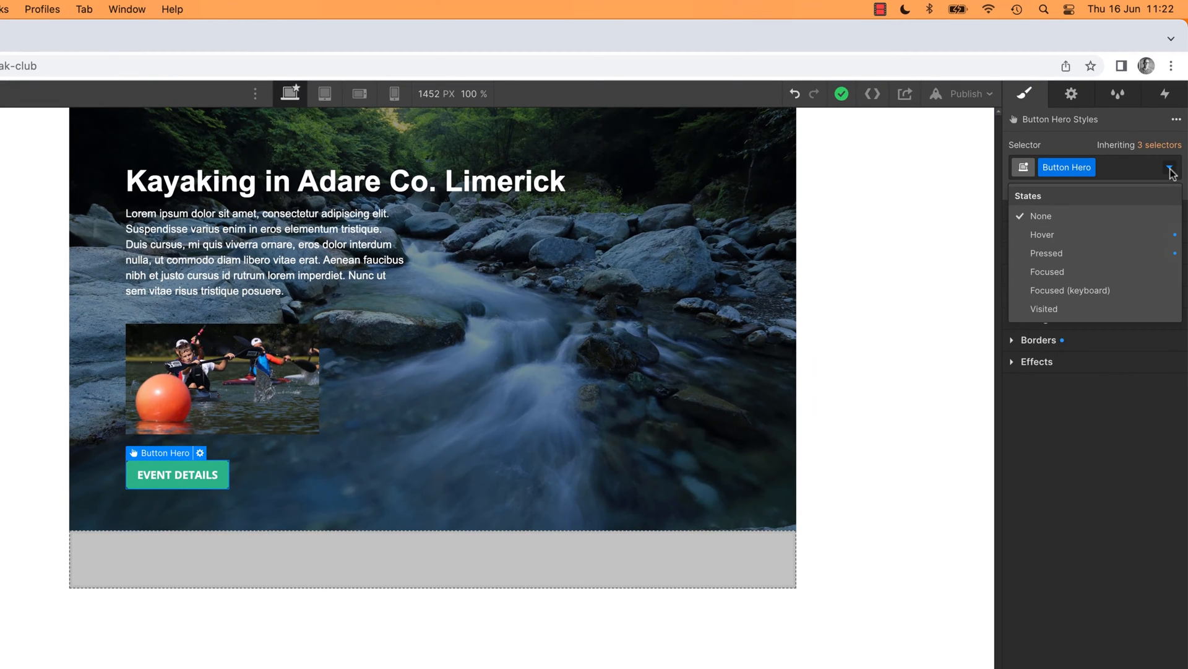
mouse_move(1079, 235)
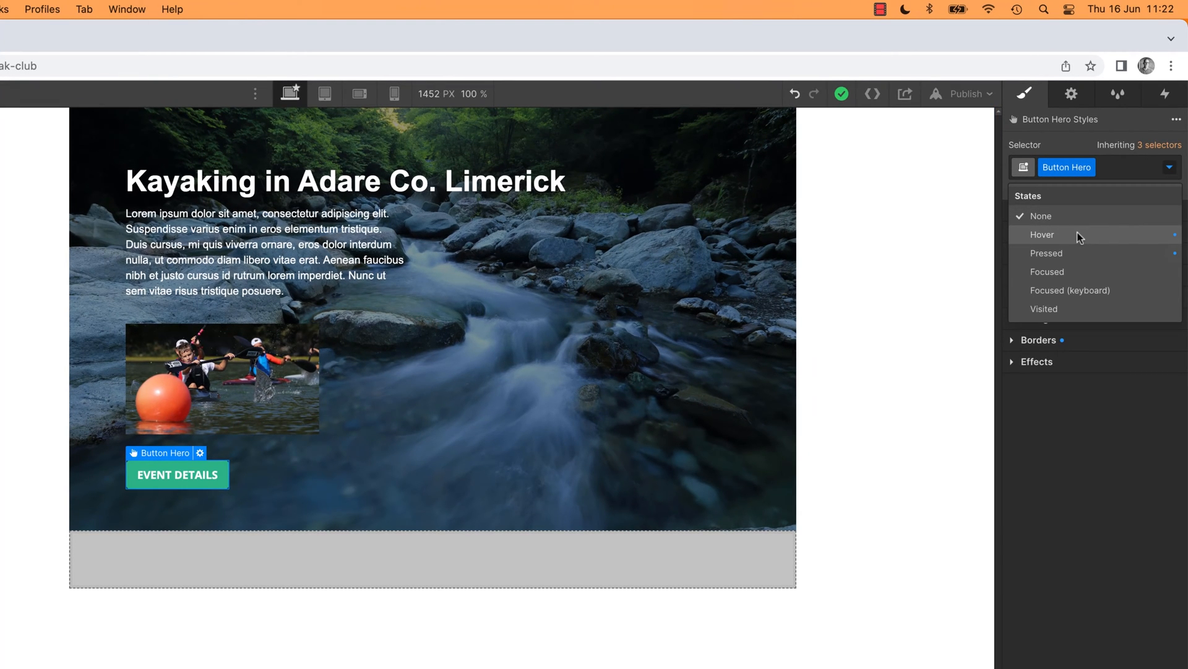
click(1043, 234)
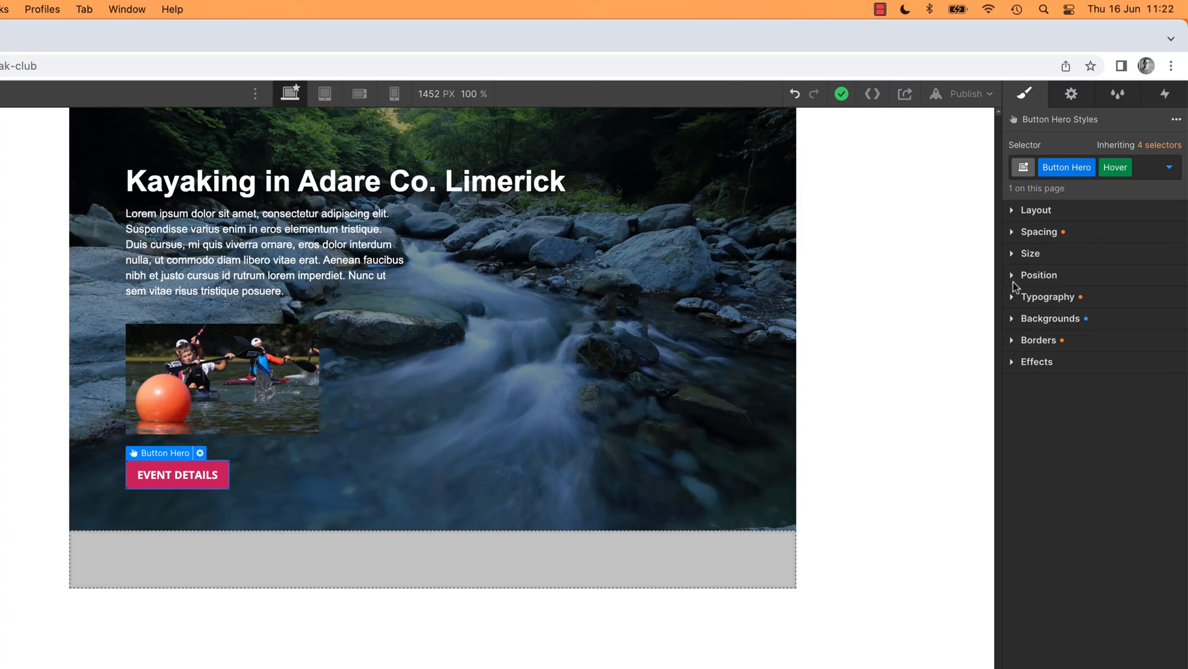
click(1051, 318)
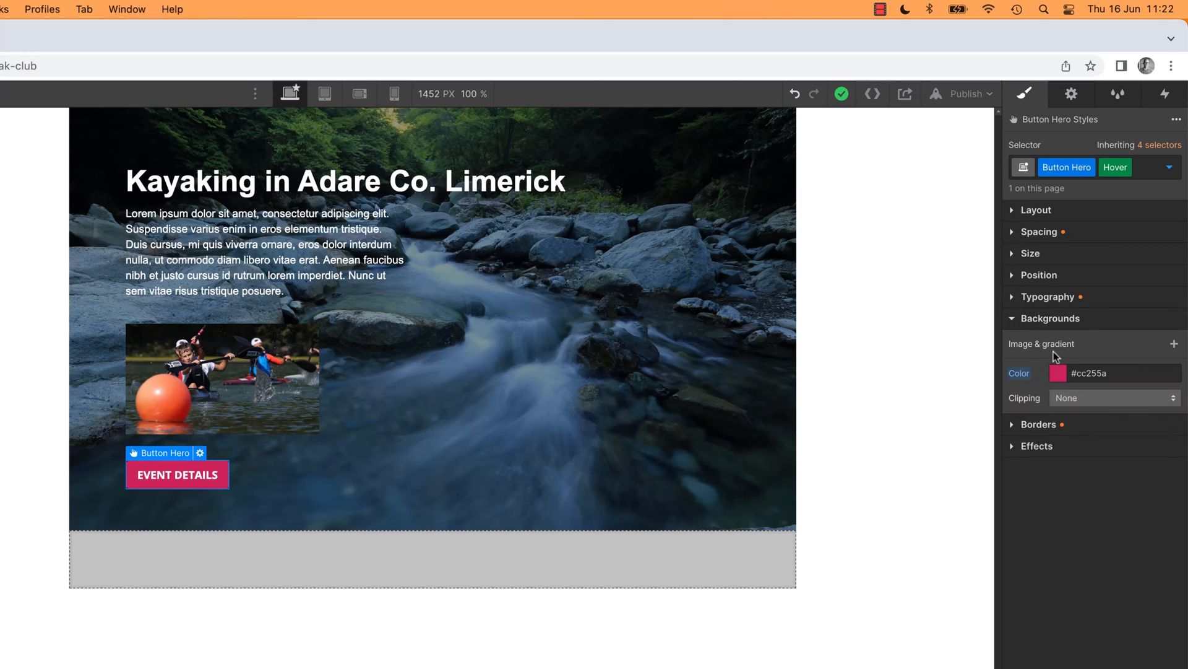
mouse_move(1056, 356)
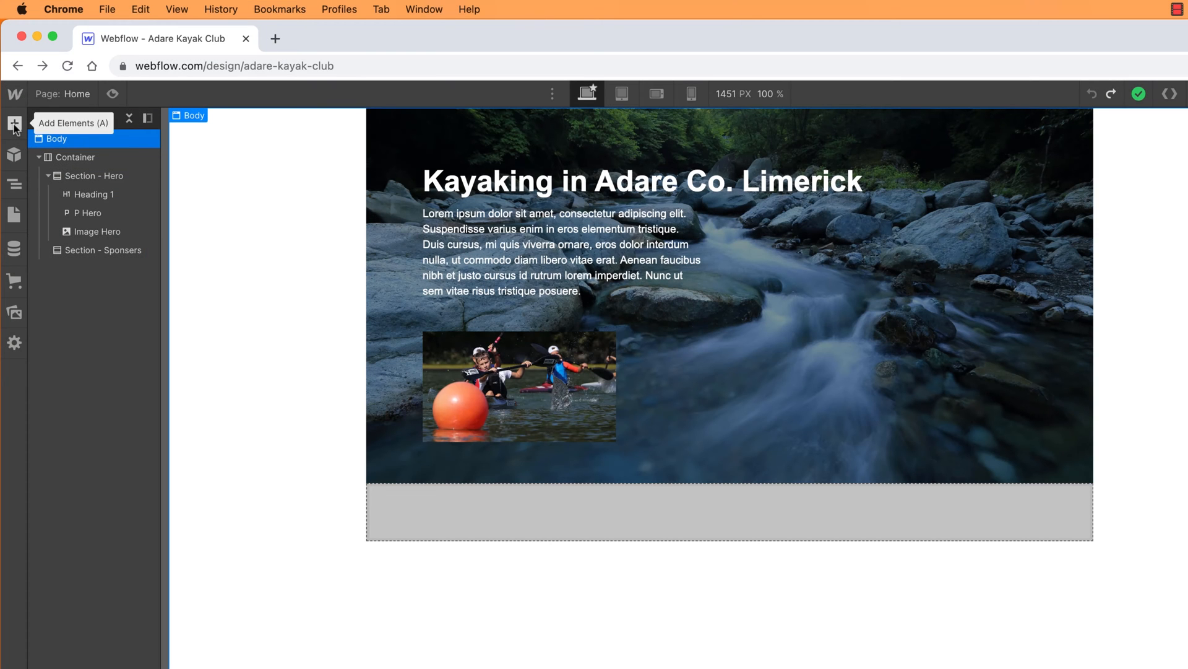
- Add a Button element into Section - Hero after Image Hero and dismiss its link popup
click(13, 123)
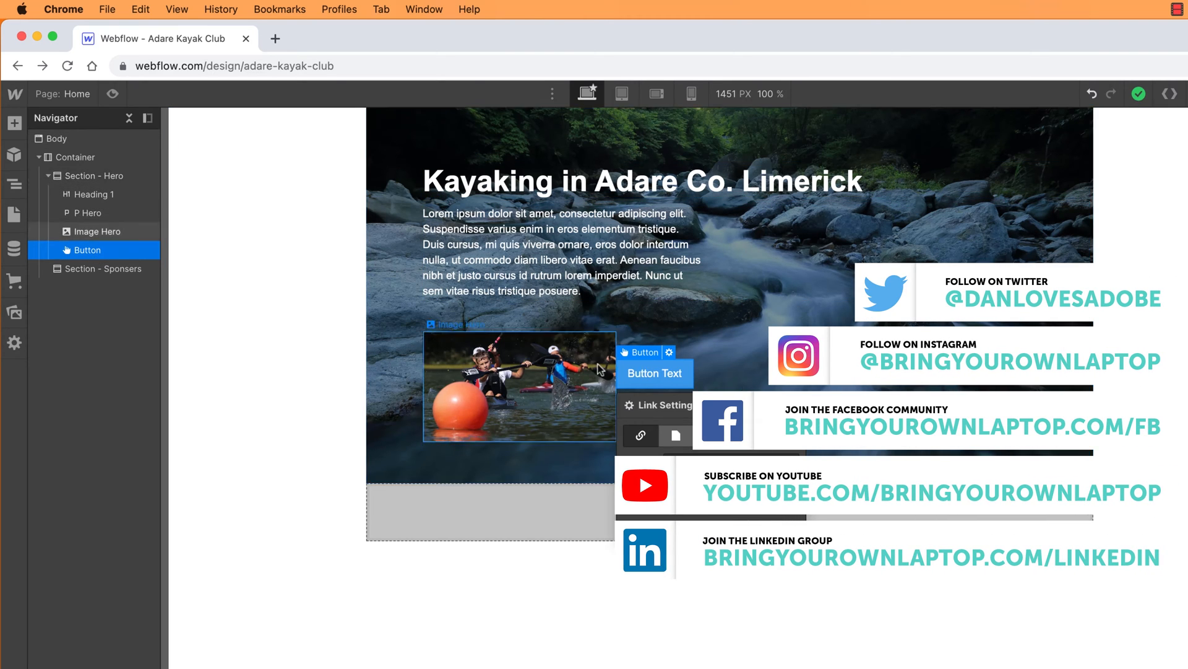
click(639, 435)
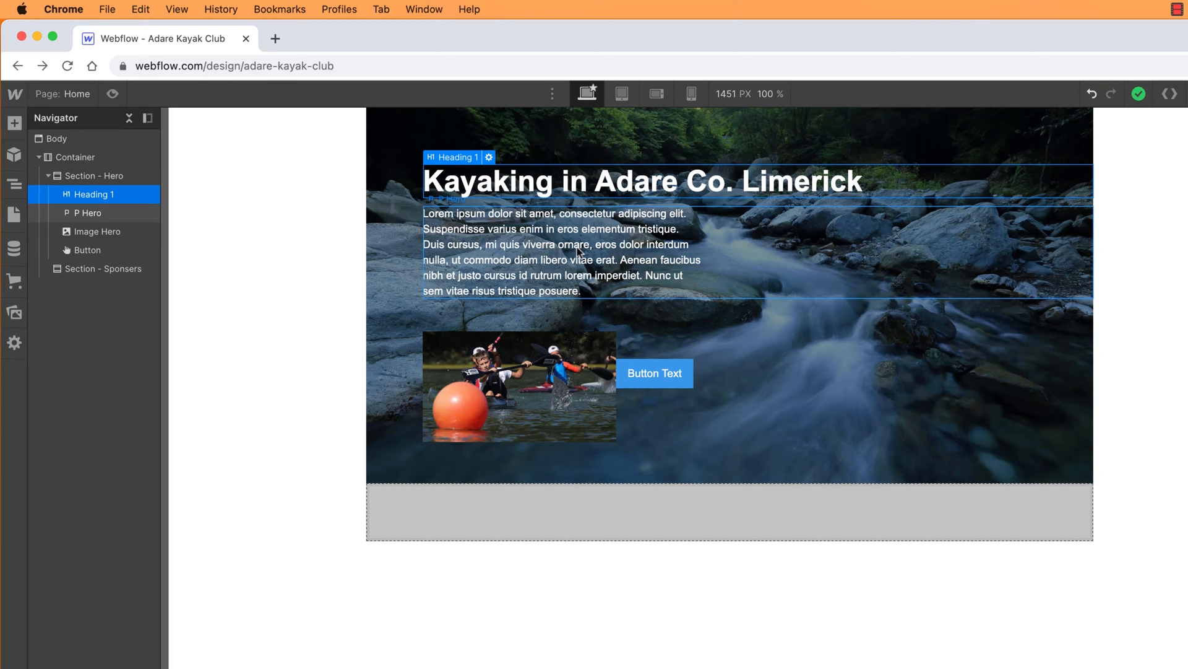
click(555, 251)
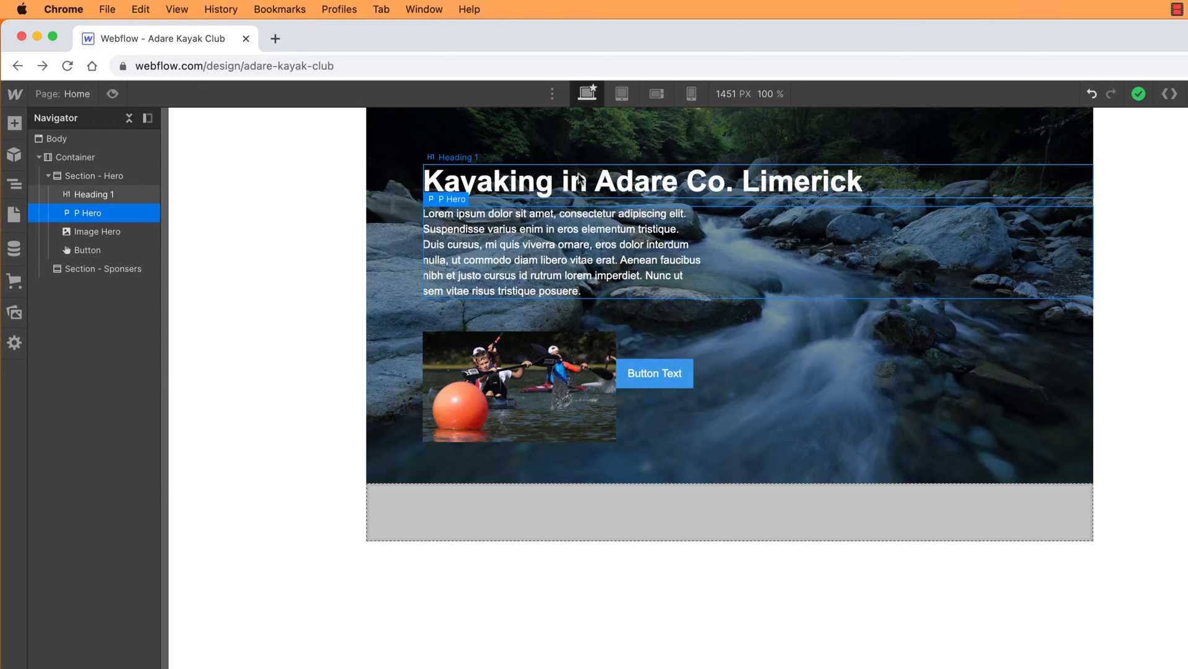
mouse_move(1064, 189)
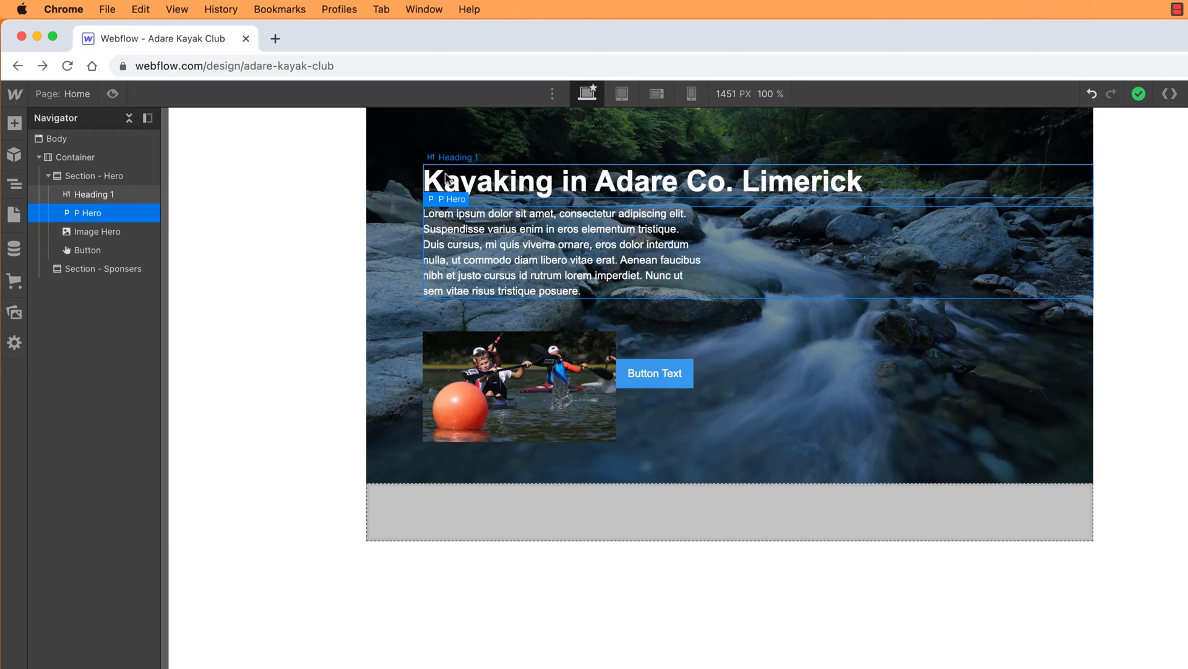
mouse_move(531, 185)
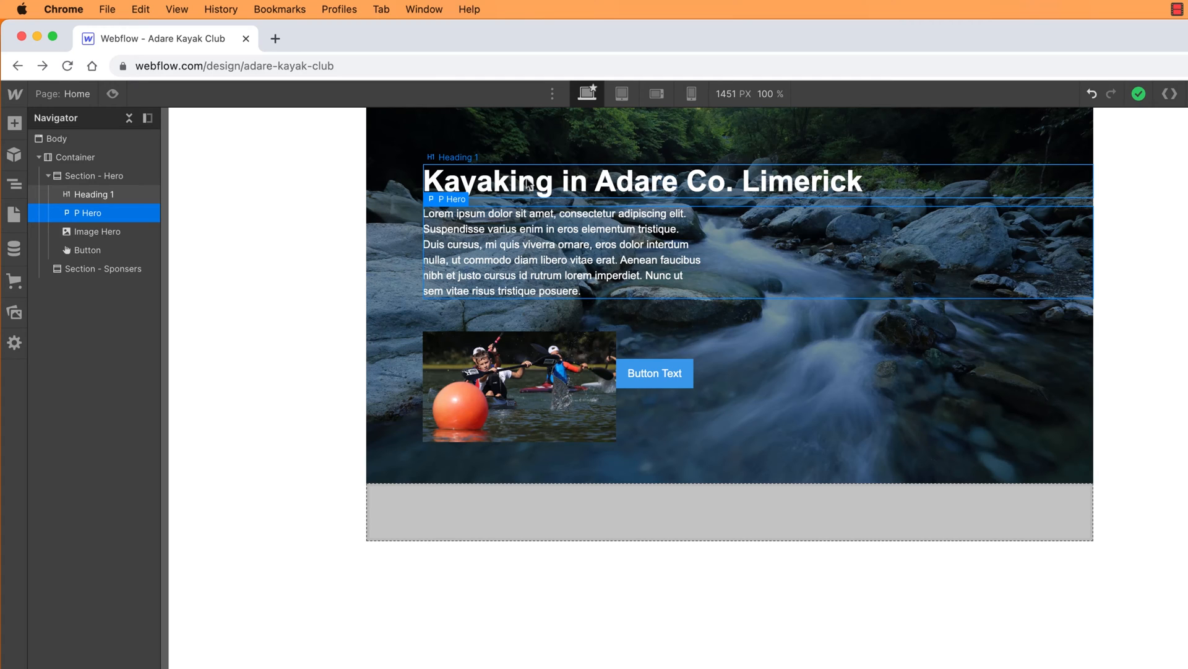
mouse_move(1090, 184)
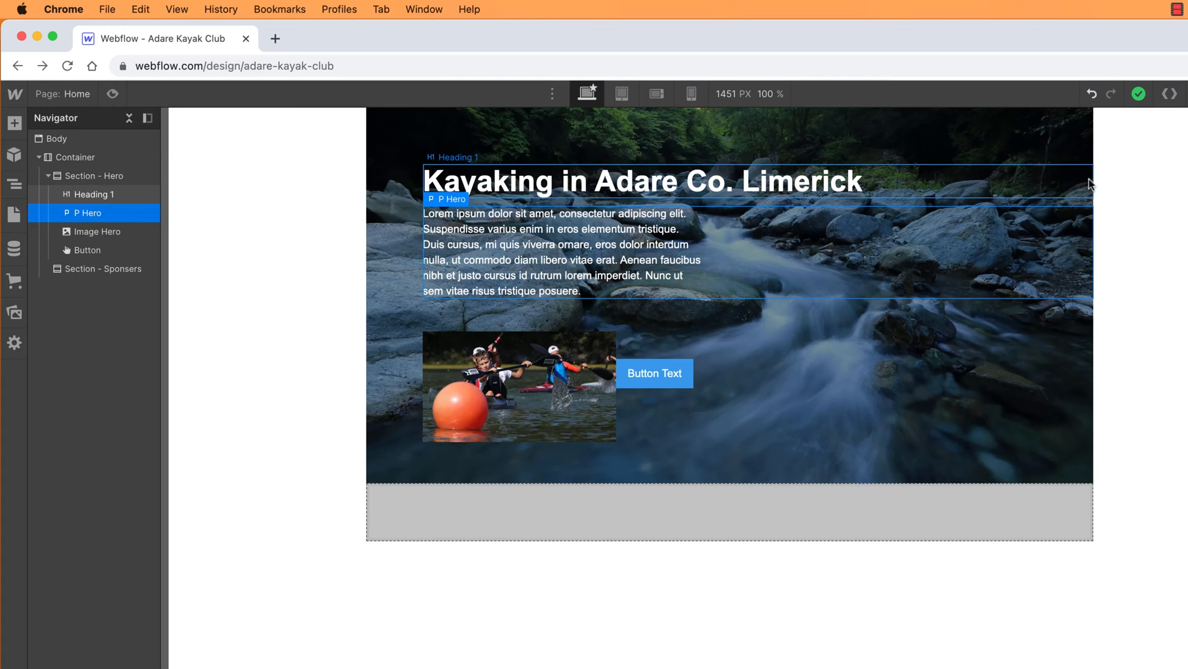
mouse_move(718, 253)
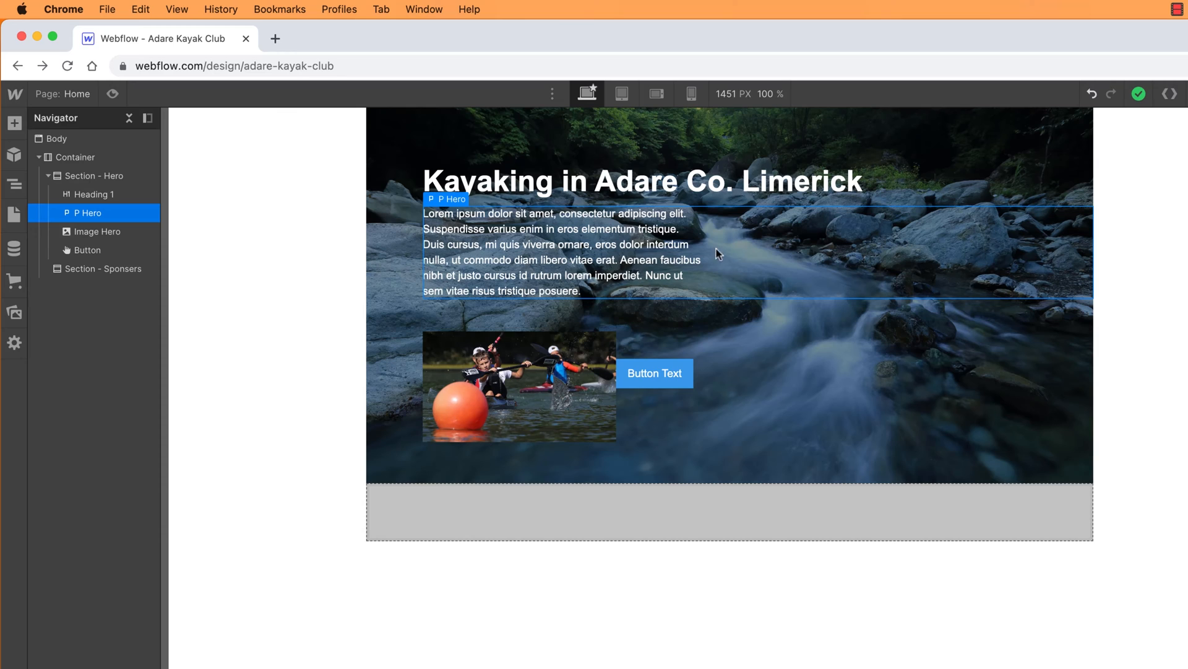
mouse_move(1087, 262)
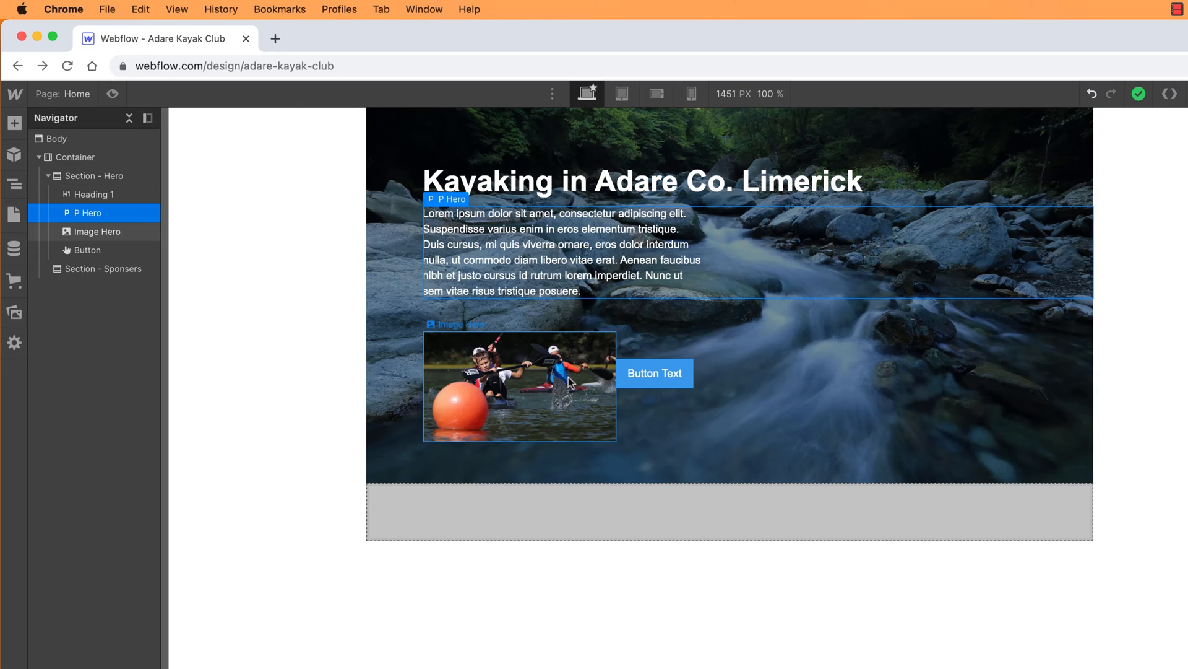
mouse_move(519, 411)
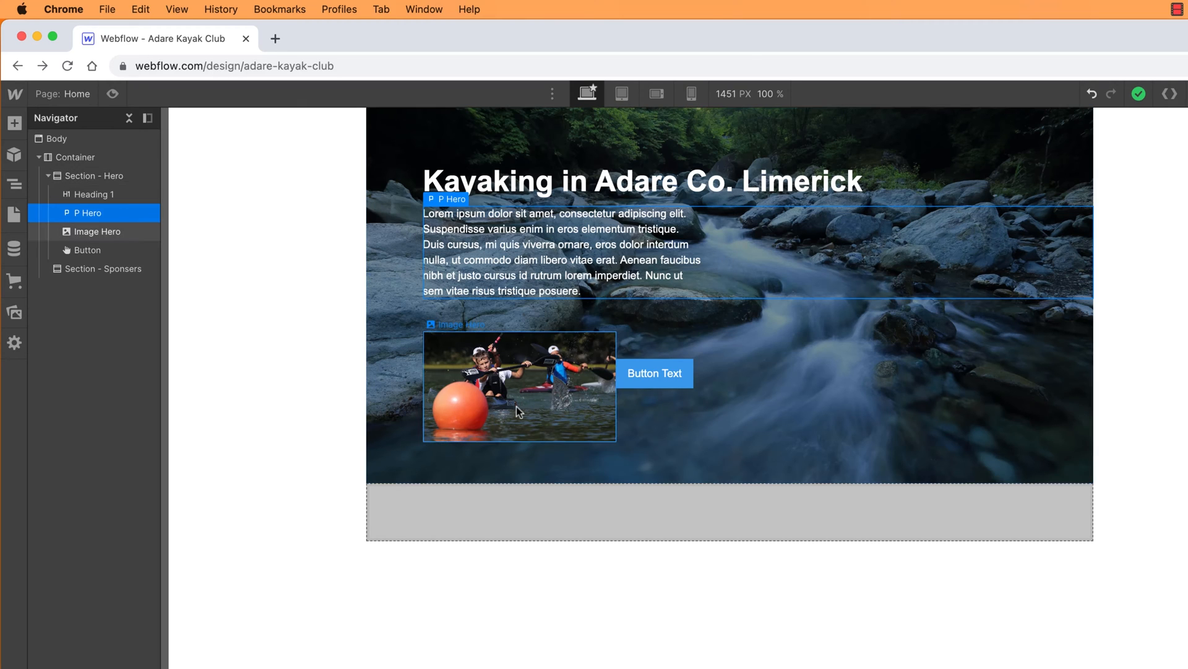
mouse_move(556, 419)
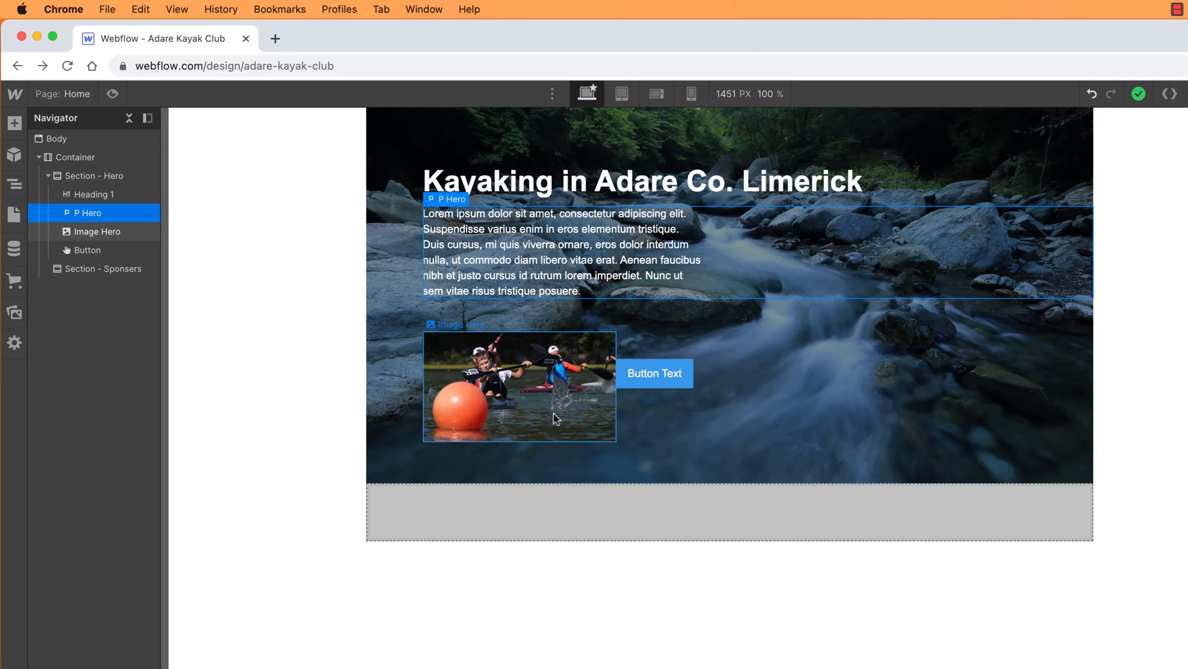
mouse_move(560, 421)
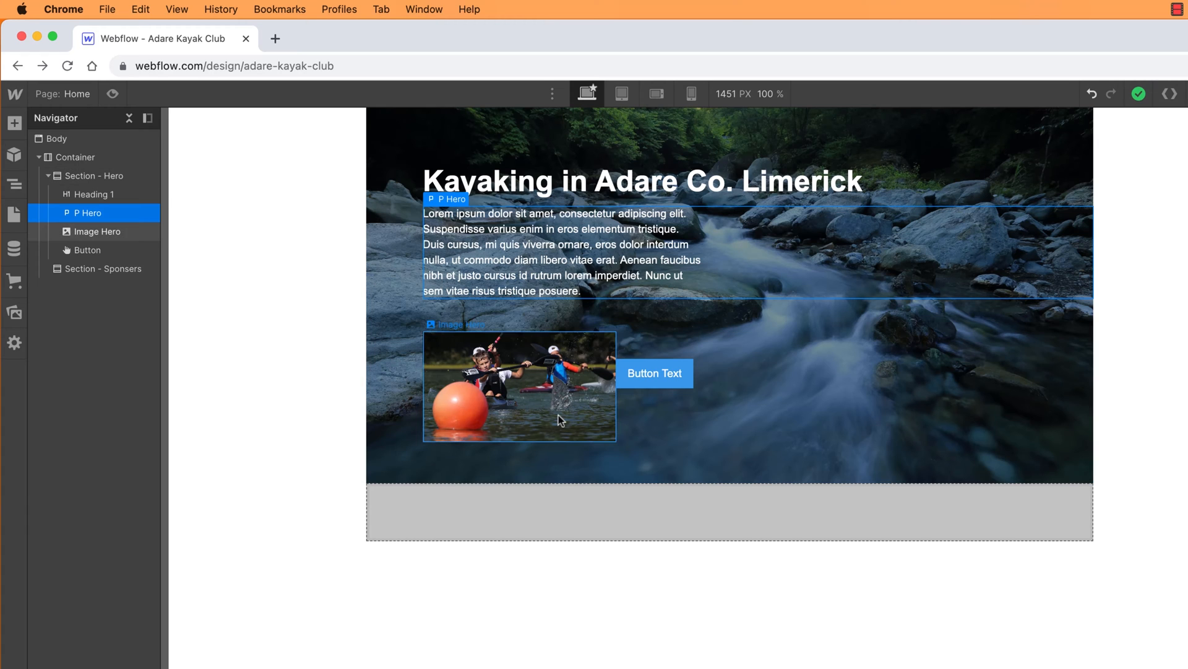
mouse_move(561, 398)
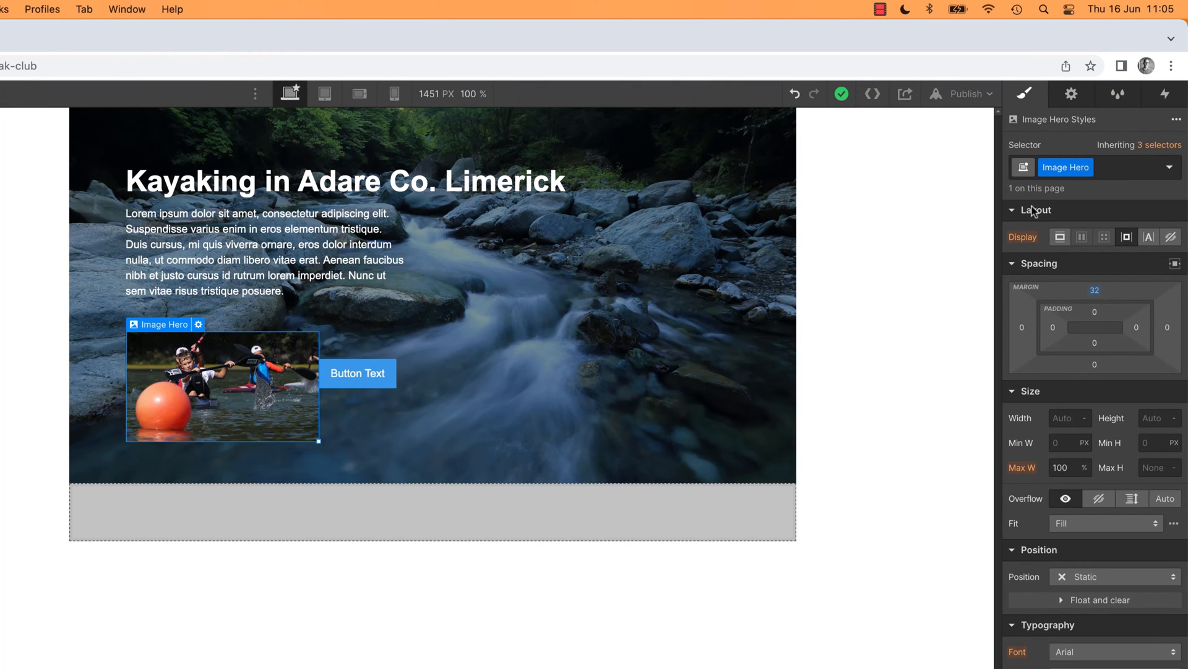
mouse_move(1033, 211)
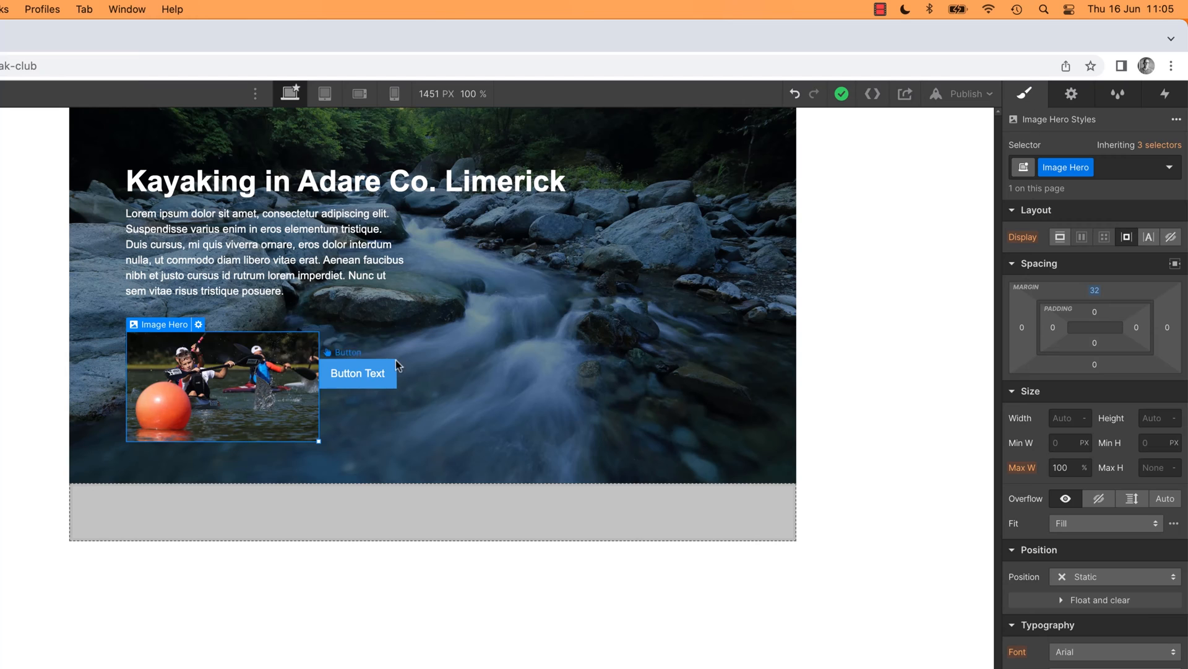
mouse_move(1033, 155)
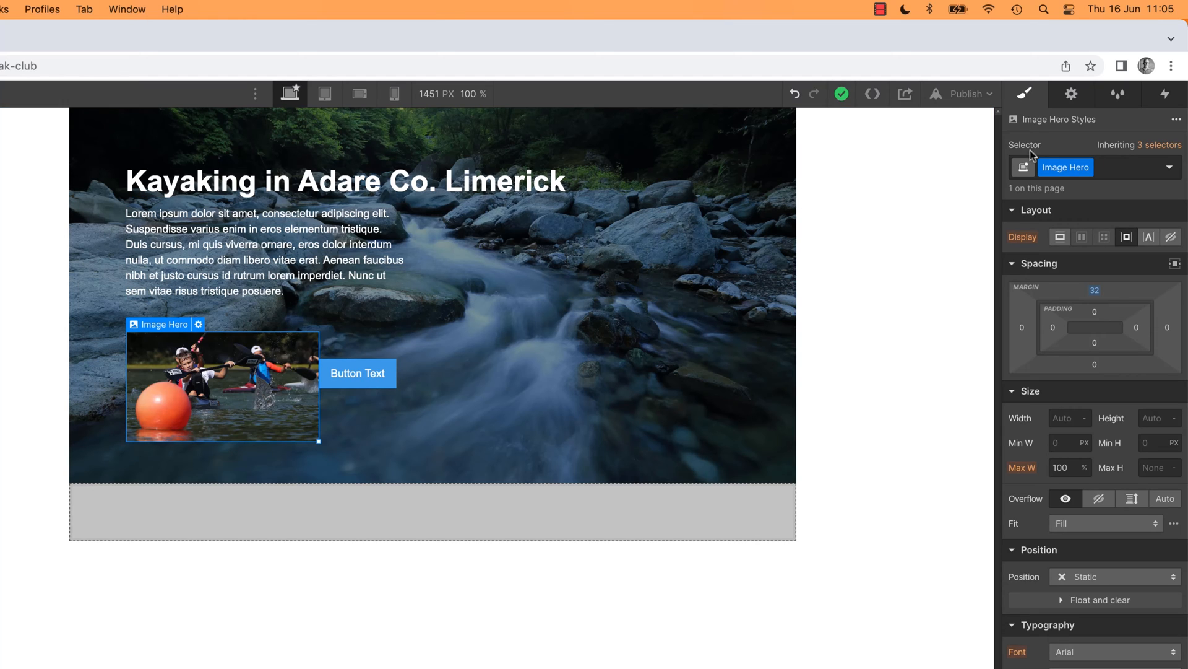
mouse_move(1037, 221)
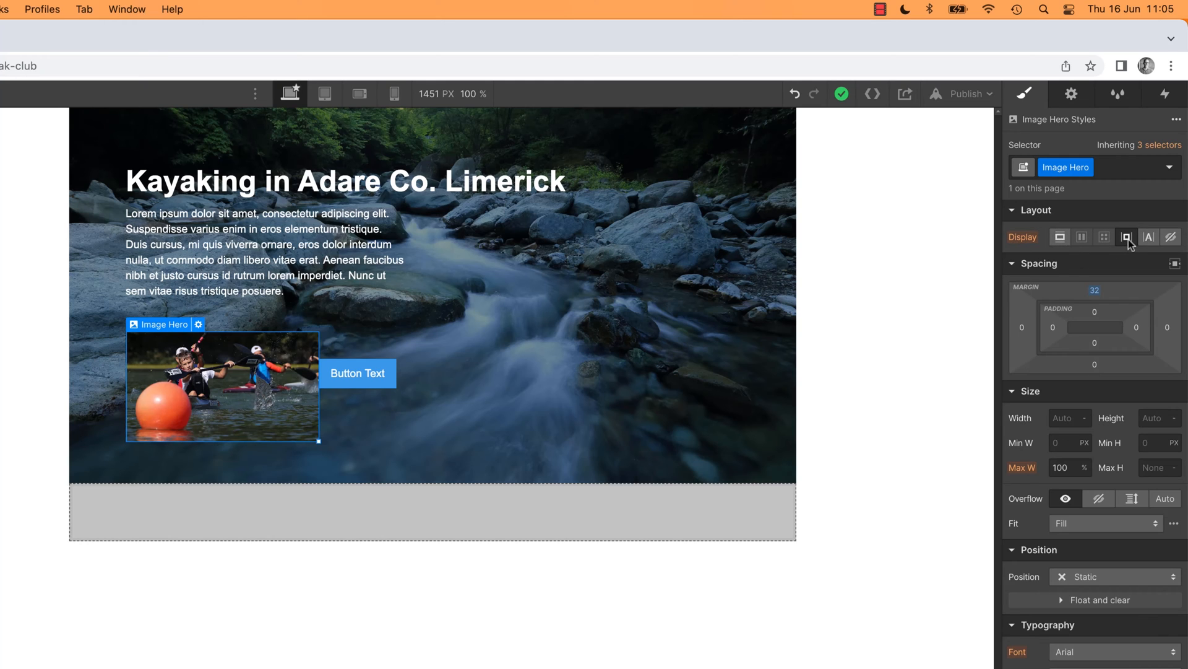
mouse_move(1126, 237)
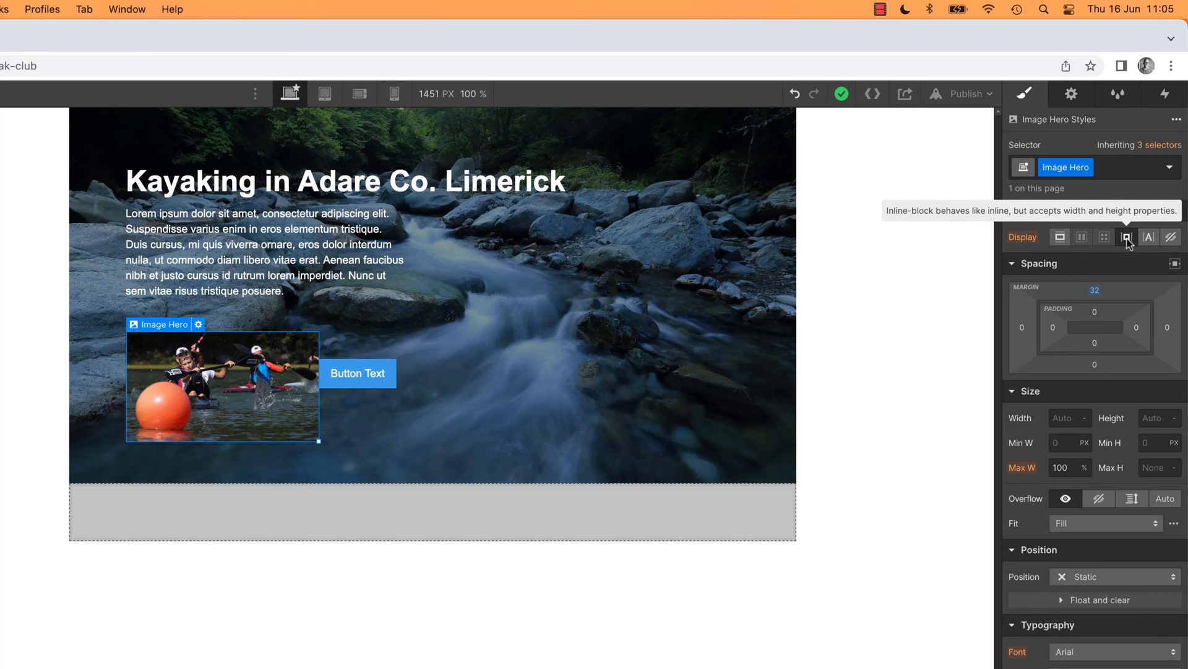
- Give Image Hero a 32 px top margin so the new button drops below the photo
click(356, 372)
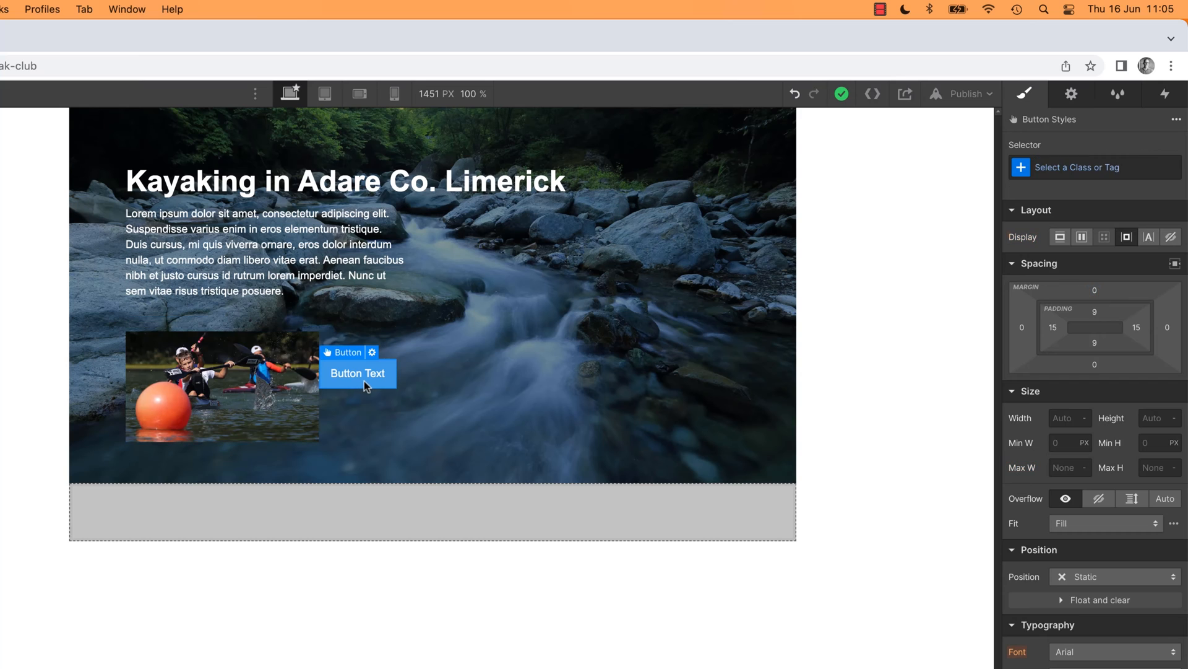
mouse_move(1127, 236)
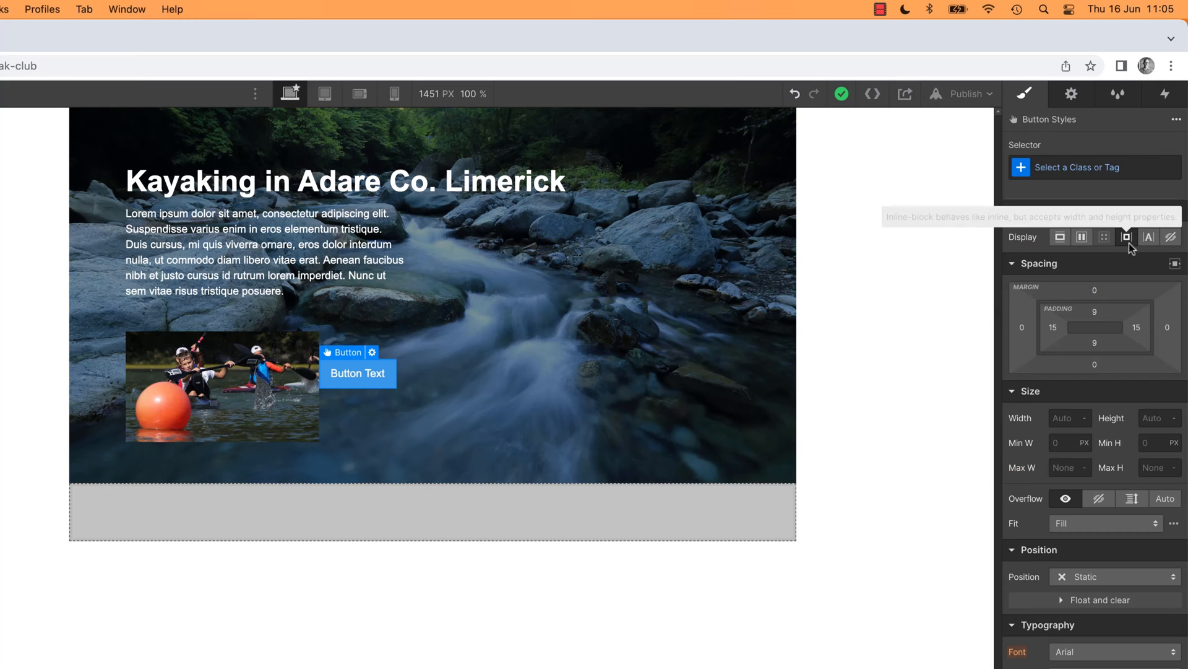
click(258, 251)
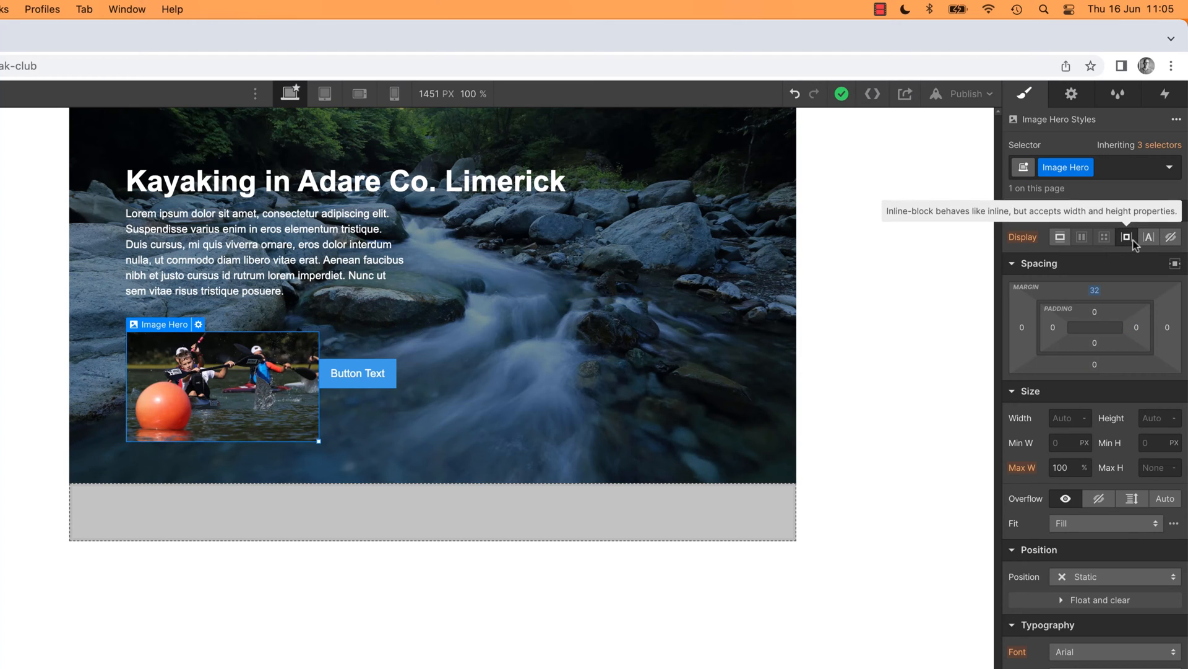
mouse_move(368, 376)
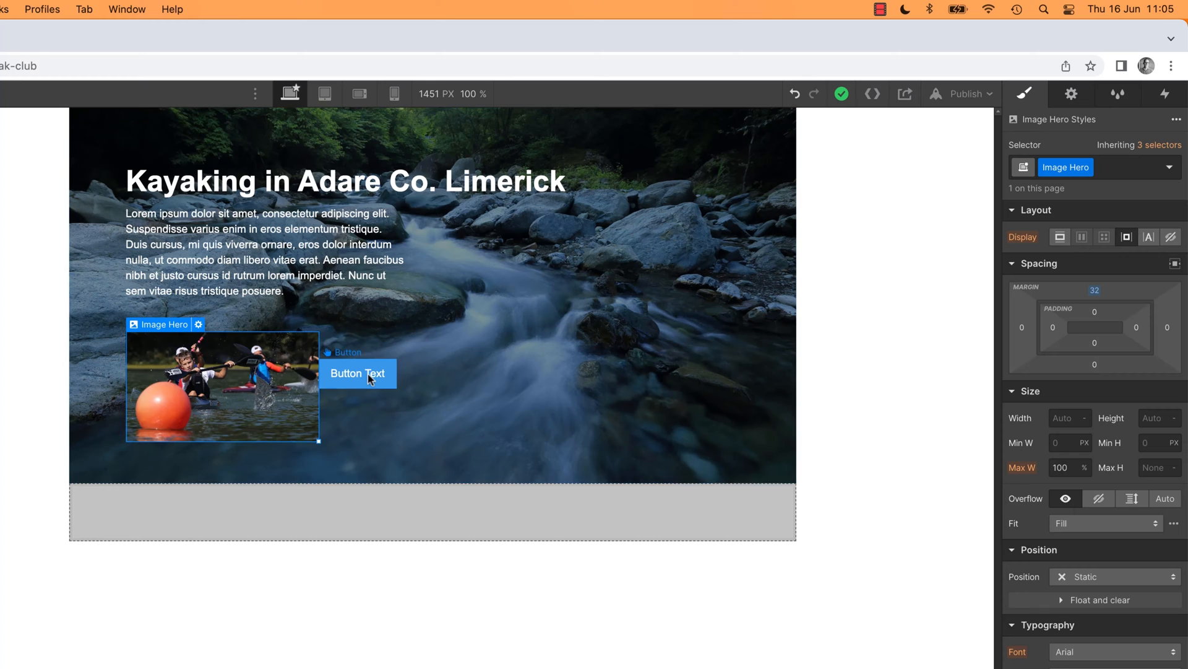
click(347, 372)
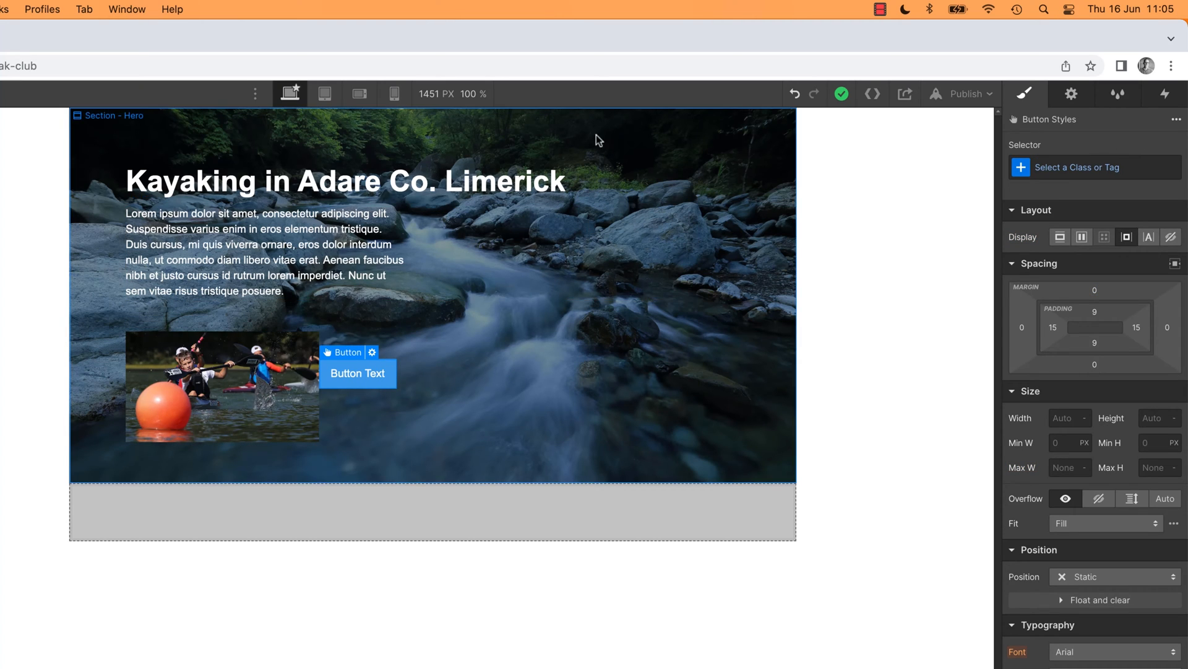
mouse_move(427, 380)
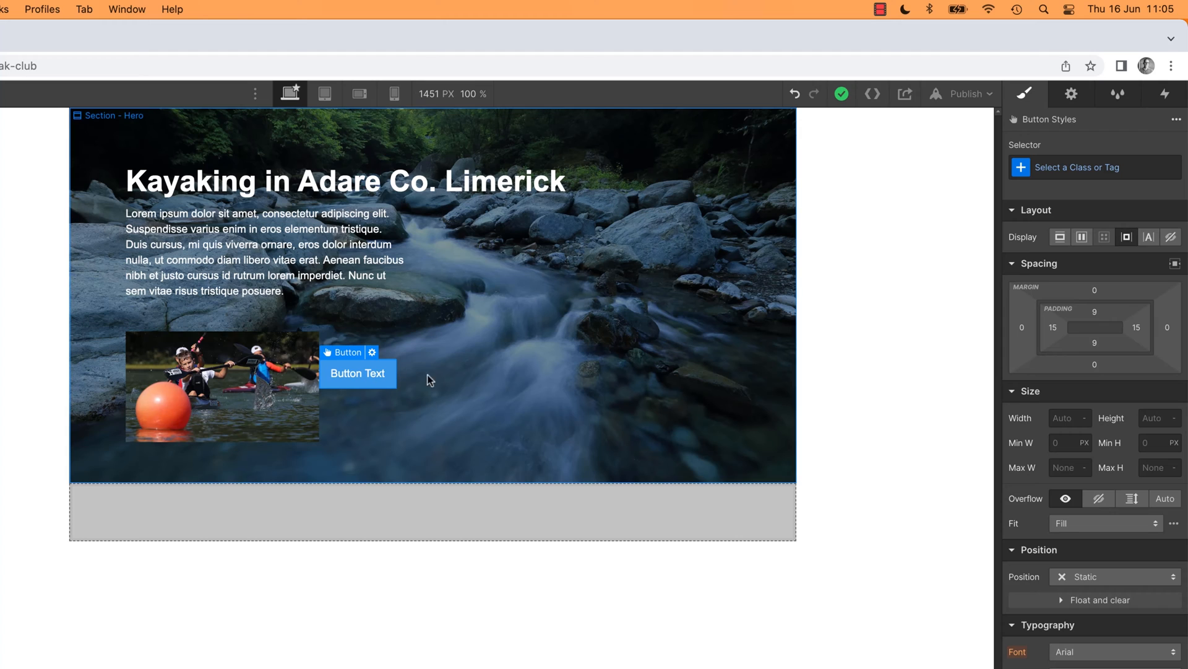
click(221, 387)
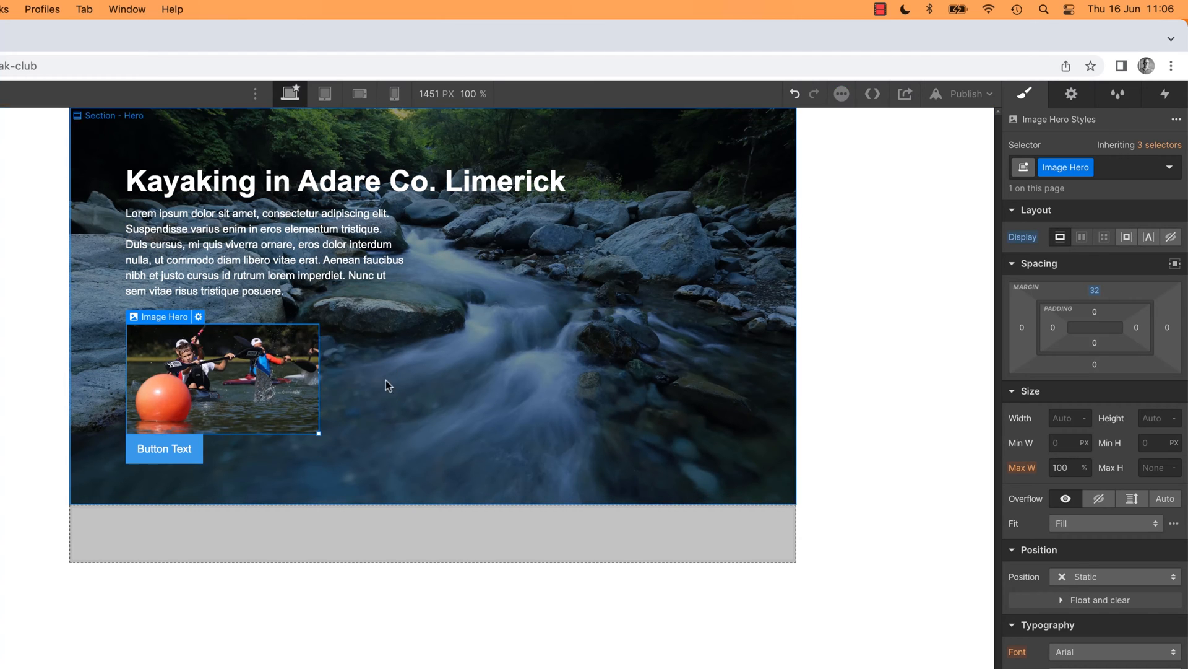
mouse_move(746, 389)
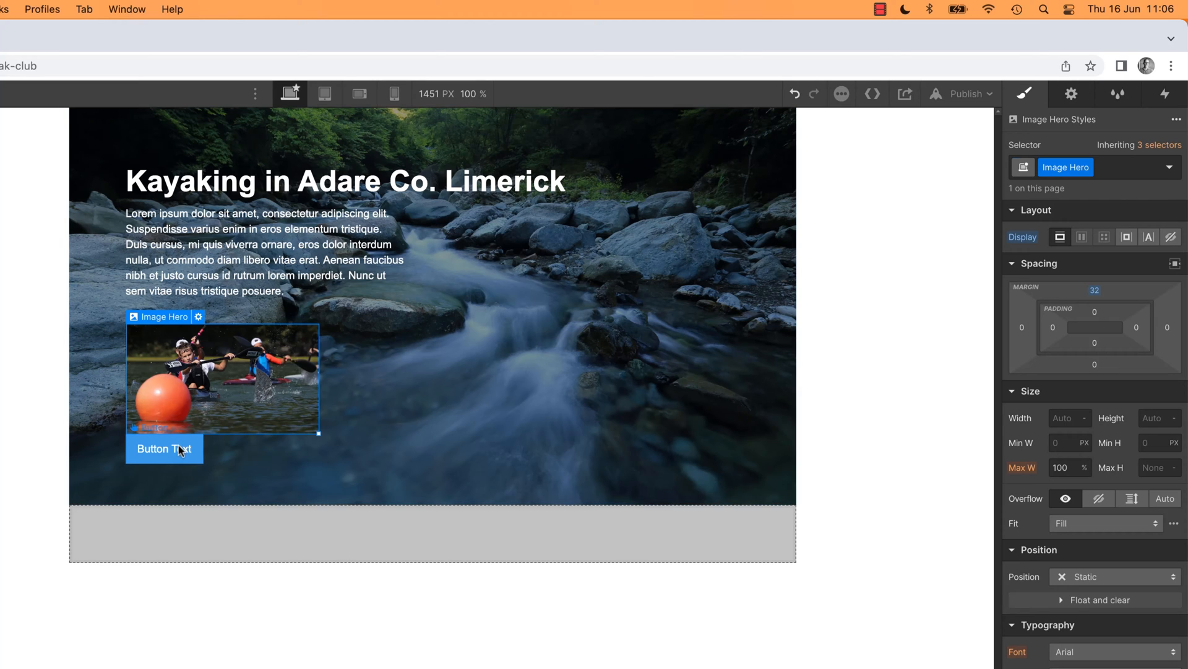
- Relabel the hero button from 'Button Text' to 'Event Details'
click(163, 448)
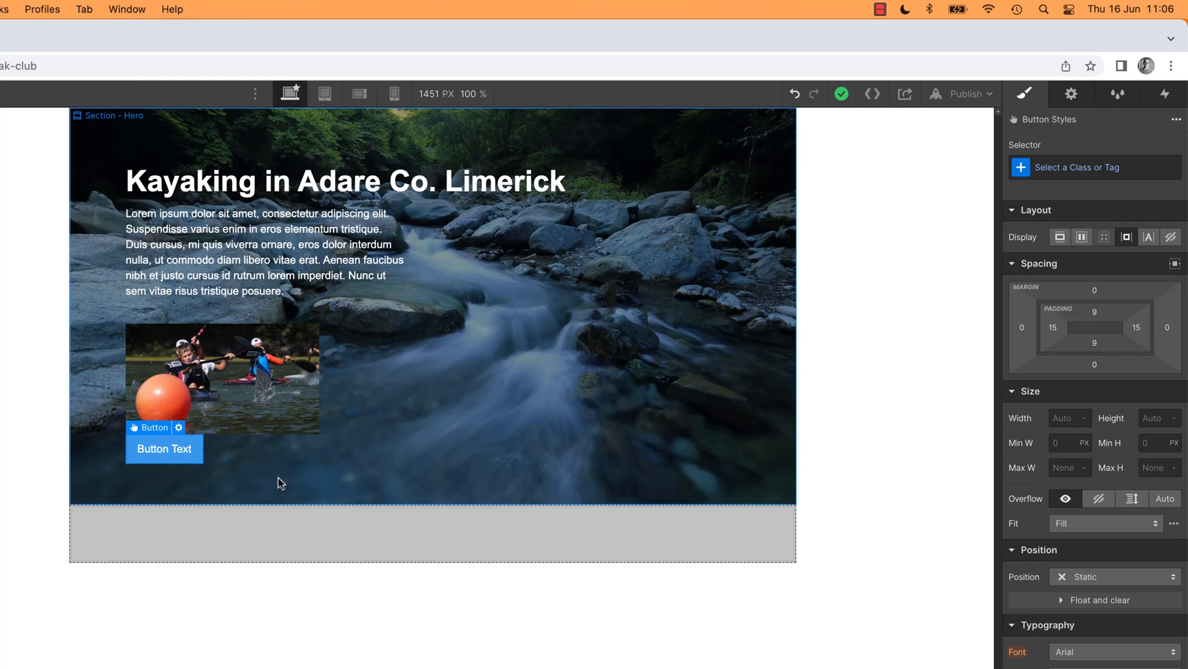
double_click(163, 448)
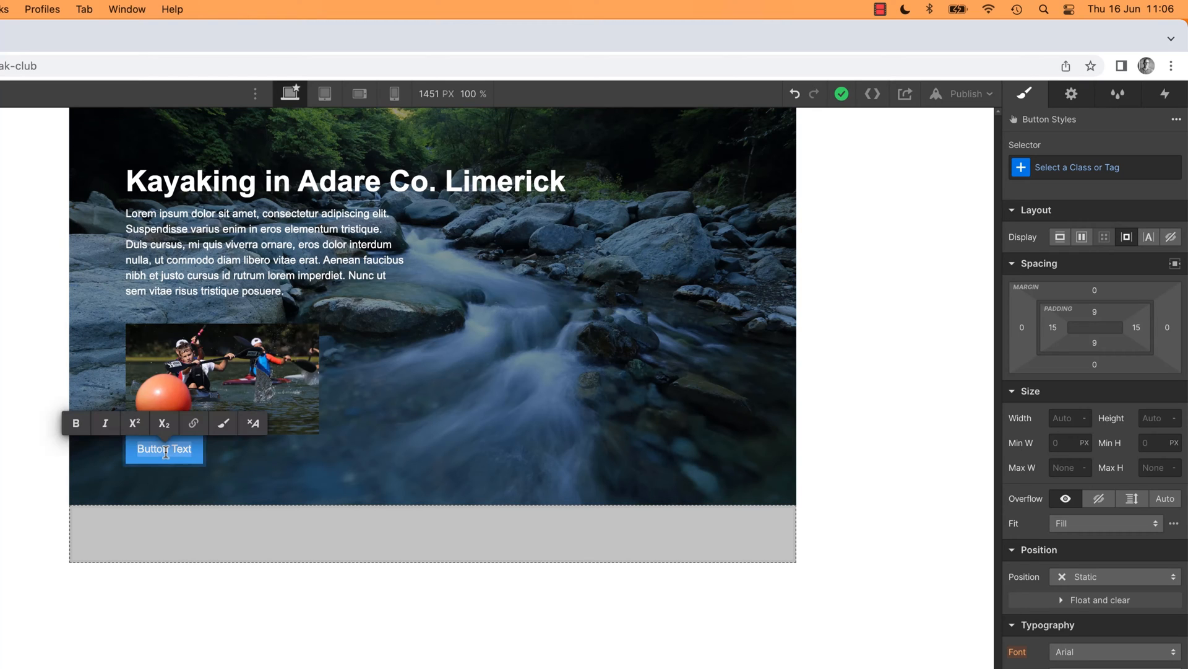
text(Ebvent Deta)
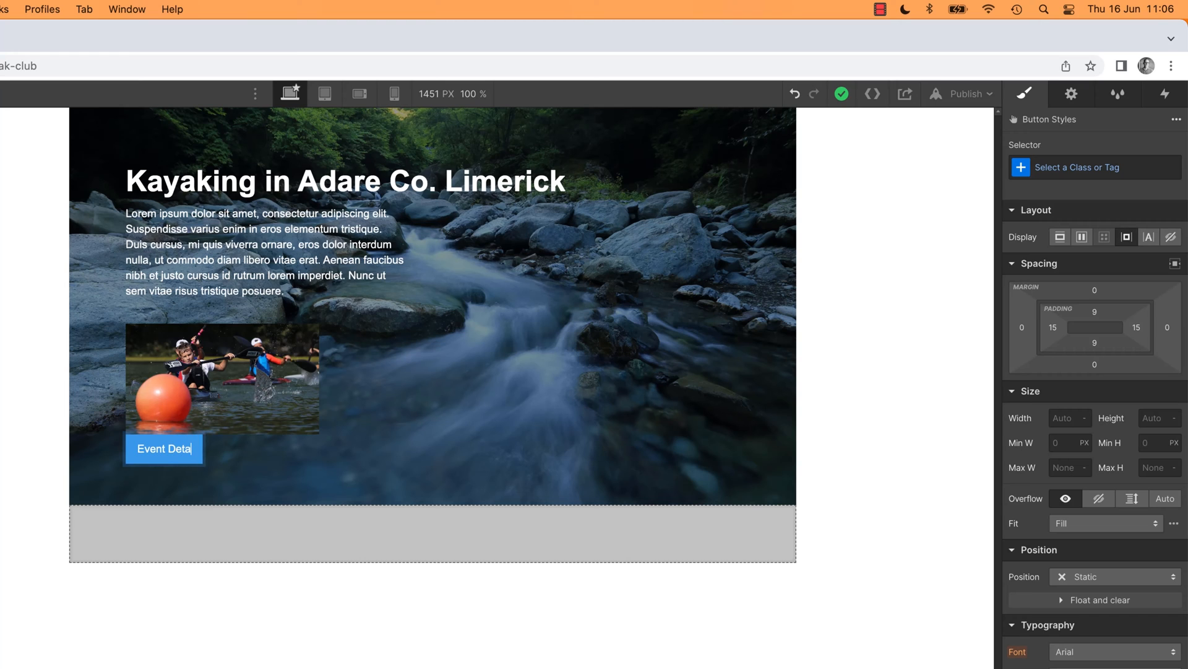
text(ils)
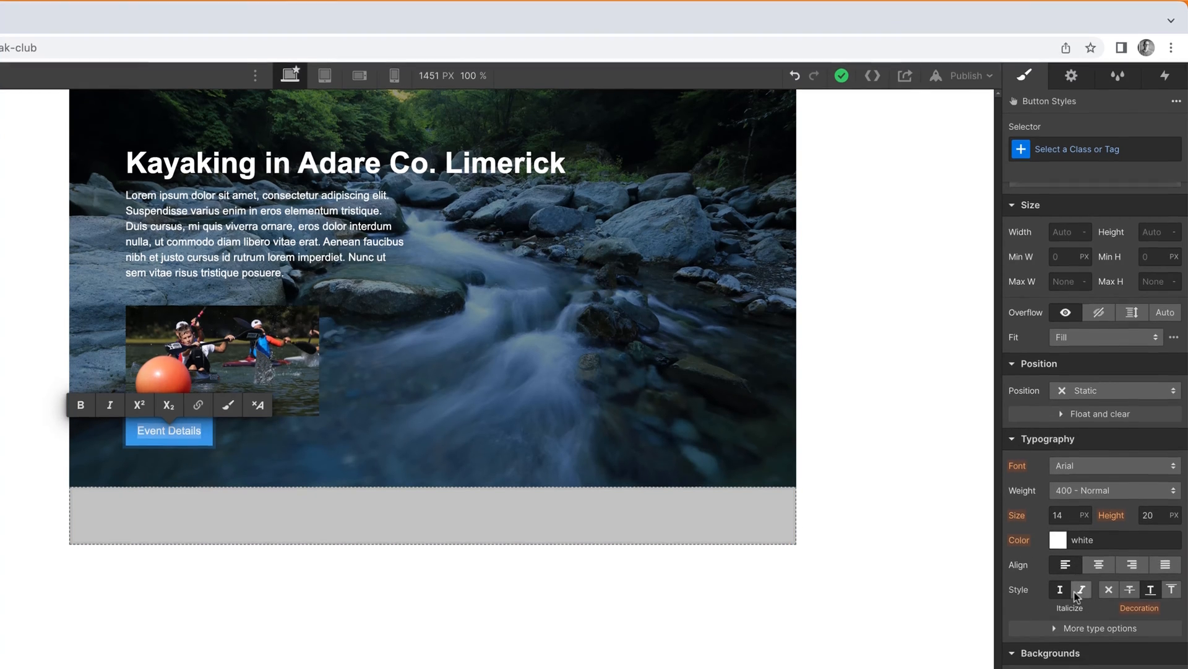
- Set the button label to ALL CAPS in More type options so it reads 'EVENT DETAILS'
scroll(down, 3)
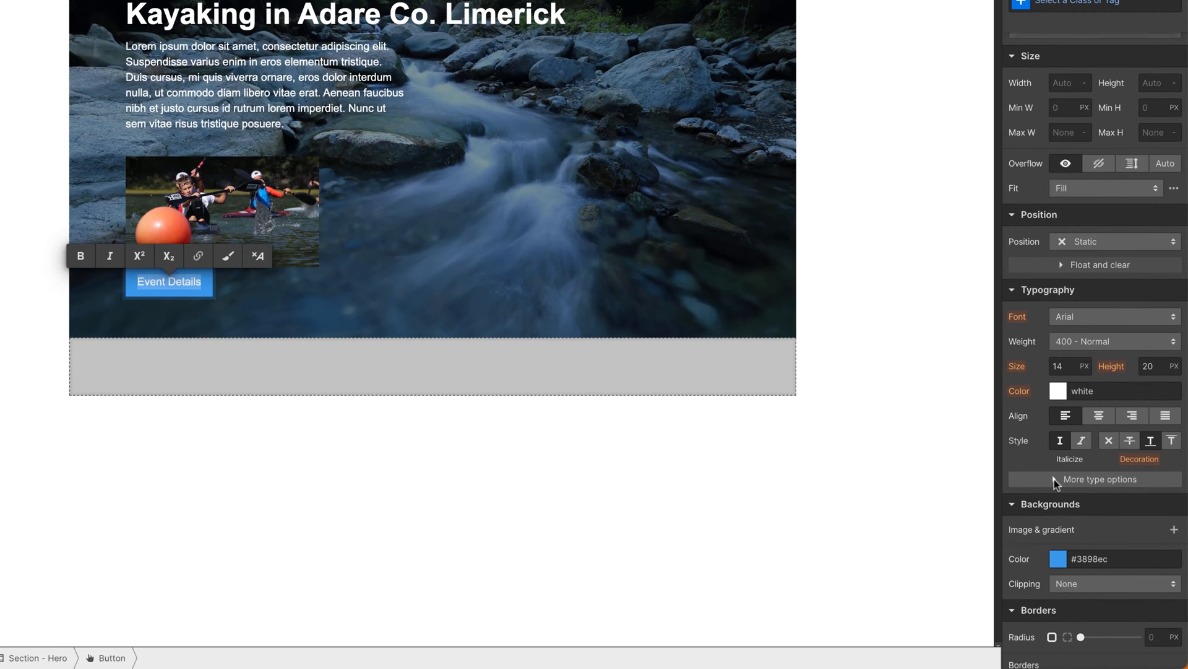
click(1099, 478)
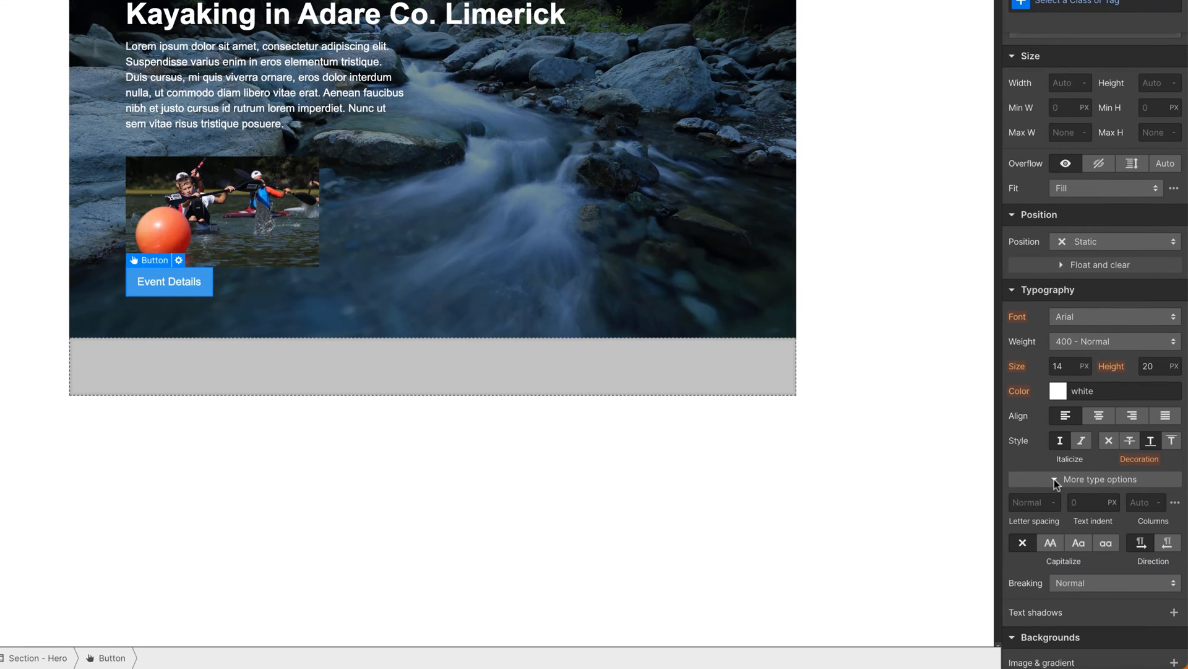
mouse_move(1051, 542)
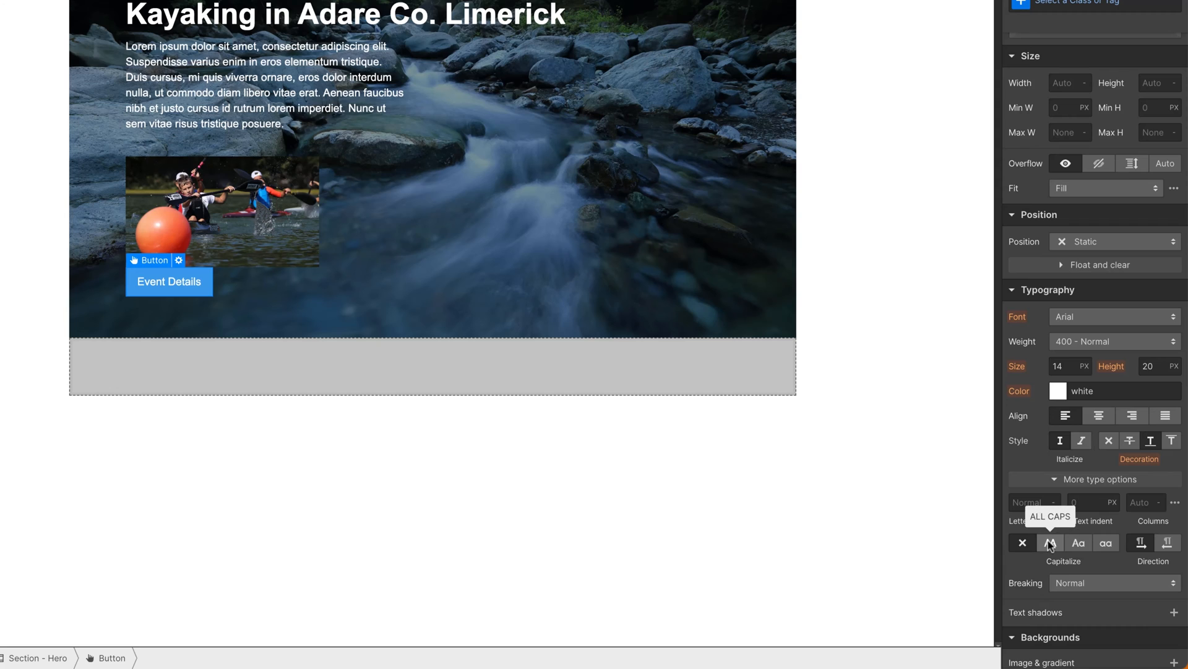
click(1051, 543)
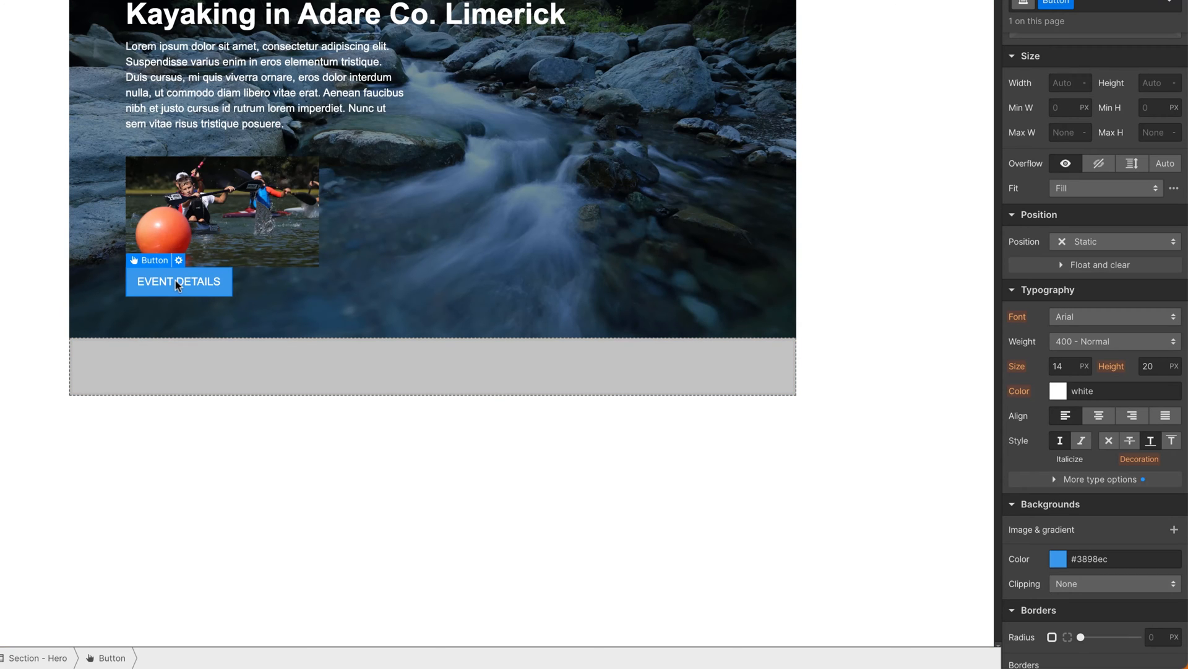
mouse_move(770, 311)
text( Hero)
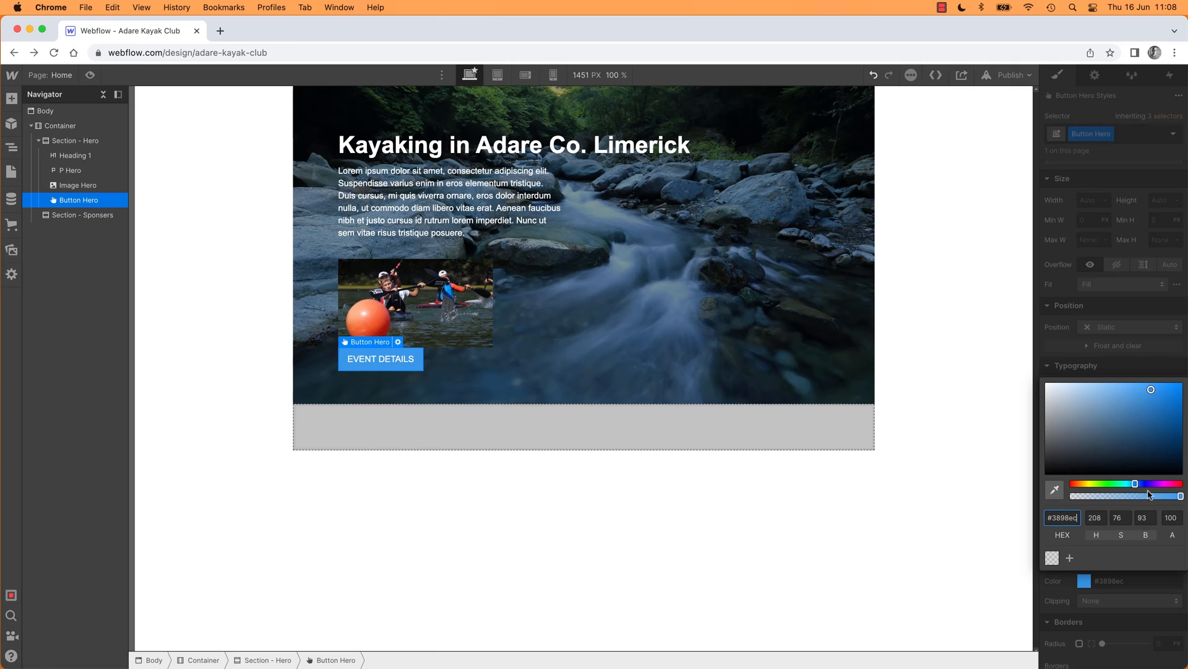
- Give Button Hero a teal #2bb186 background with Open Sans at 700 Bold weight
drag(1136, 484, 1122, 484)
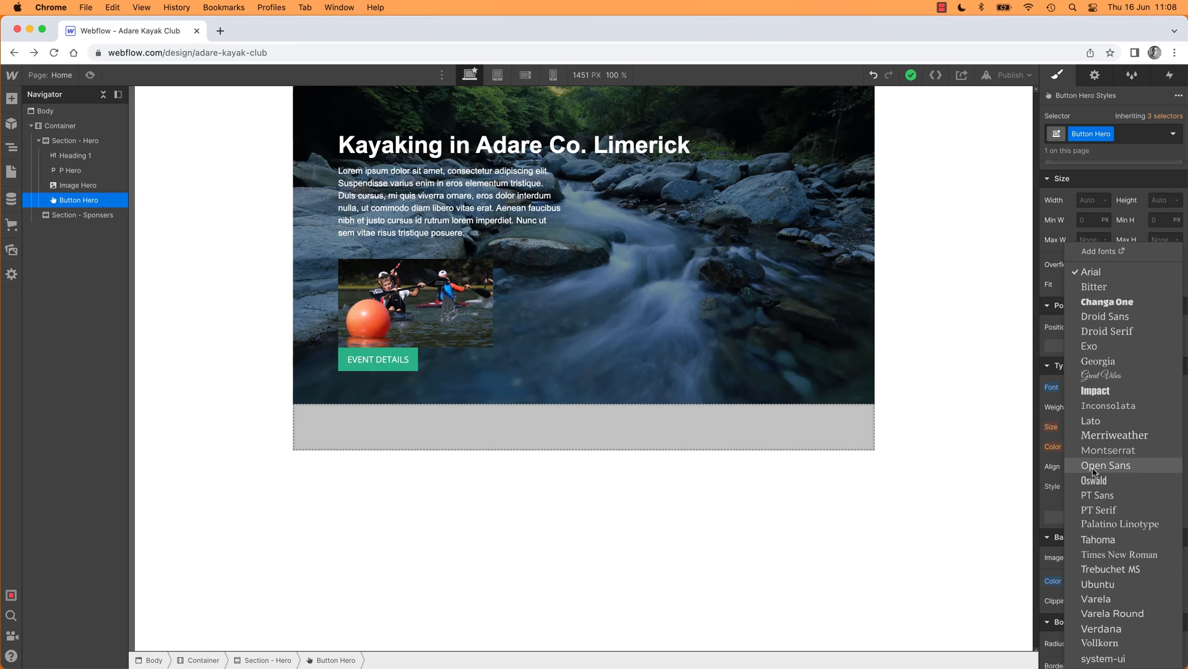
click(1105, 465)
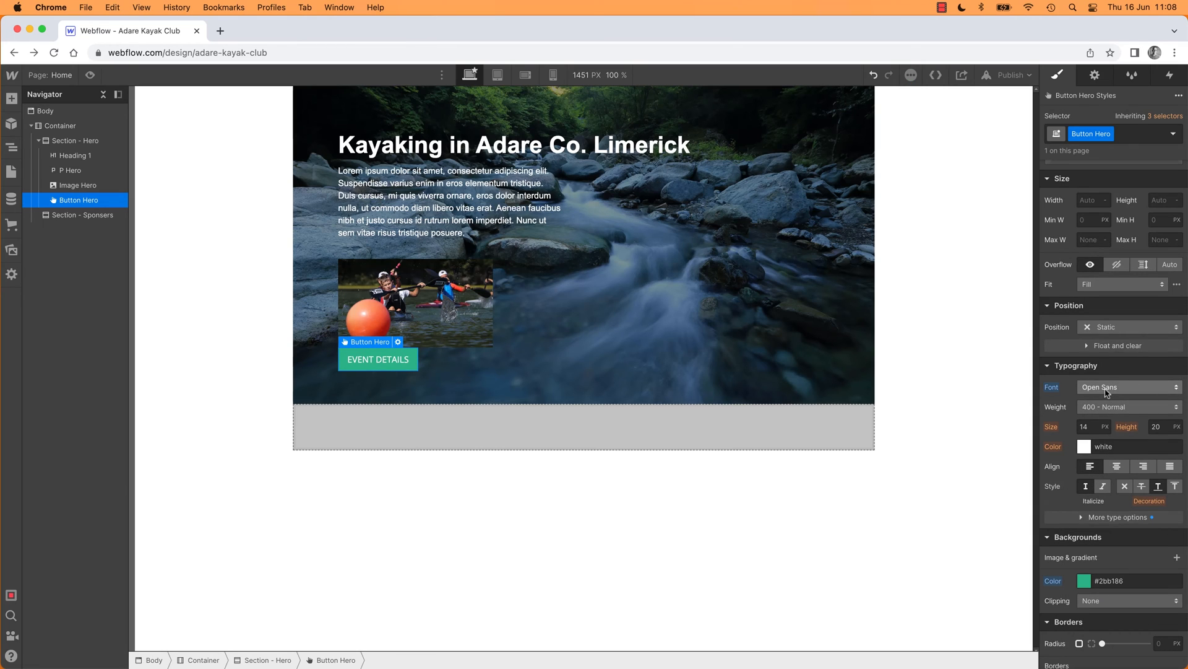
click(1129, 406)
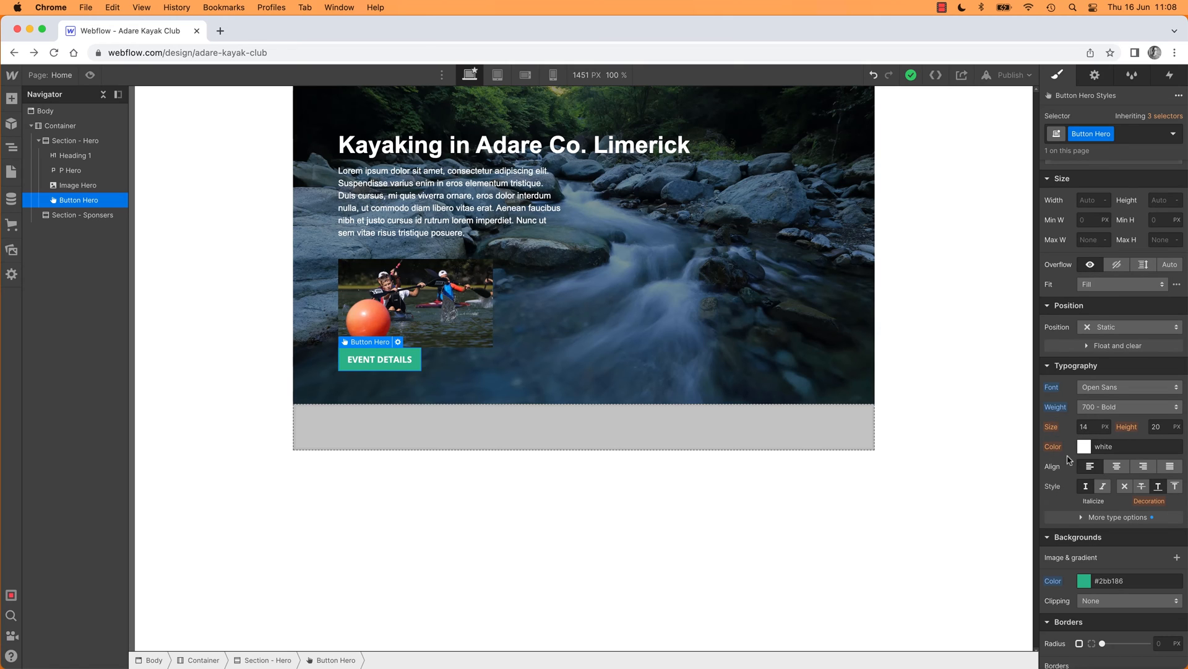
mouse_move(1086, 485)
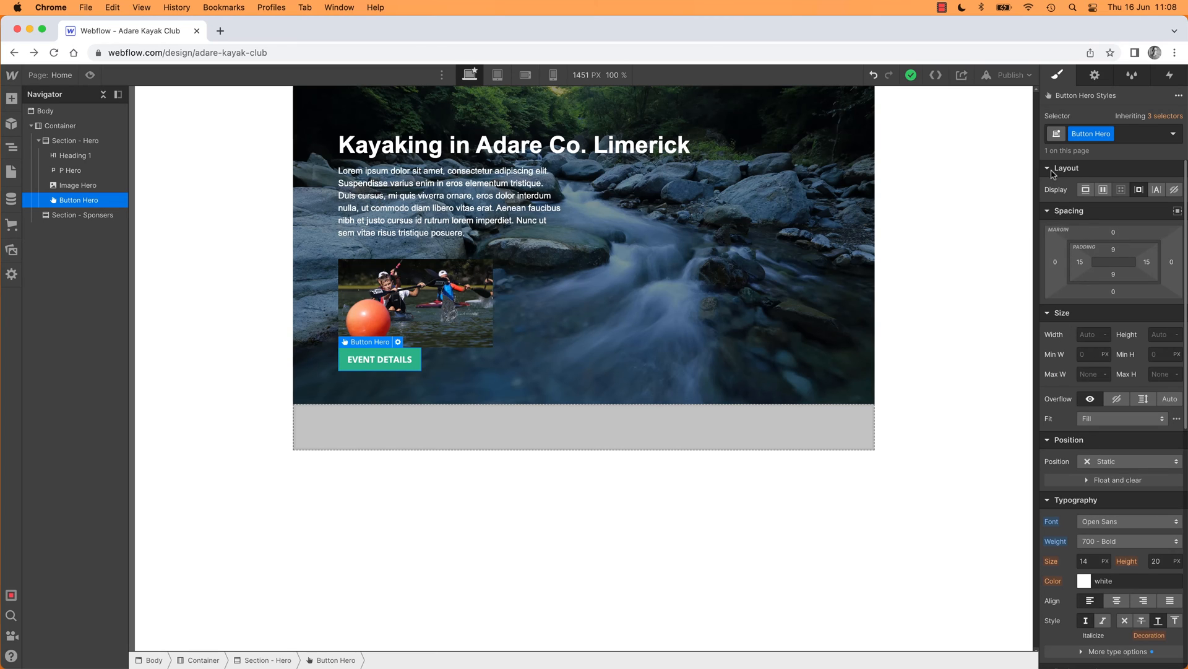
- Collapse the Layout, Spacing, Position and Borders sections so only their headings show
click(1049, 168)
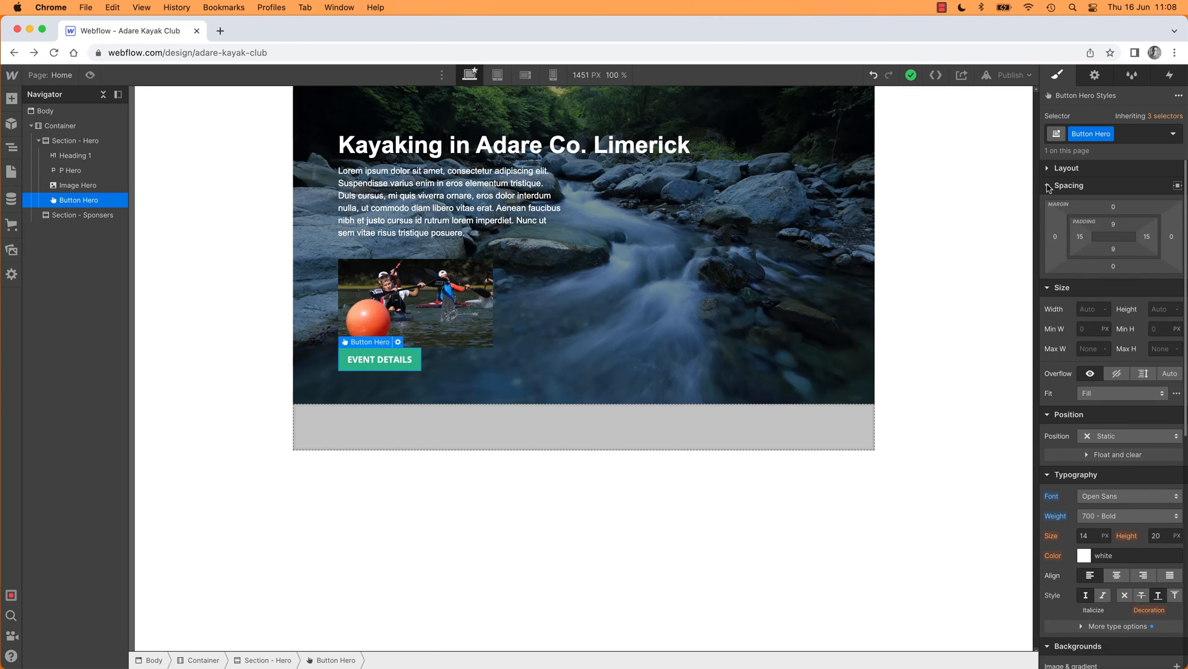
click(1049, 184)
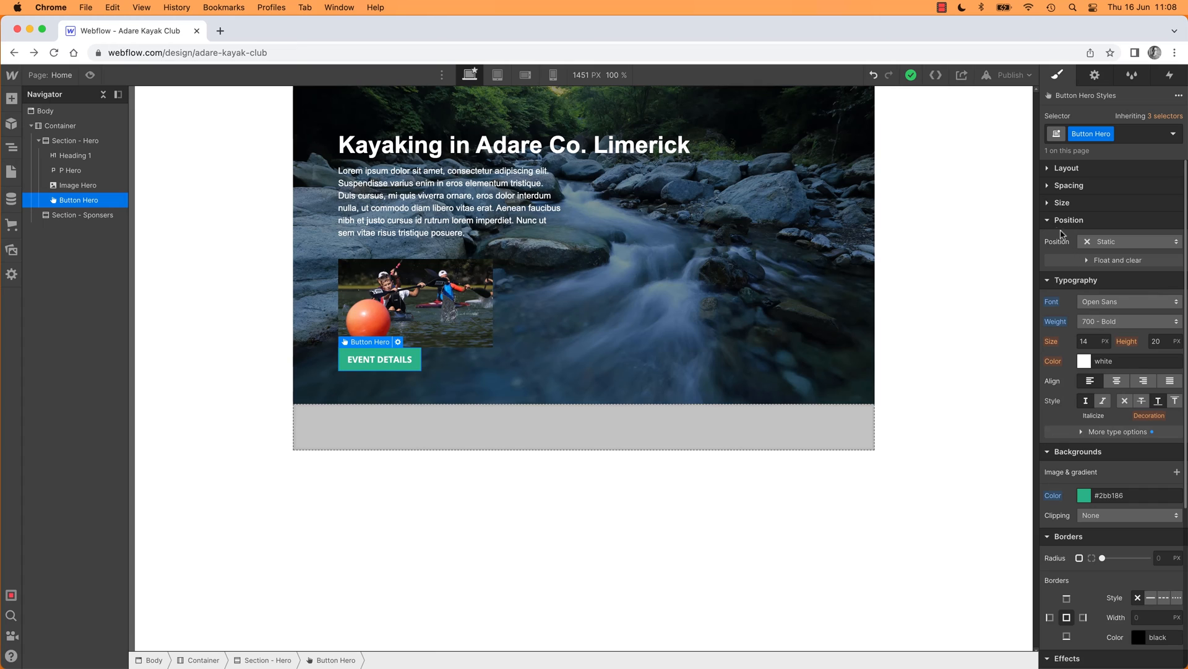
click(1076, 238)
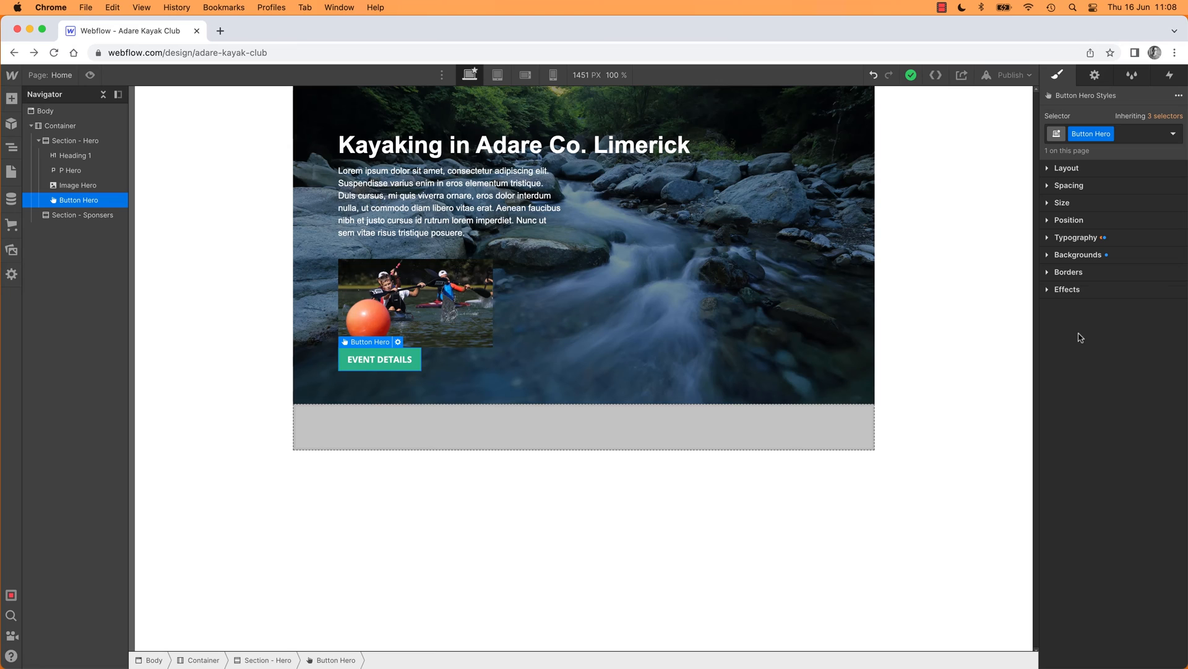
click(1069, 272)
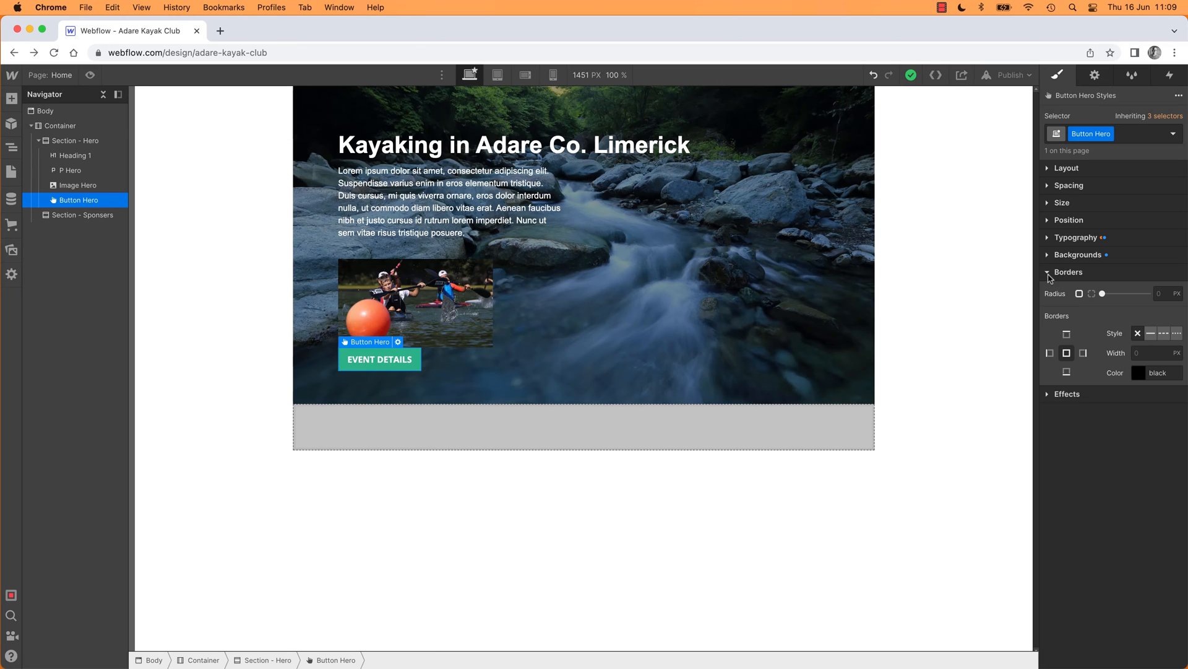
click(1068, 272)
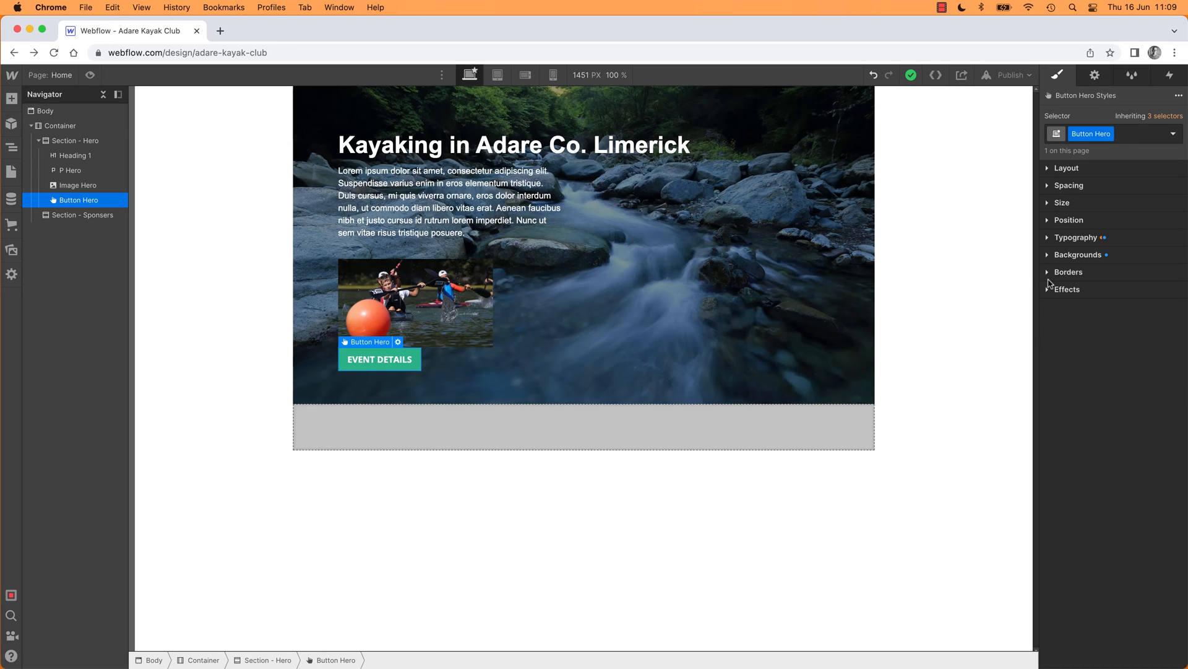
mouse_move(1139, 364)
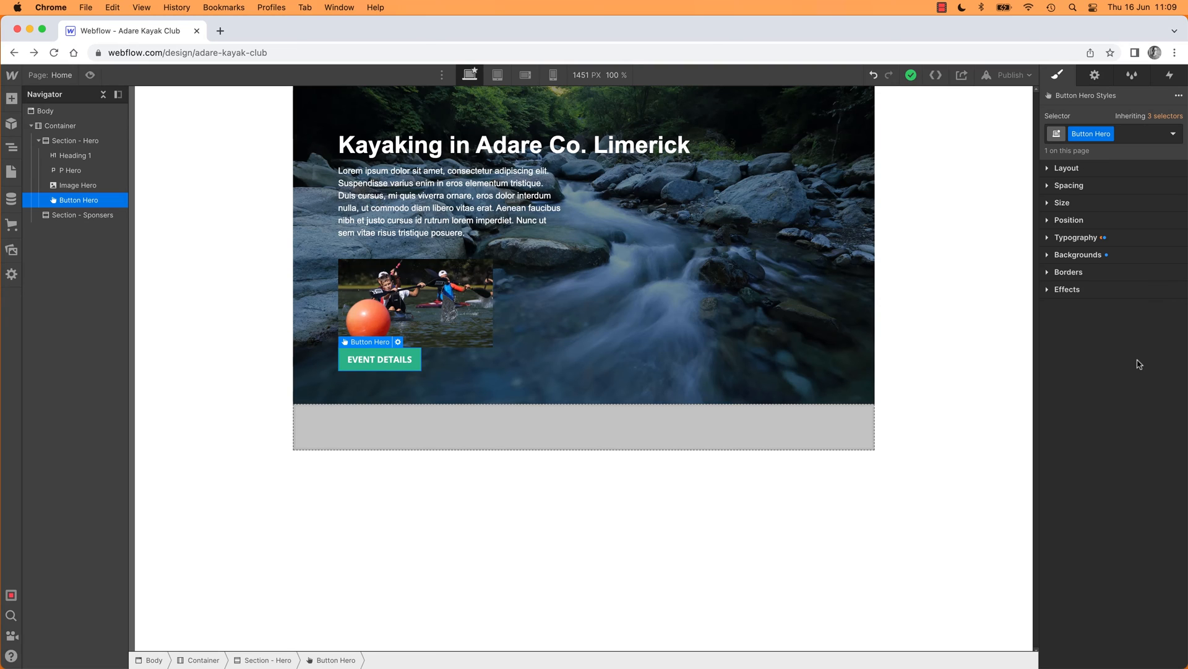
mouse_move(1125, 393)
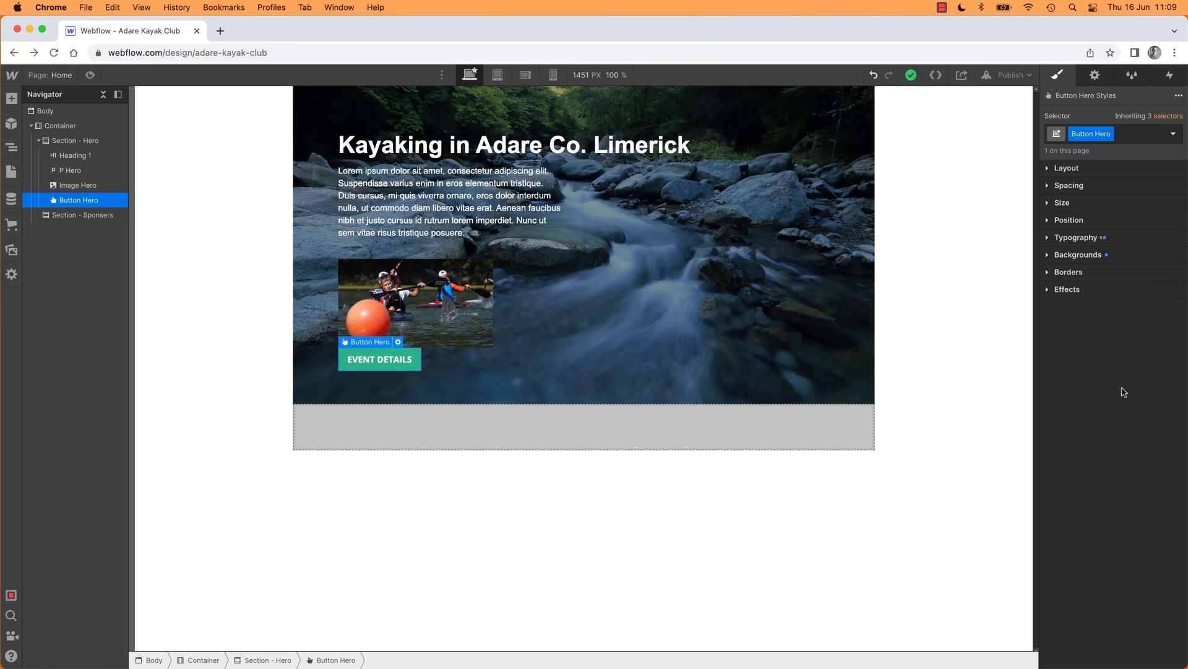
mouse_move(1051, 172)
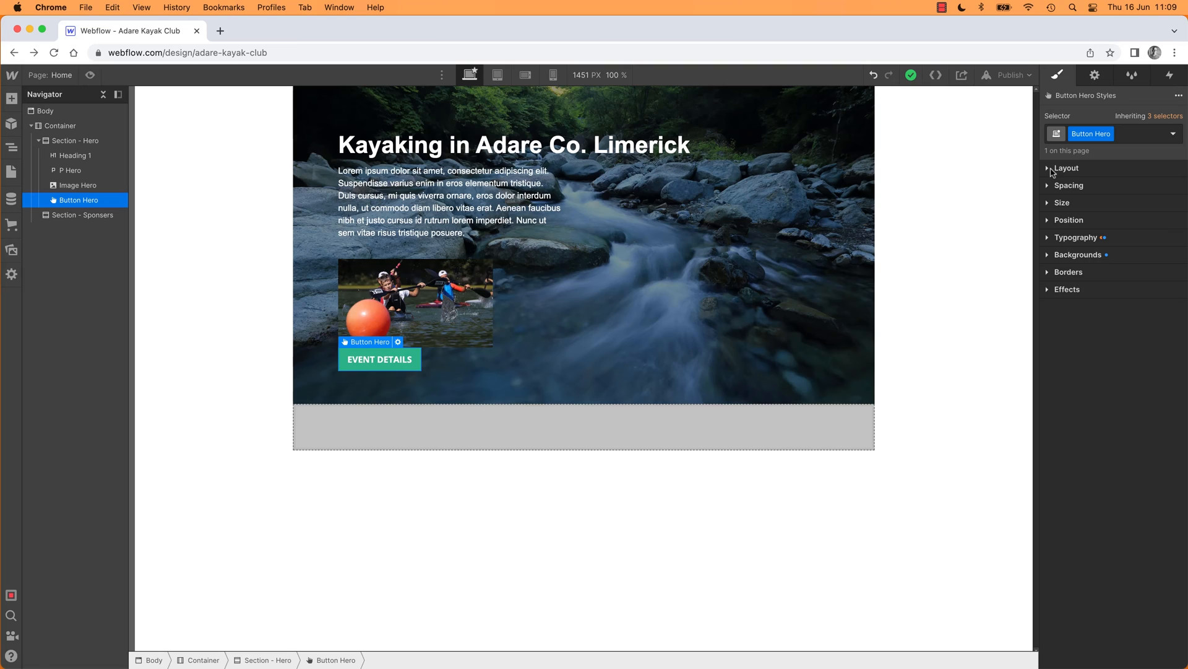
mouse_move(1050, 172)
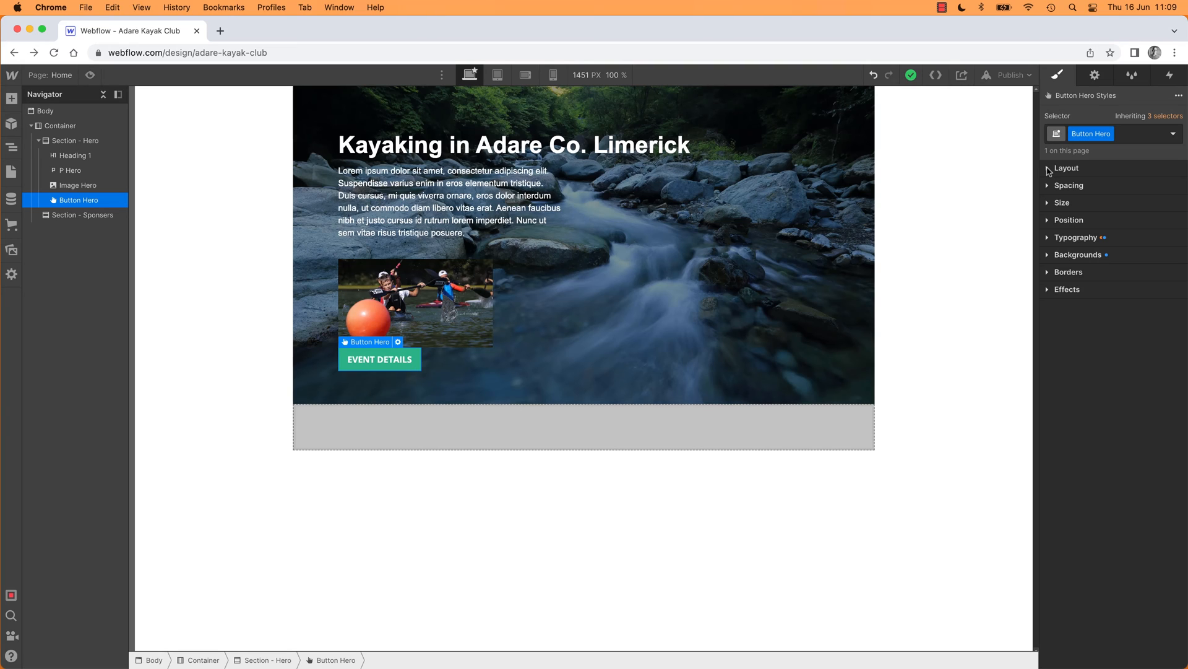
mouse_move(1050, 172)
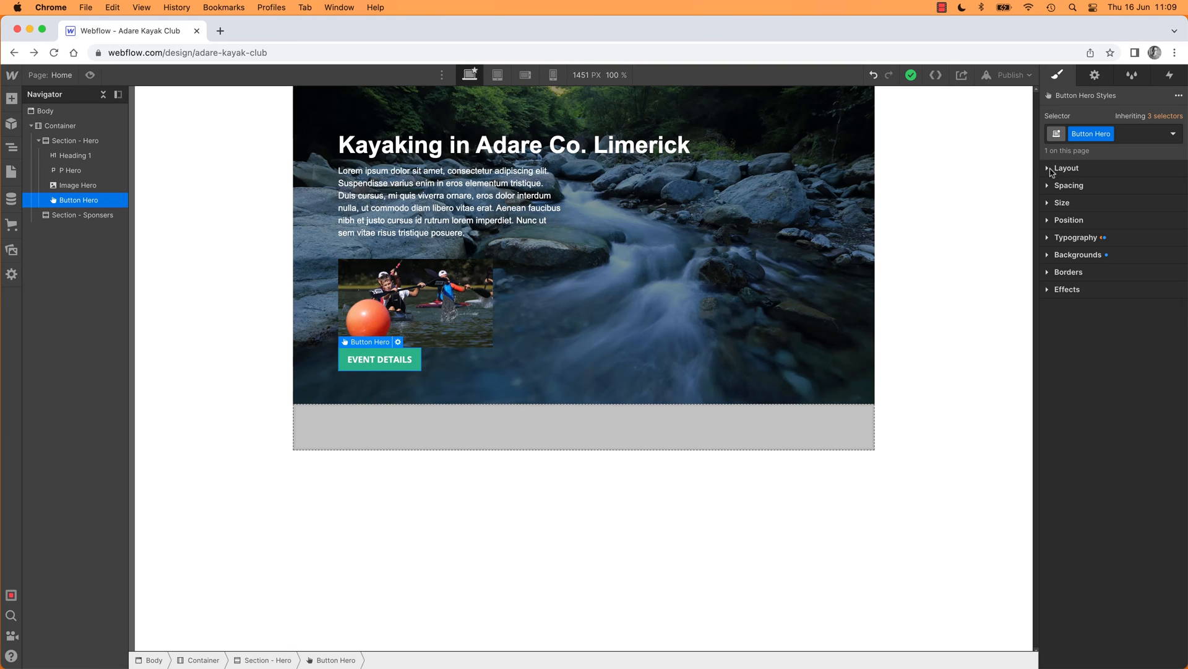
click(1049, 167)
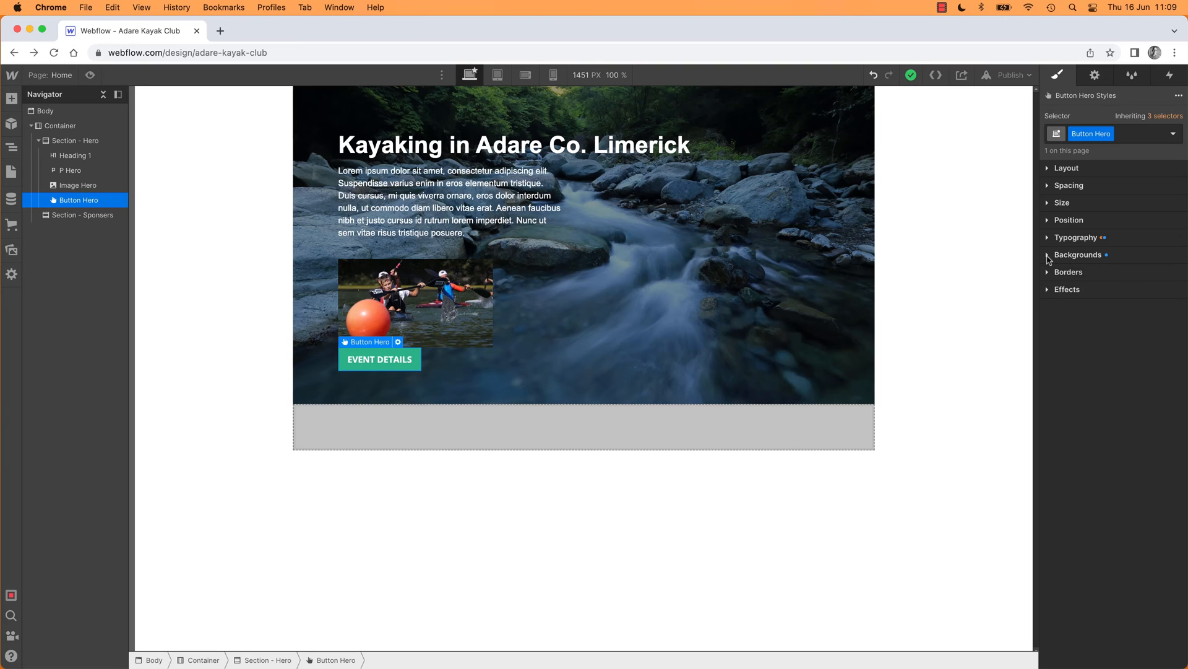
mouse_move(1078, 280)
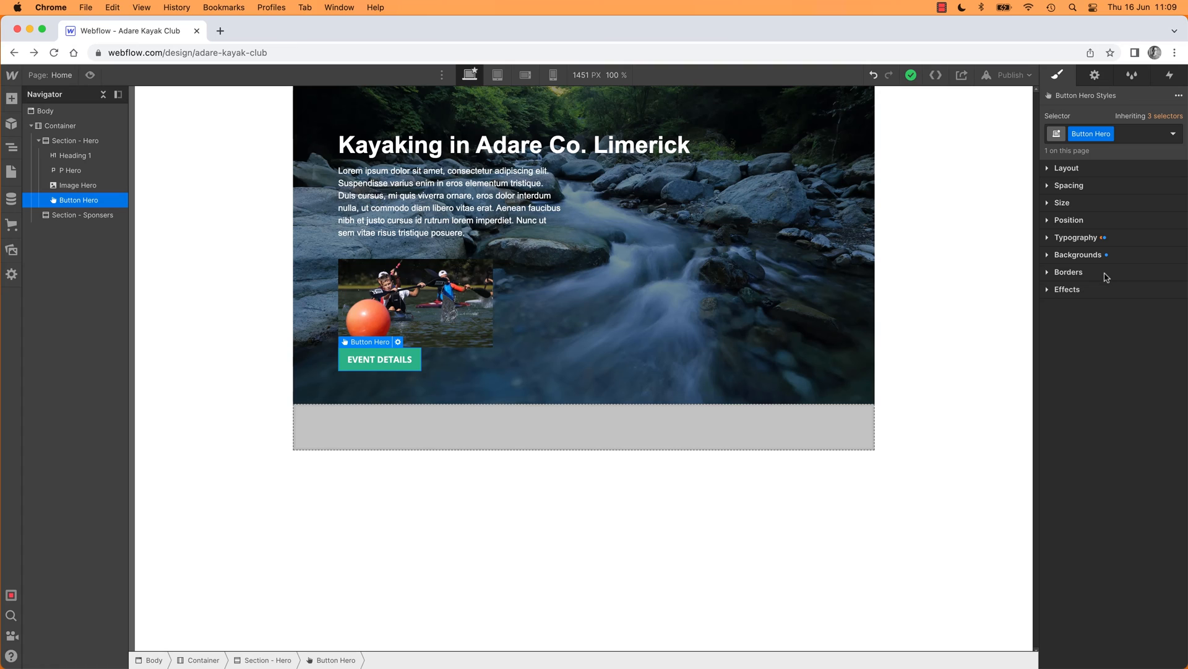
mouse_move(1072, 277)
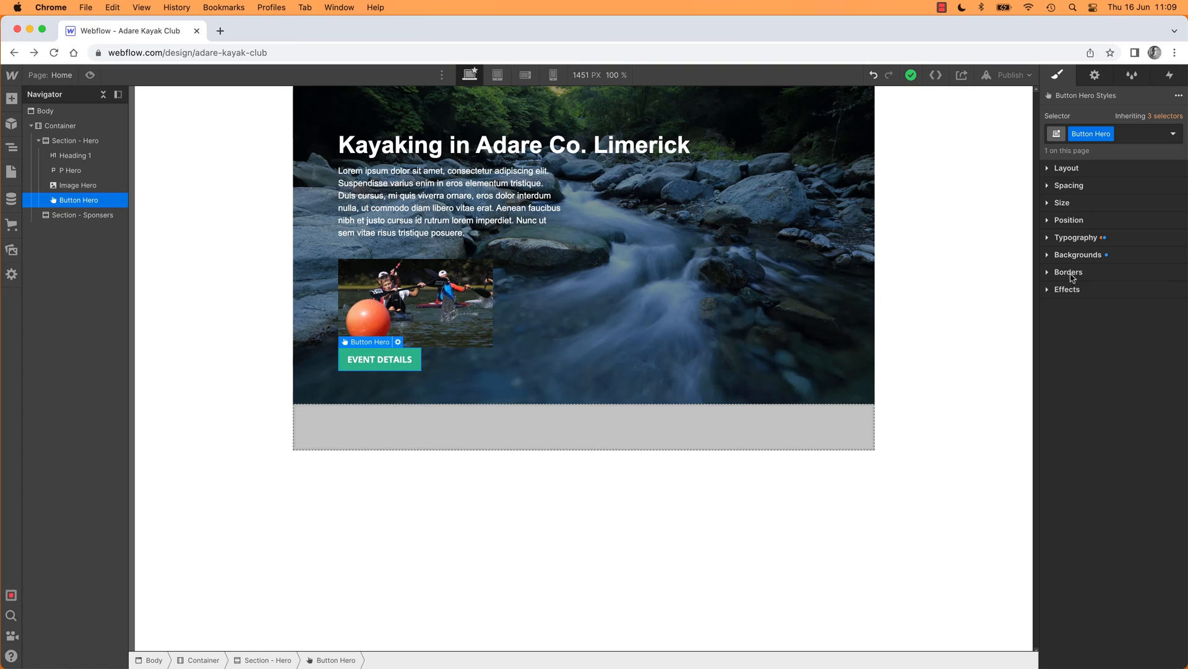
mouse_move(1072, 244)
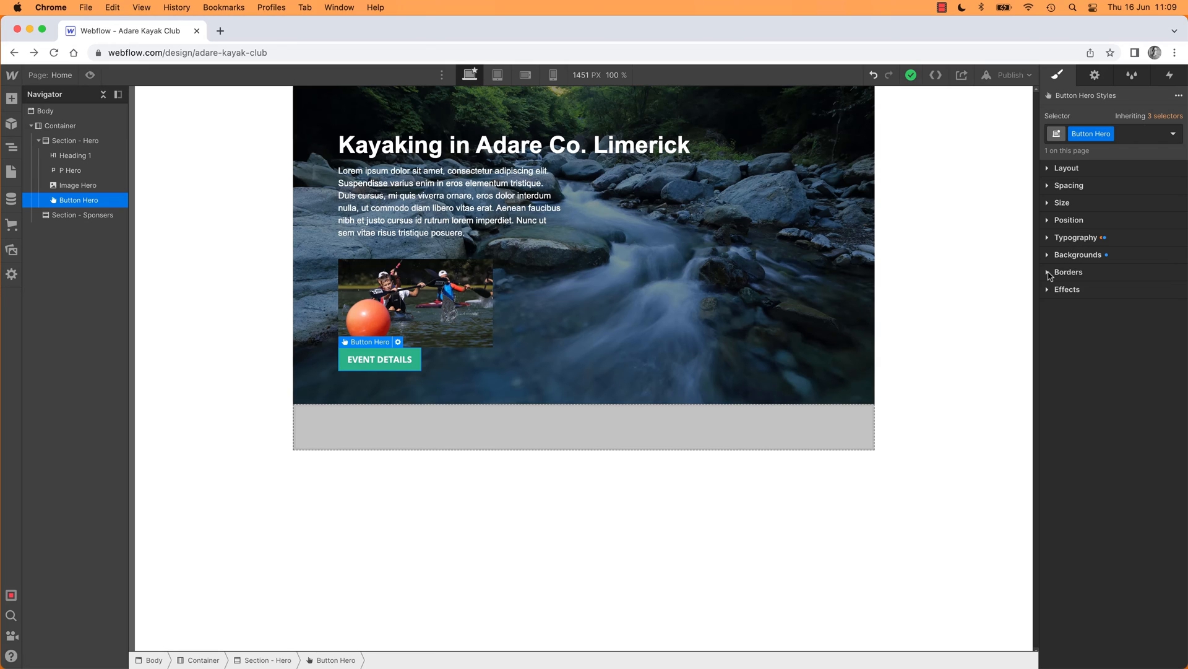
- Set Button Hero's border radius to 7 px via the Radius slider, checking the rounded corners
click(1069, 271)
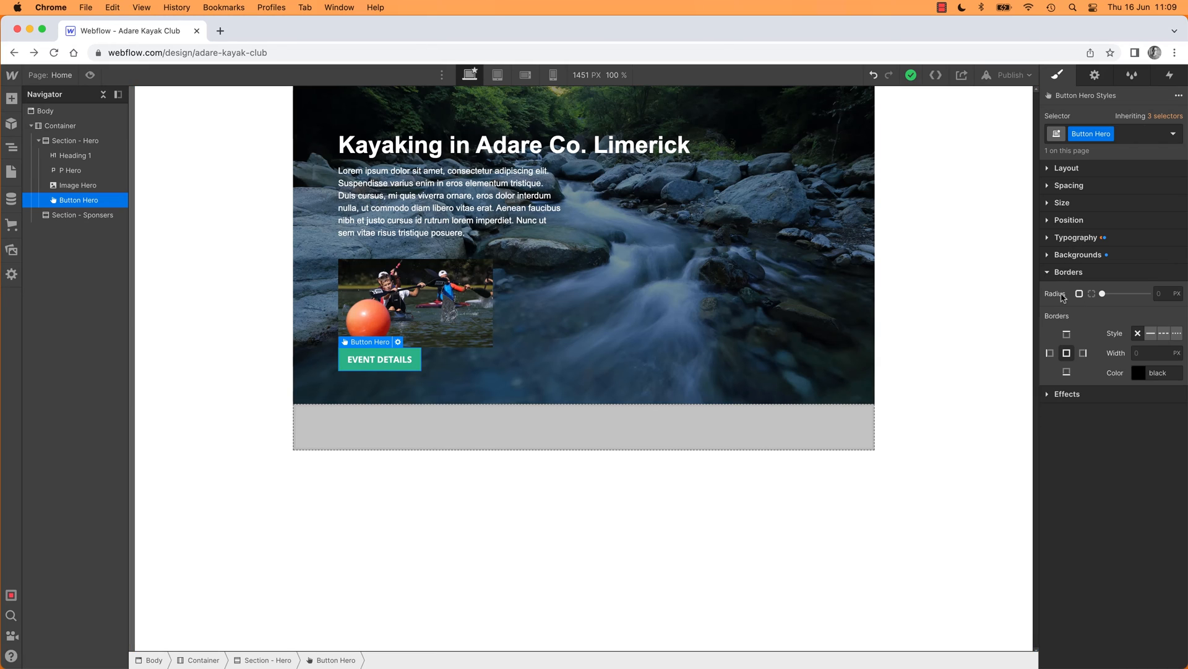
drag(1102, 293, 1125, 293)
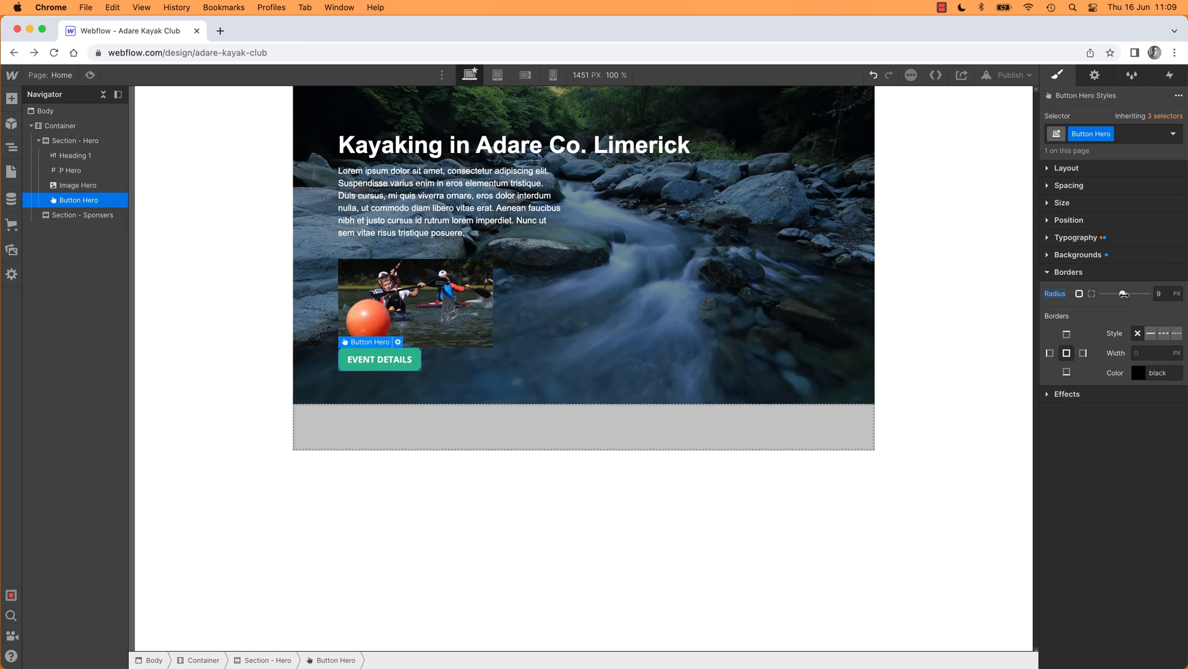
drag(1125, 294, 1118, 294)
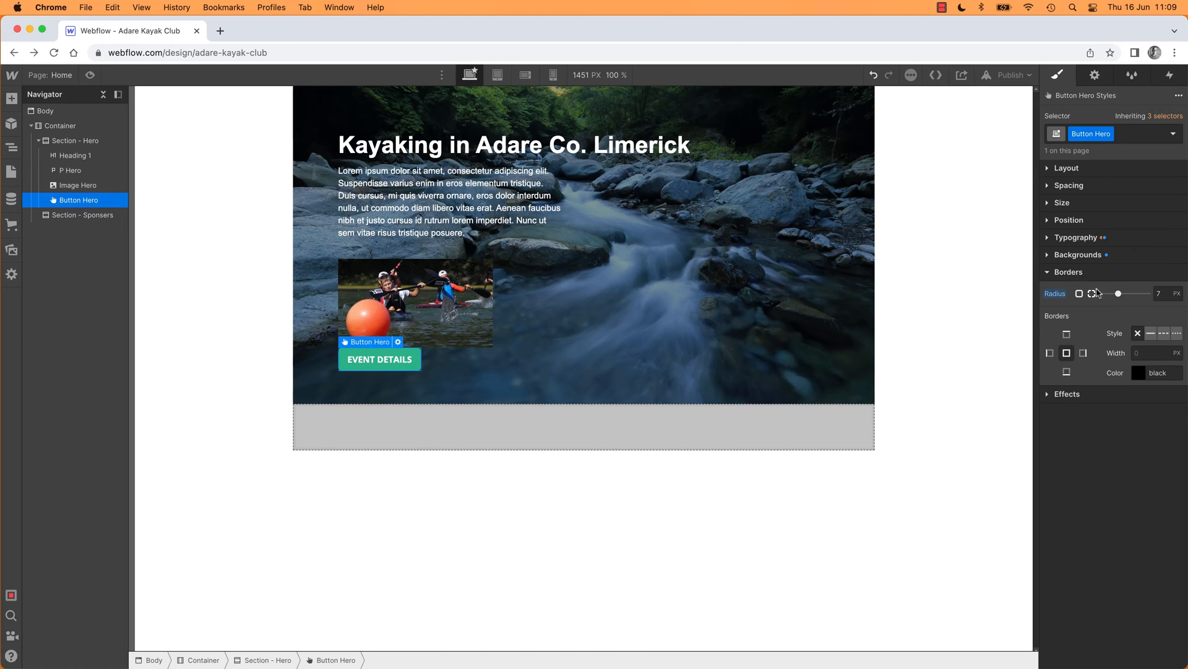
click(1069, 271)
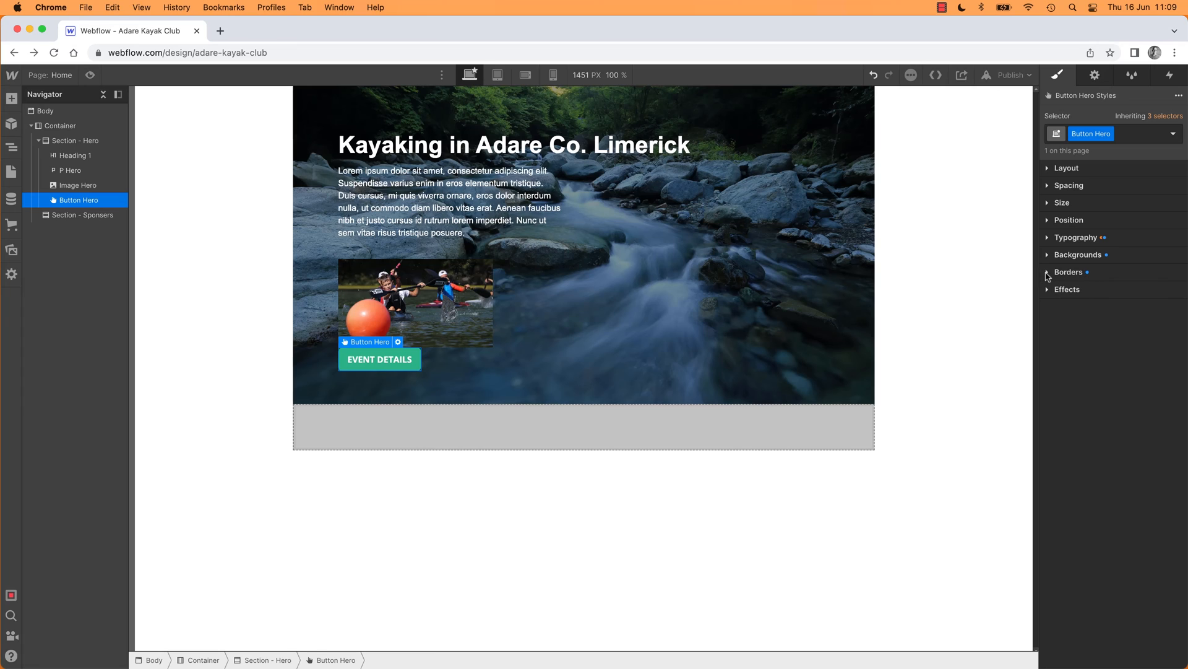
click(1068, 271)
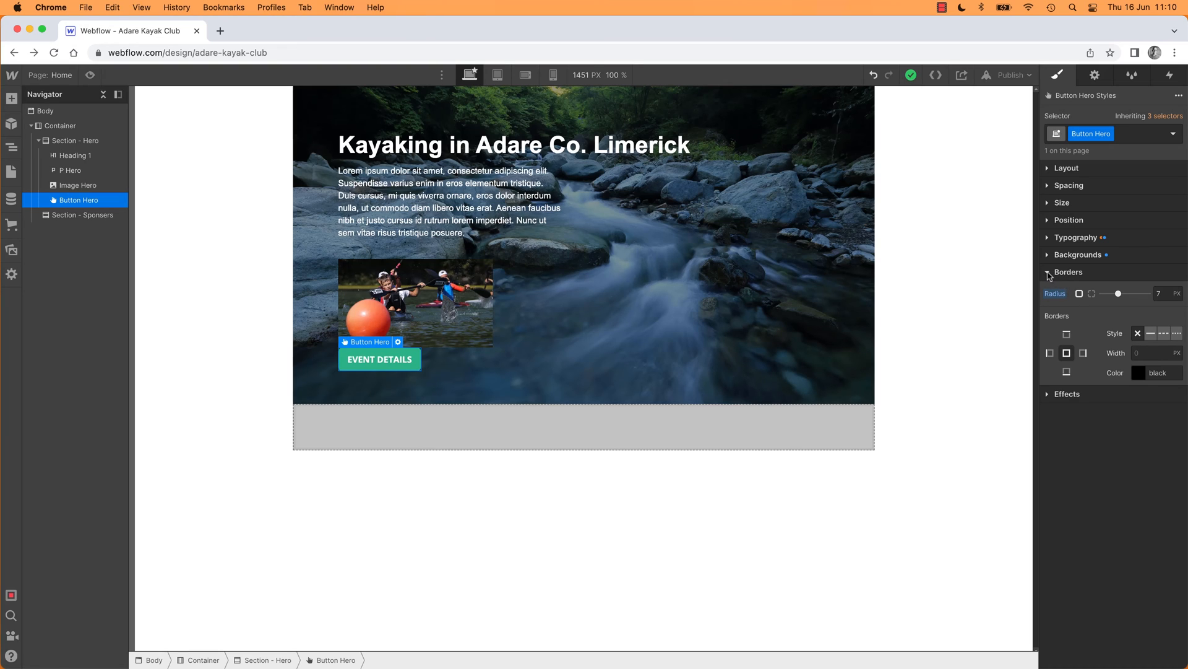
click(1069, 272)
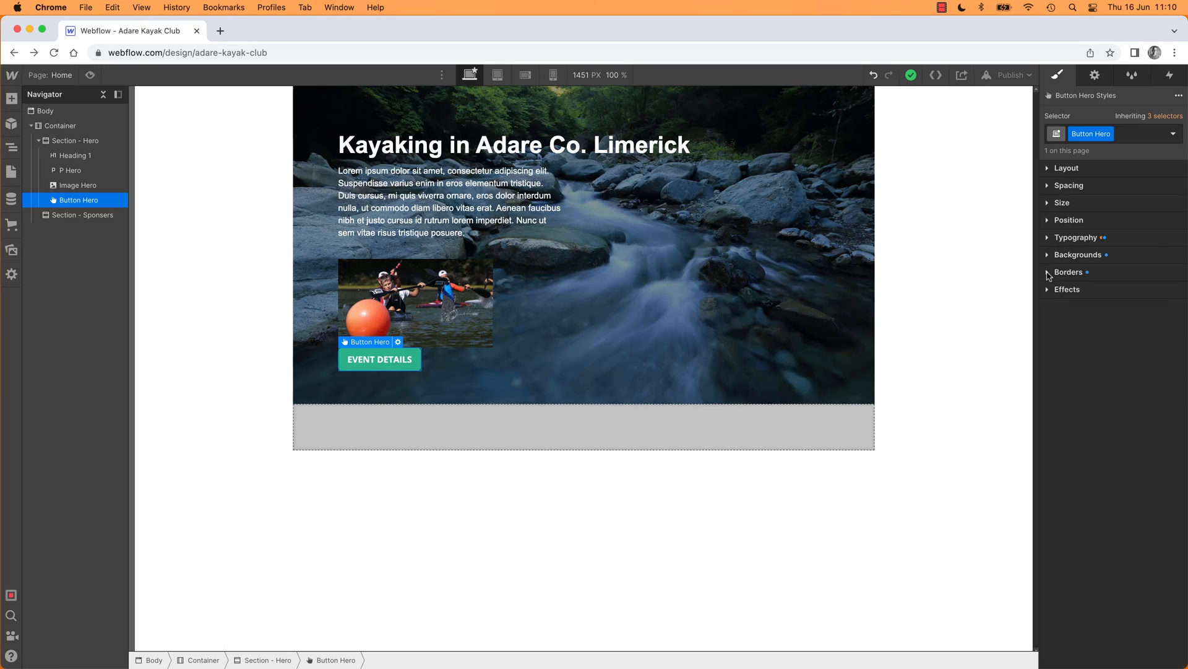
mouse_move(1049, 278)
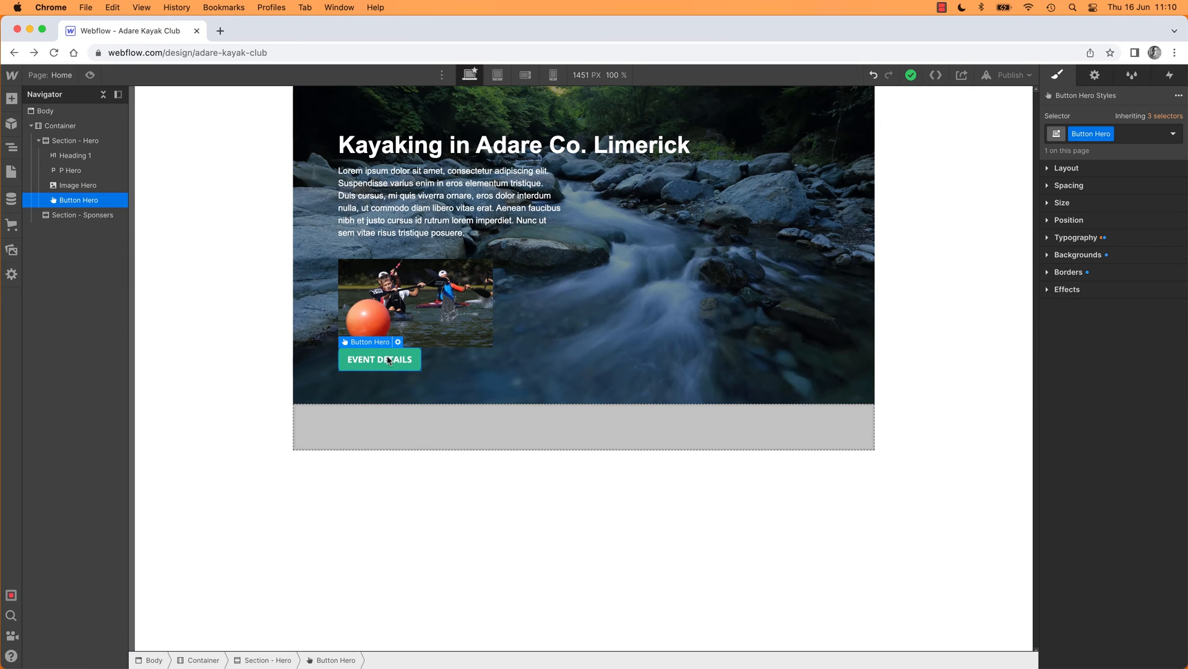
mouse_move(414, 371)
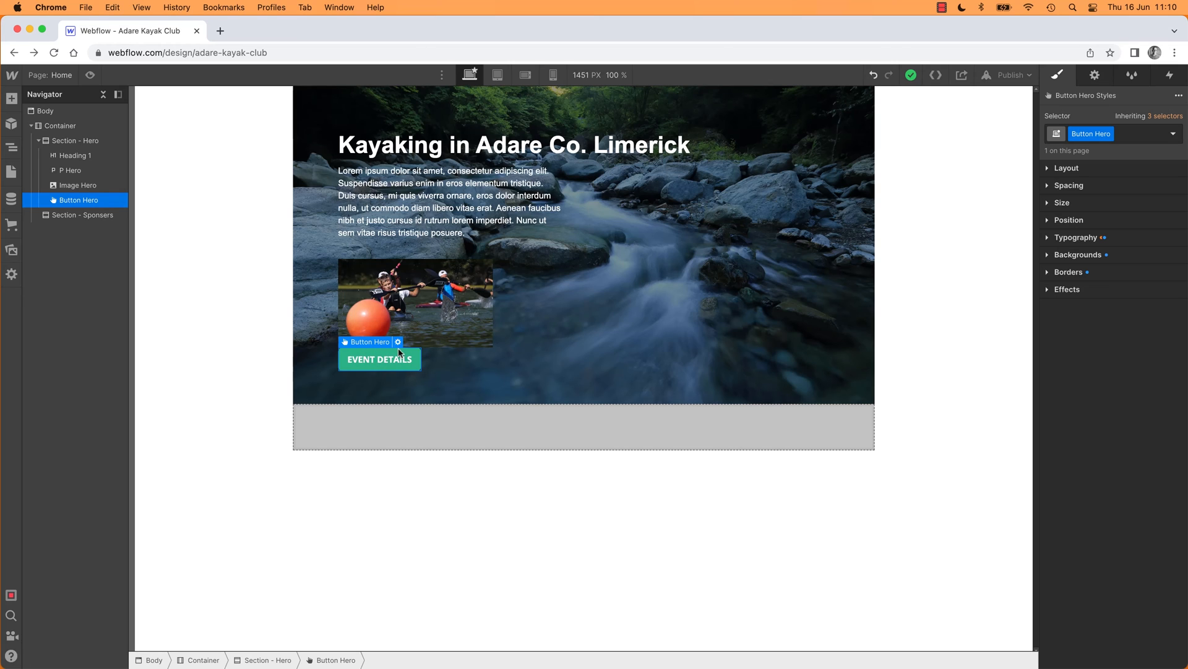
click(397, 342)
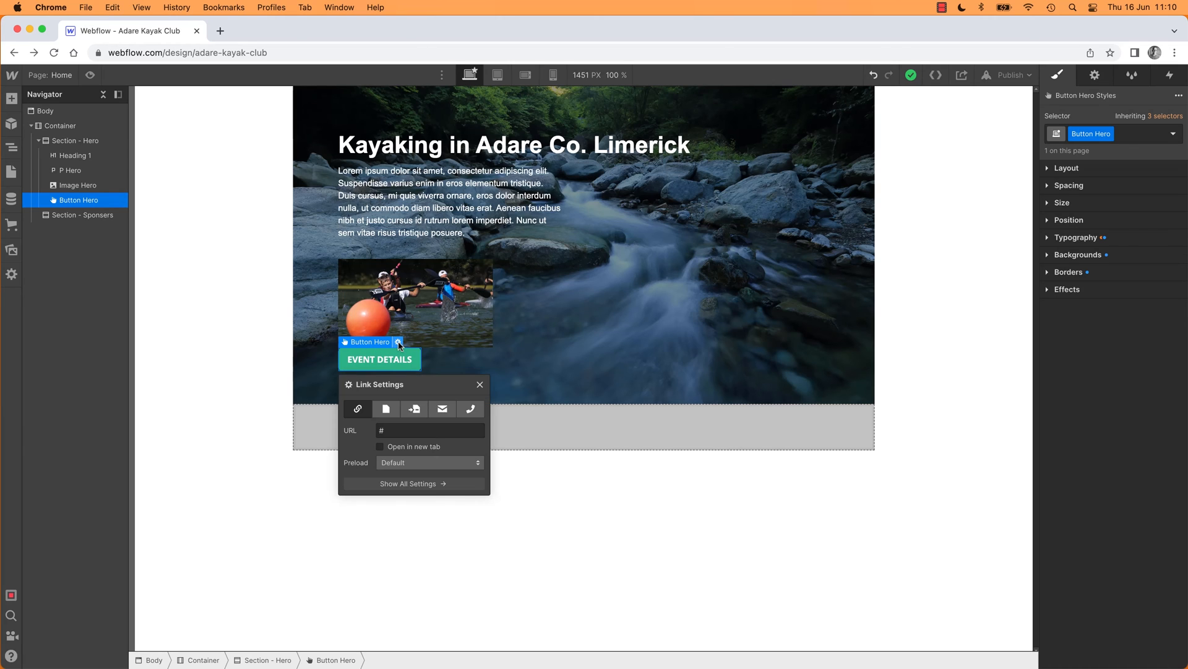
click(1095, 75)
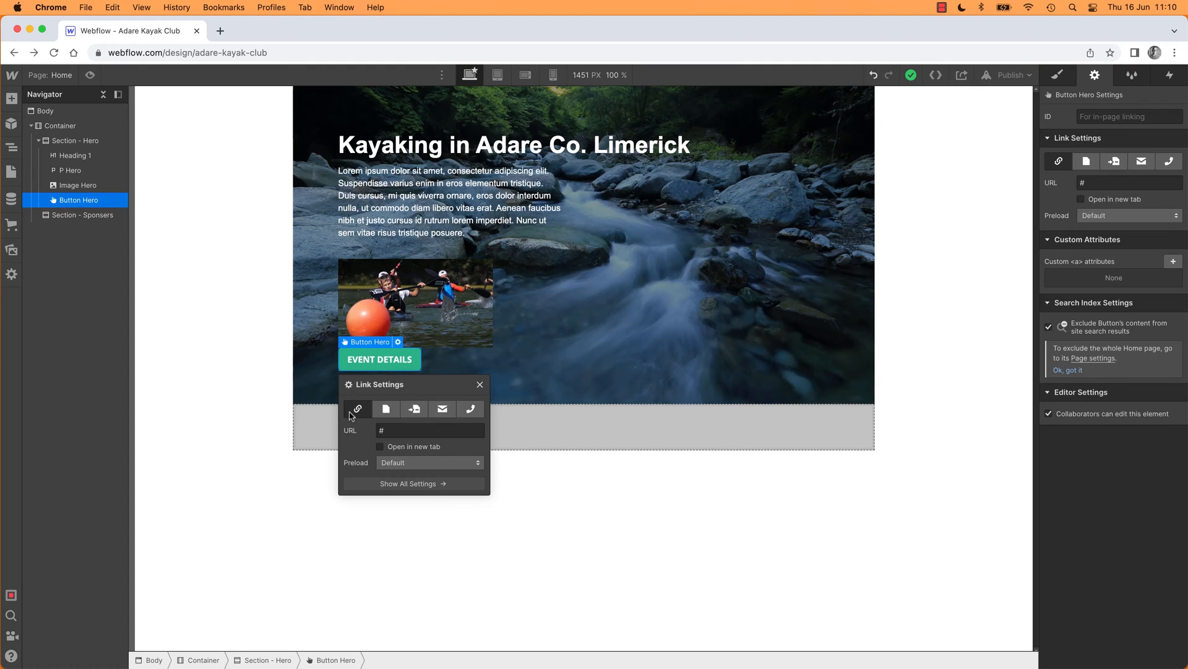
mouse_move(356, 410)
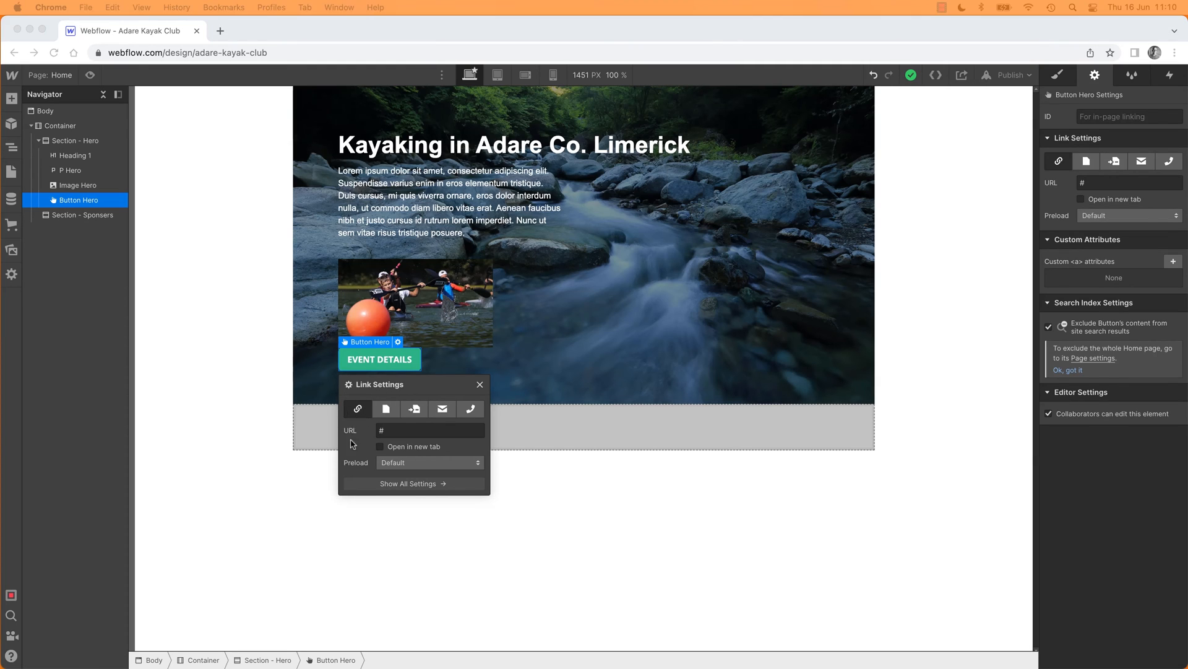
click(429, 430)
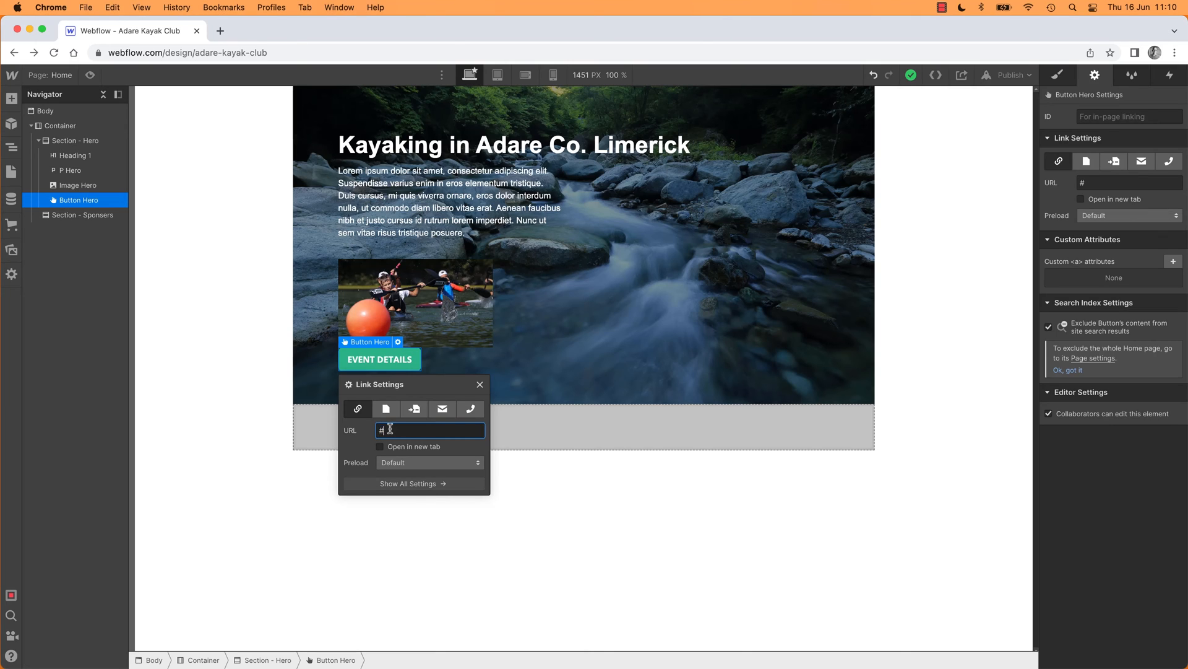
text(https://www.comicsans.love/)
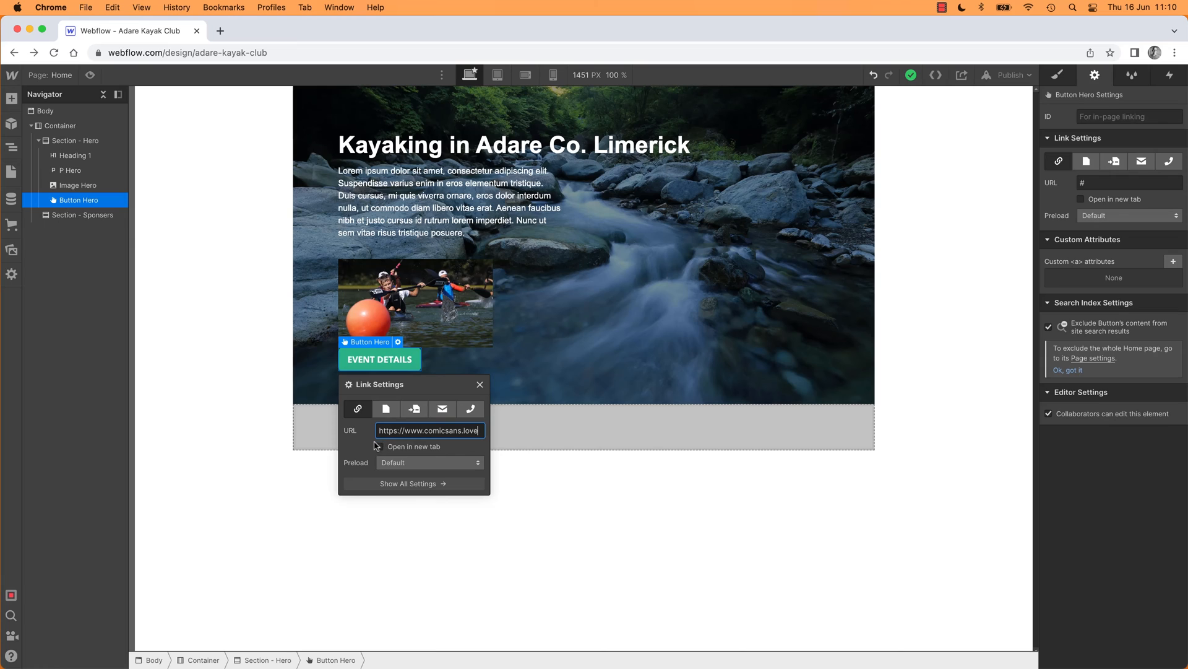
- Leave Open in new tab enabled after toggling it, and close Link Settings
click(381, 445)
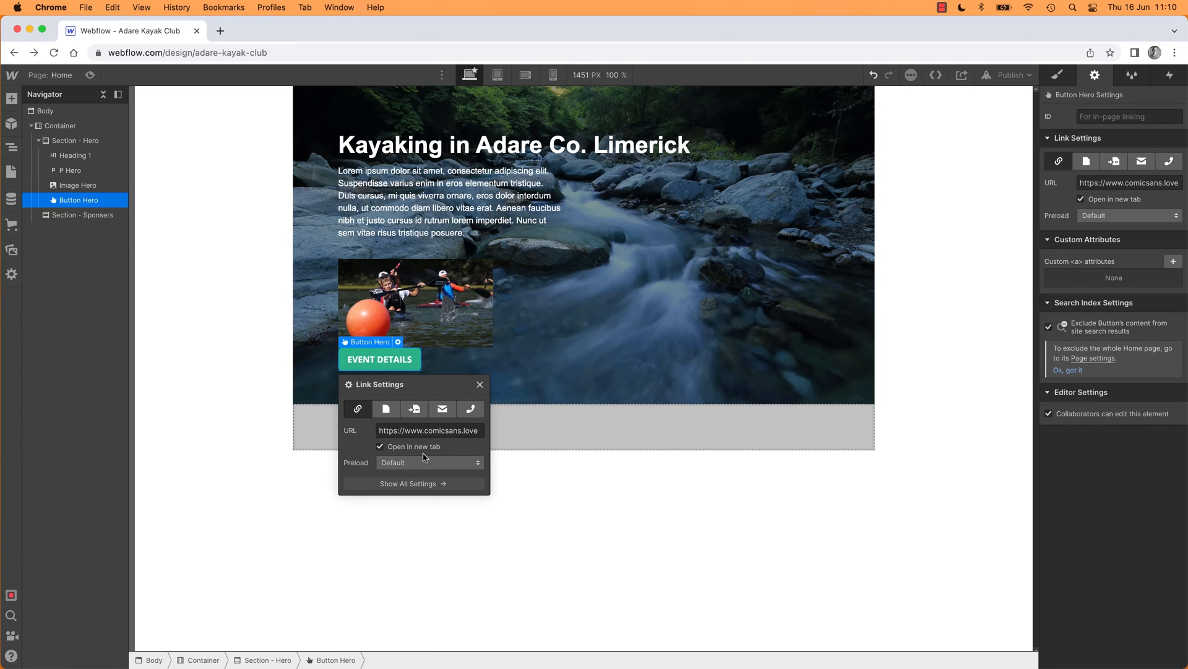
mouse_move(510, 348)
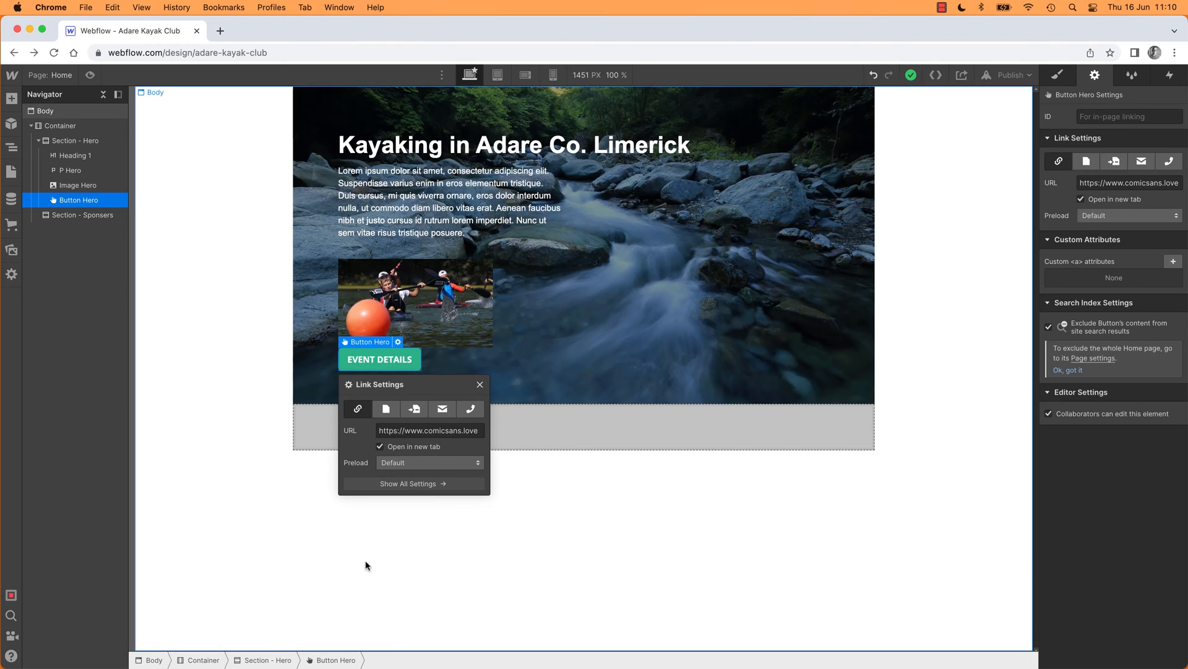
click(380, 445)
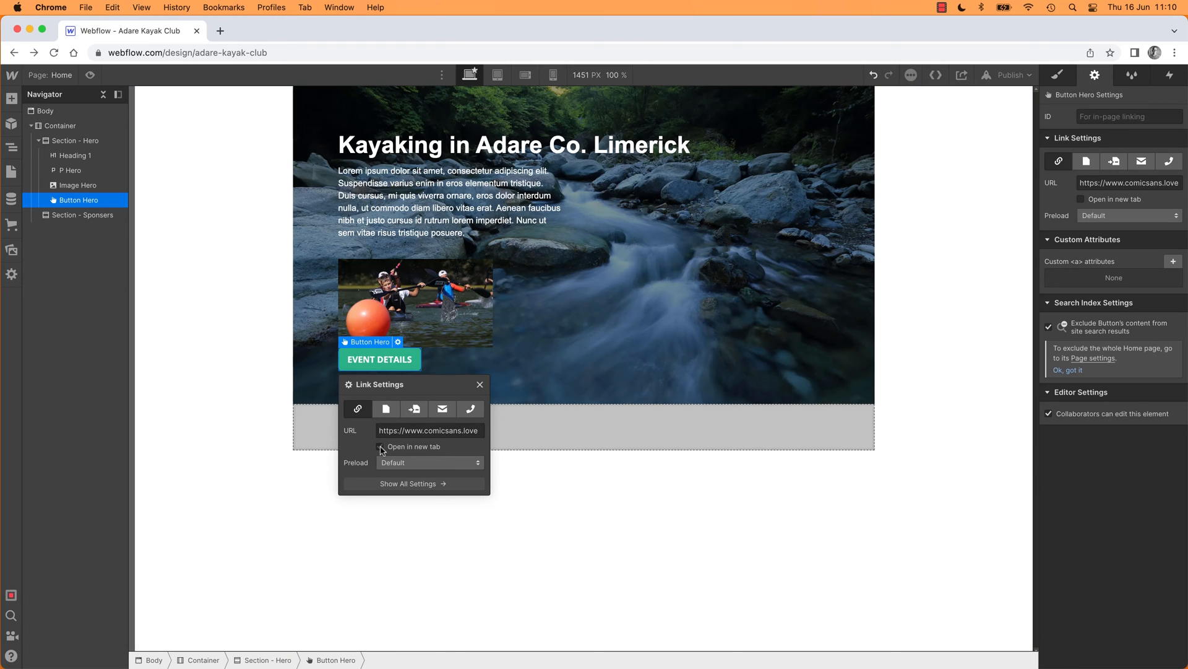
click(380, 447)
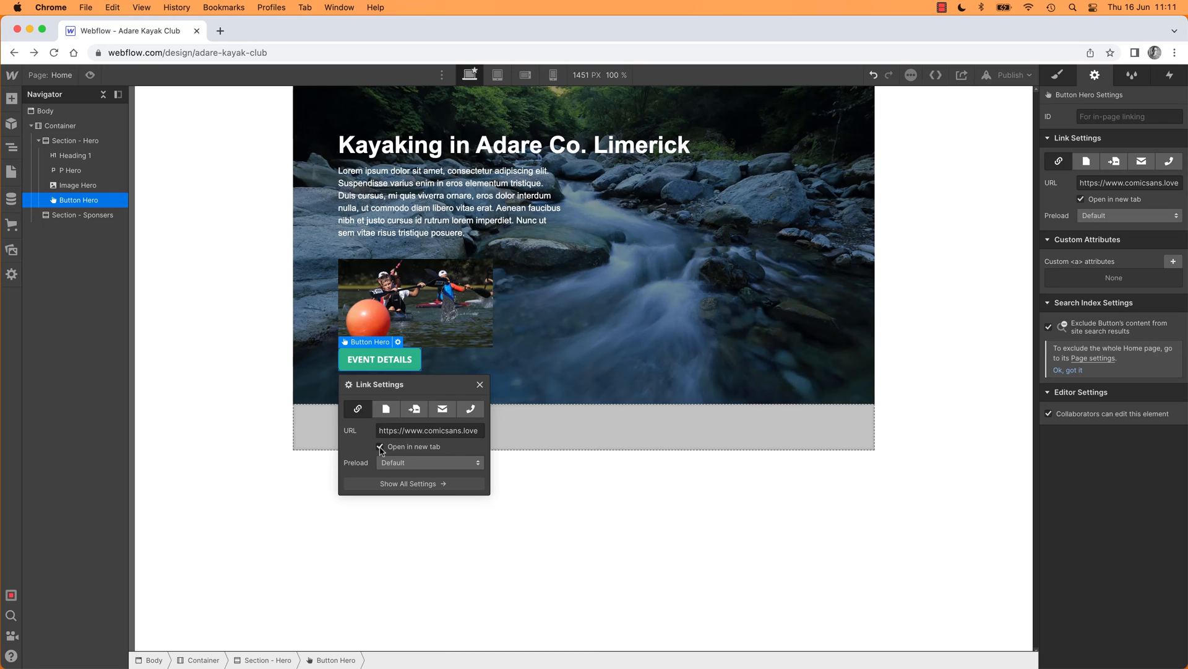
click(380, 445)
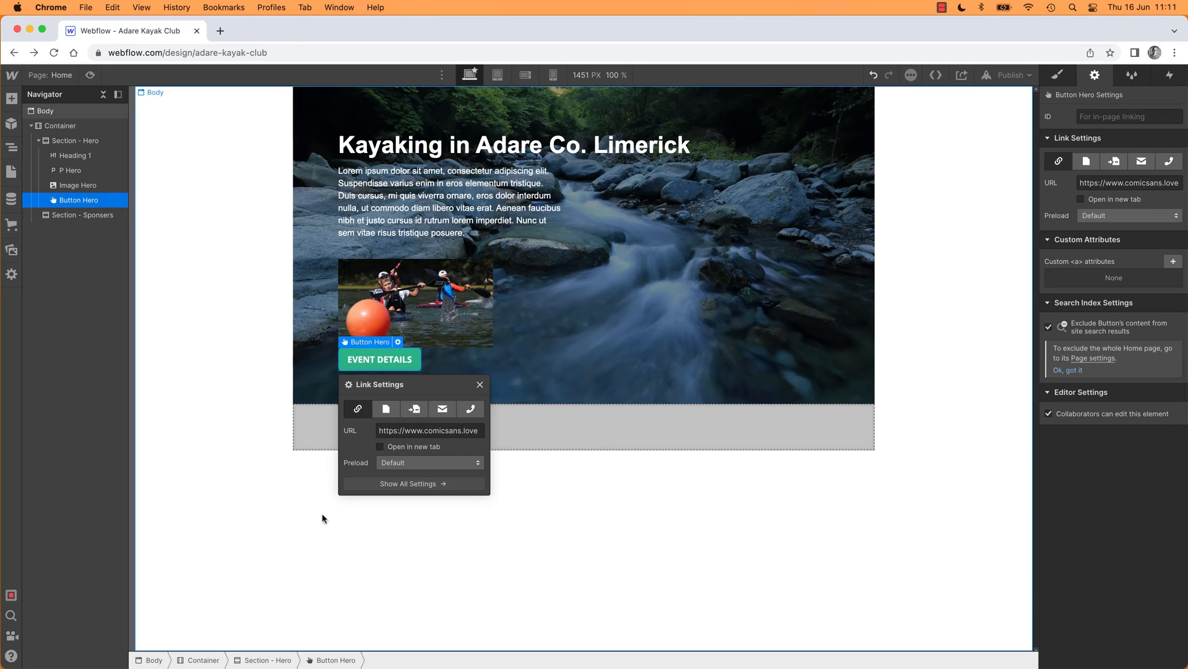
click(428, 430)
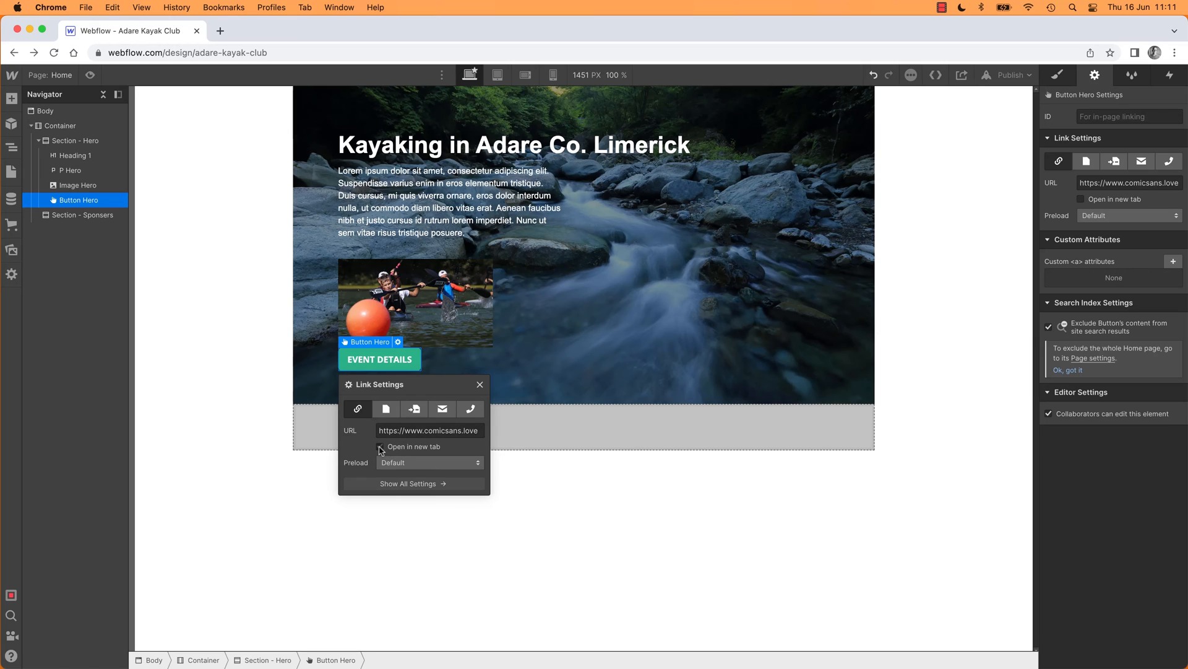
click(381, 447)
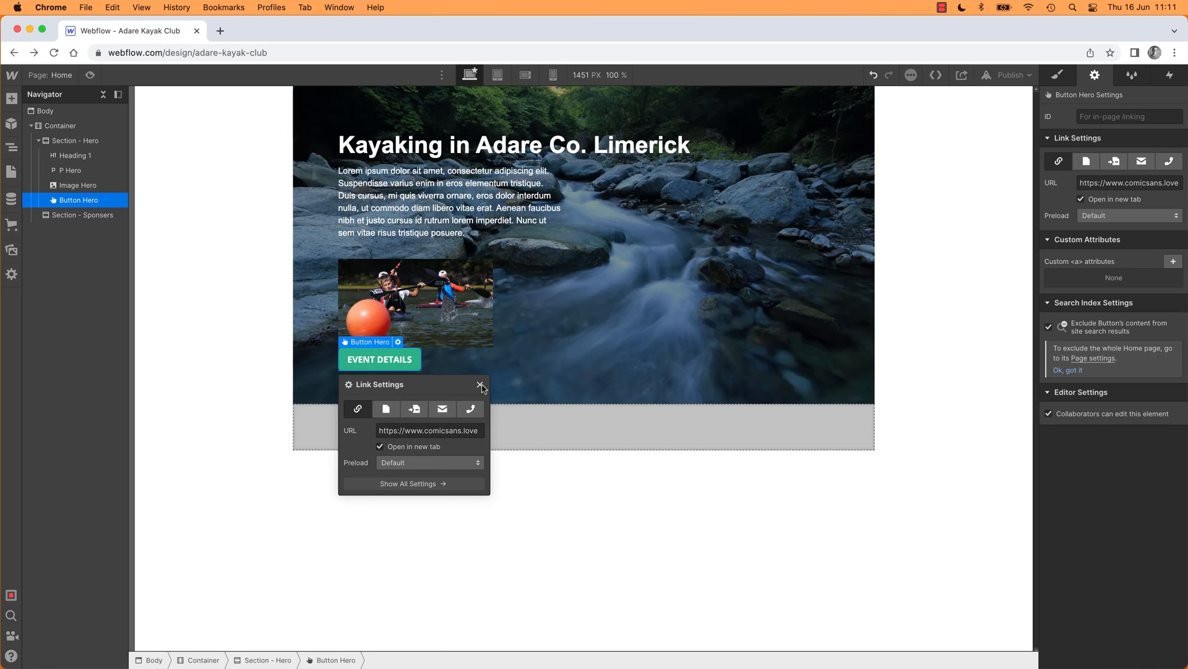
click(480, 386)
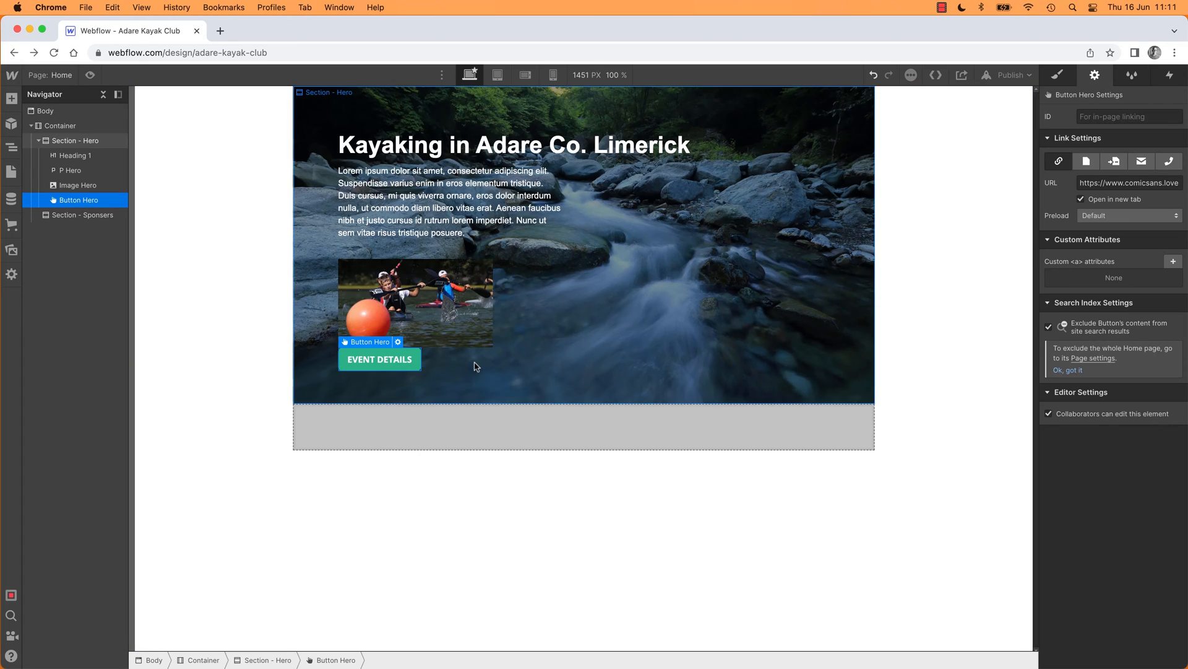
mouse_move(479, 354)
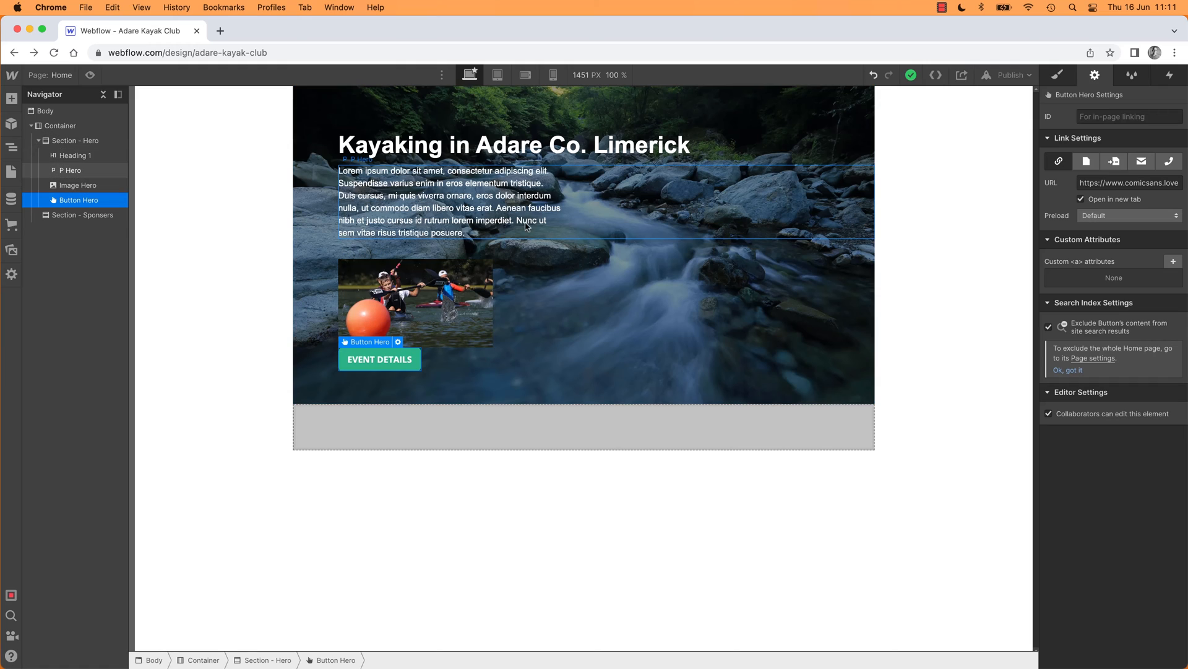
mouse_move(515, 224)
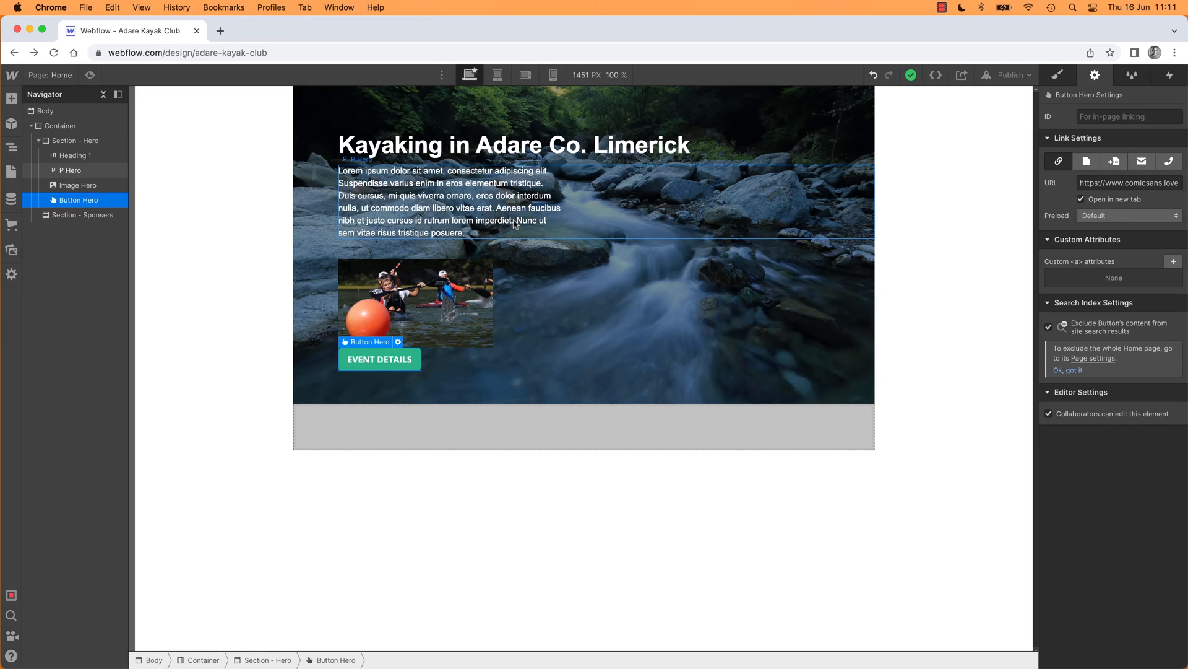
mouse_move(983, 286)
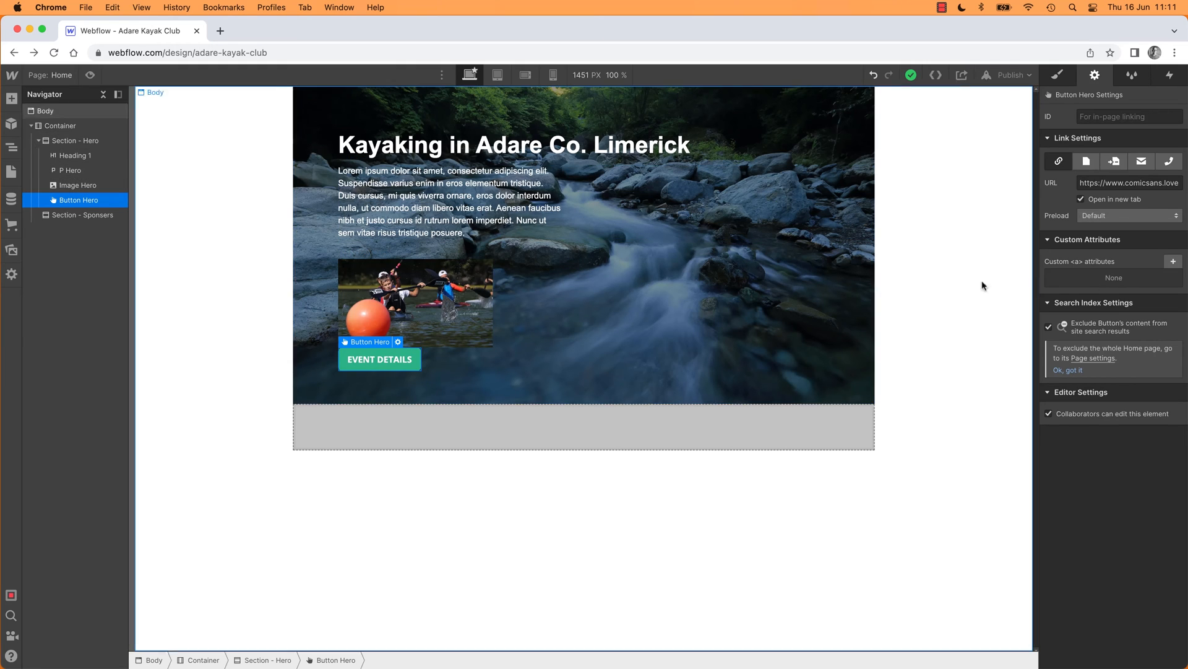
mouse_move(212, 121)
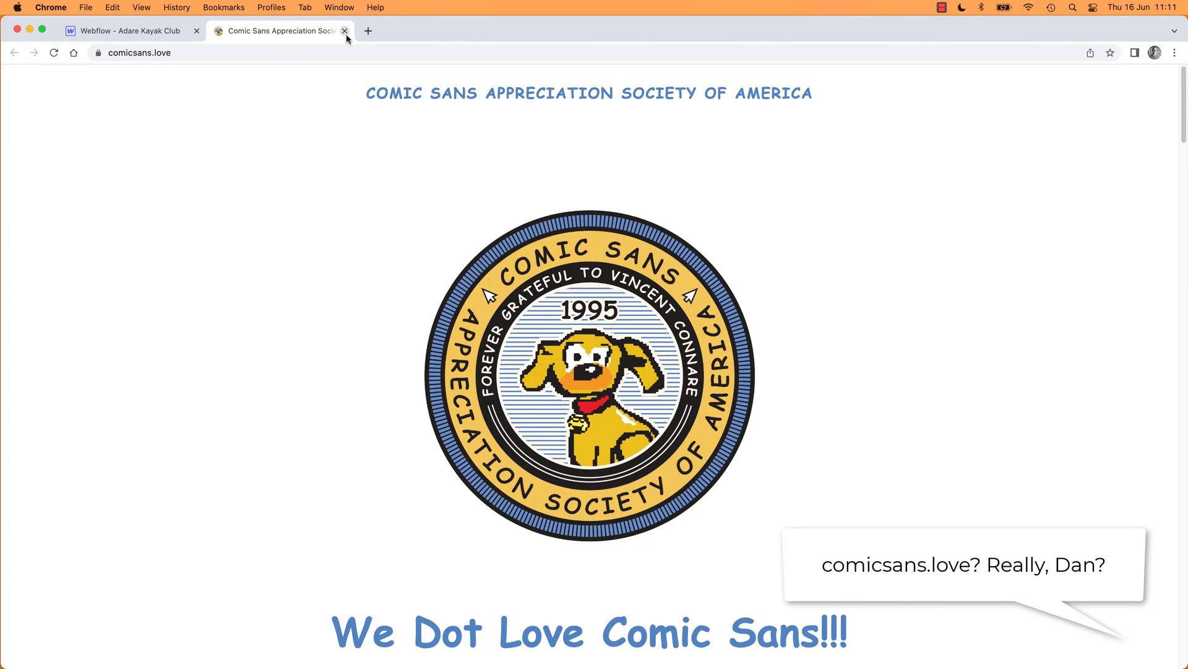
click(344, 30)
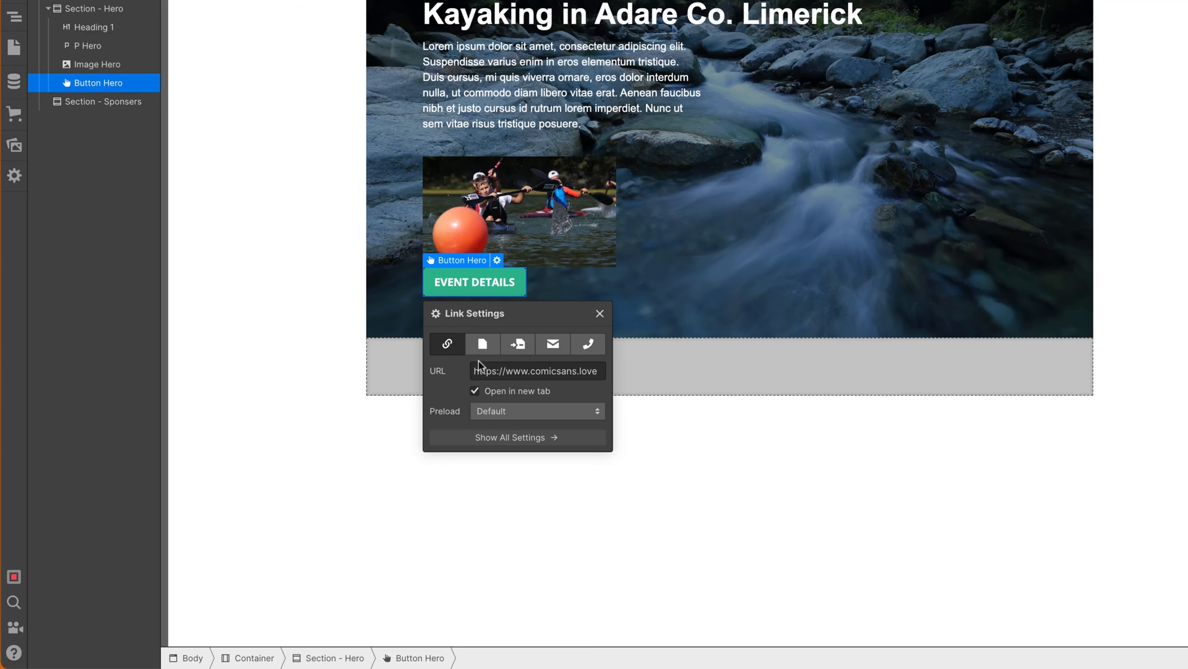
- Browse the Page, Section, Email and Phone link types in the button's Link Settings
click(482, 344)
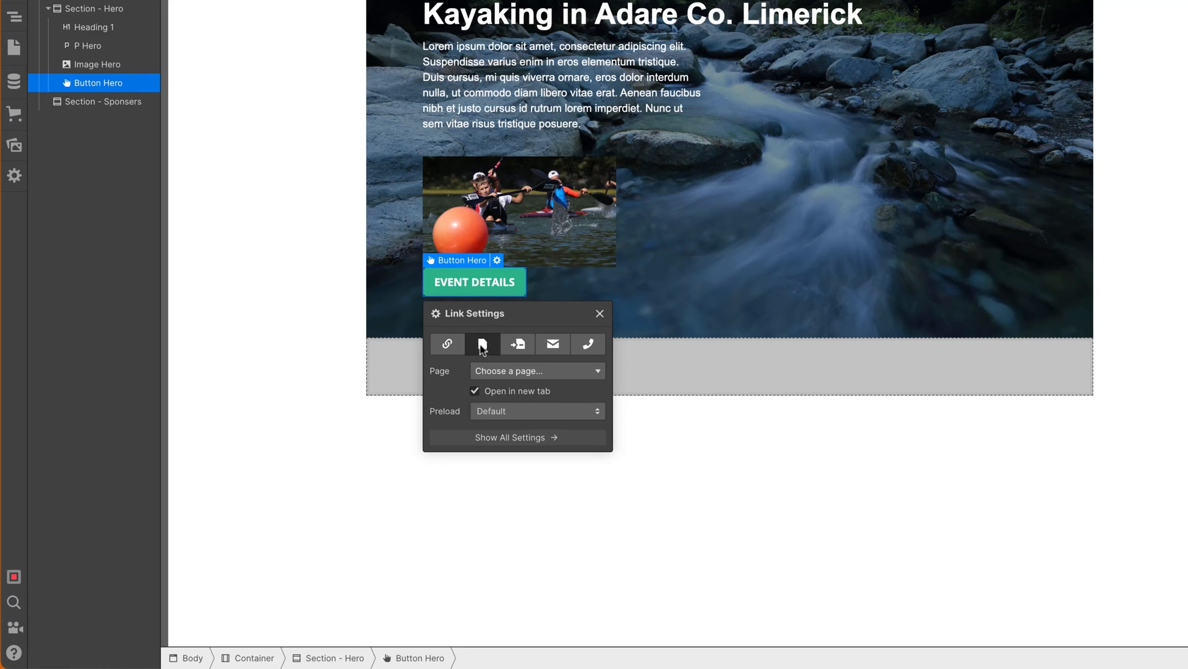
click(536, 370)
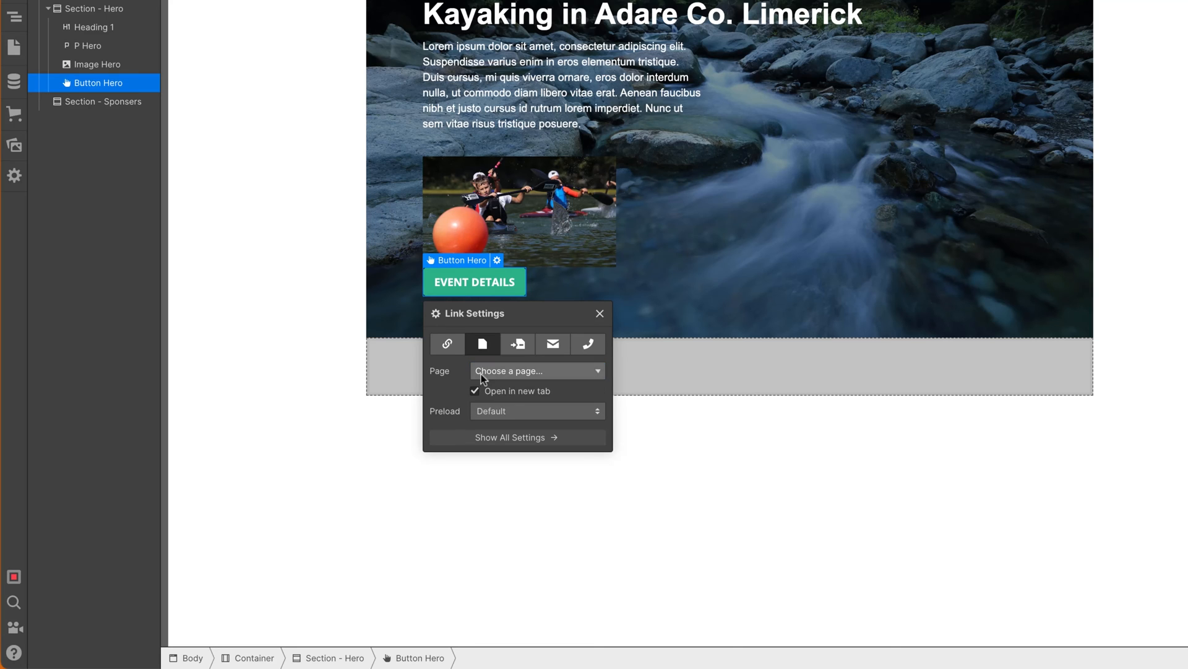
click(518, 343)
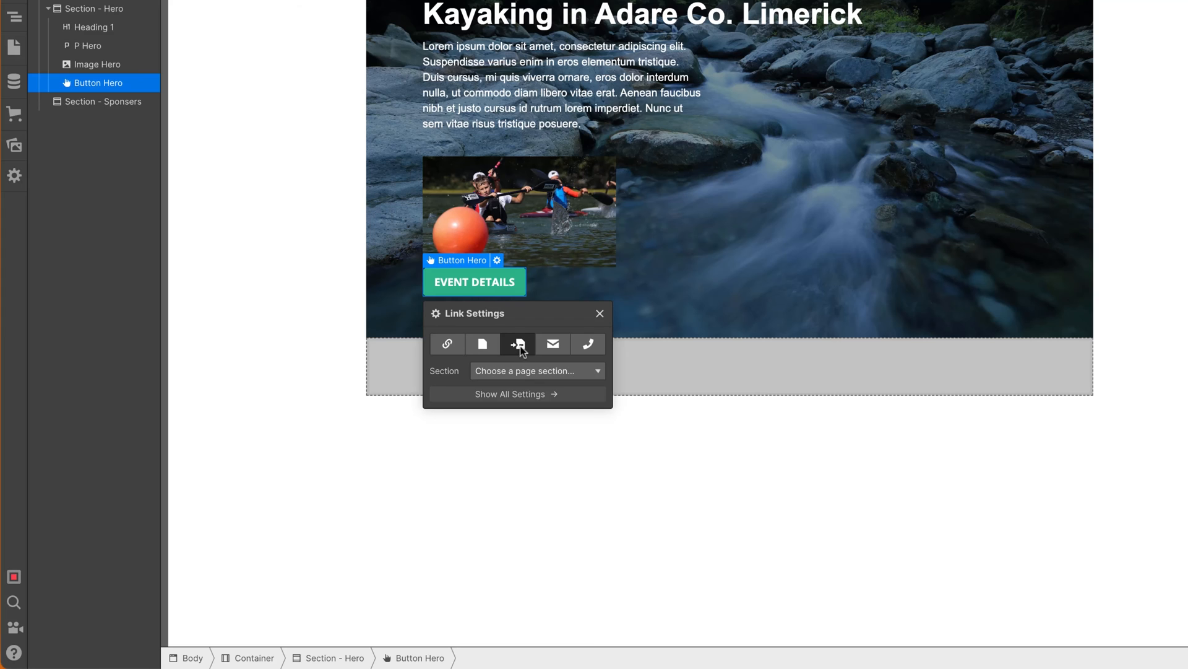
mouse_move(518, 343)
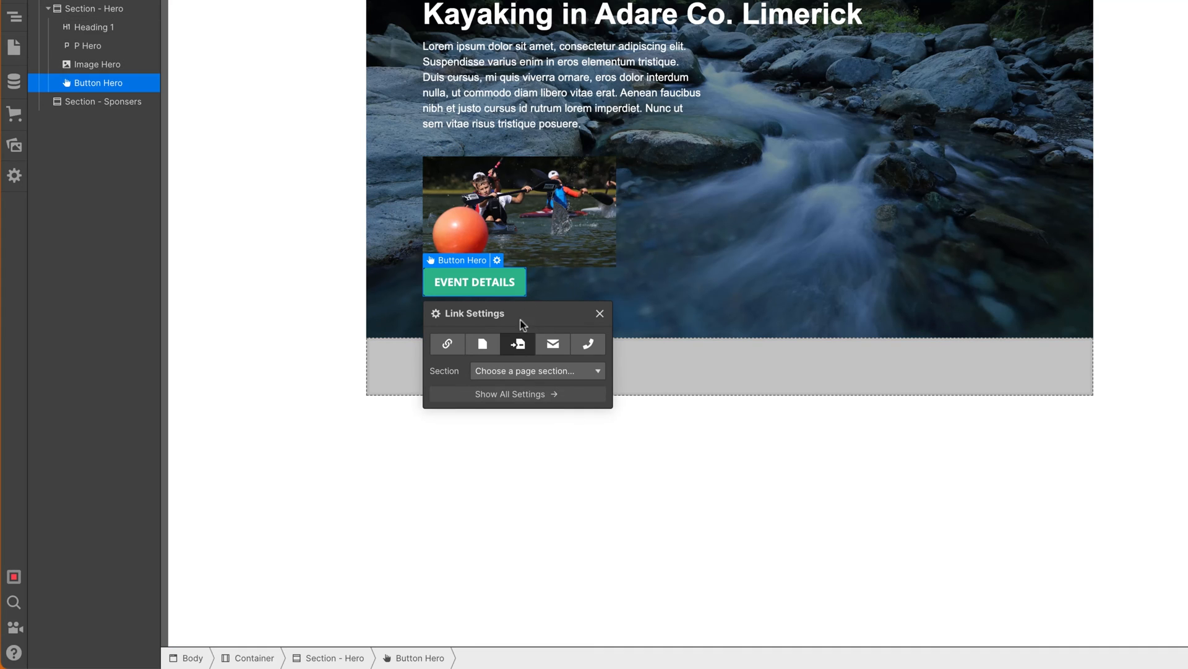
mouse_move(552, 344)
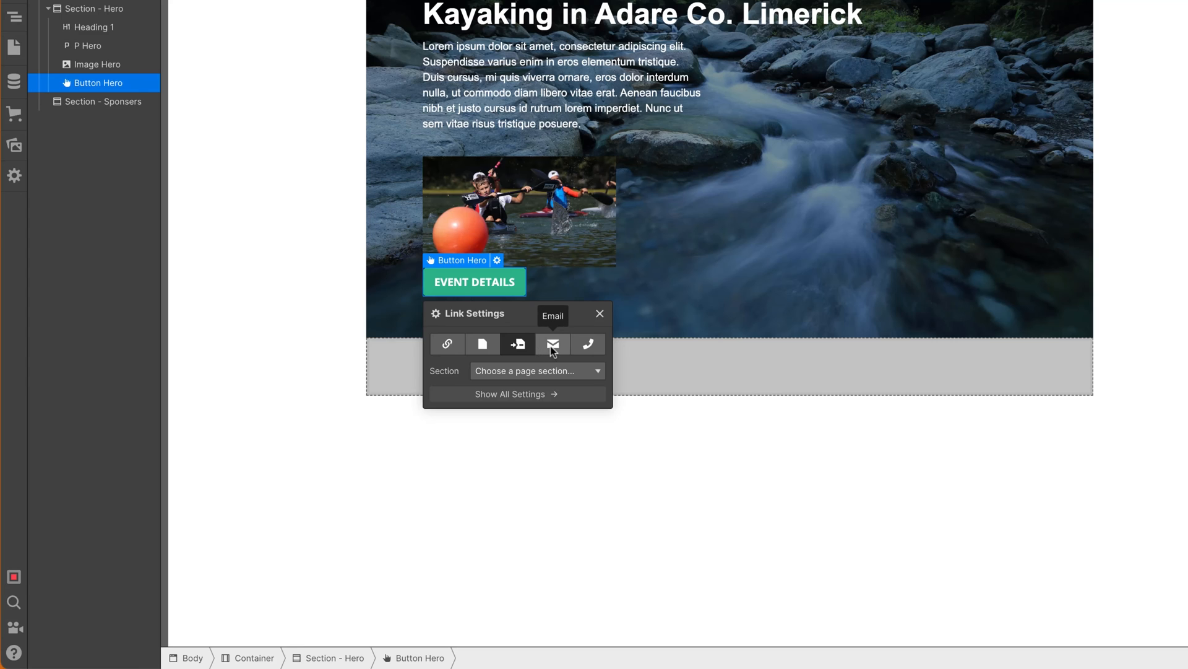
click(552, 343)
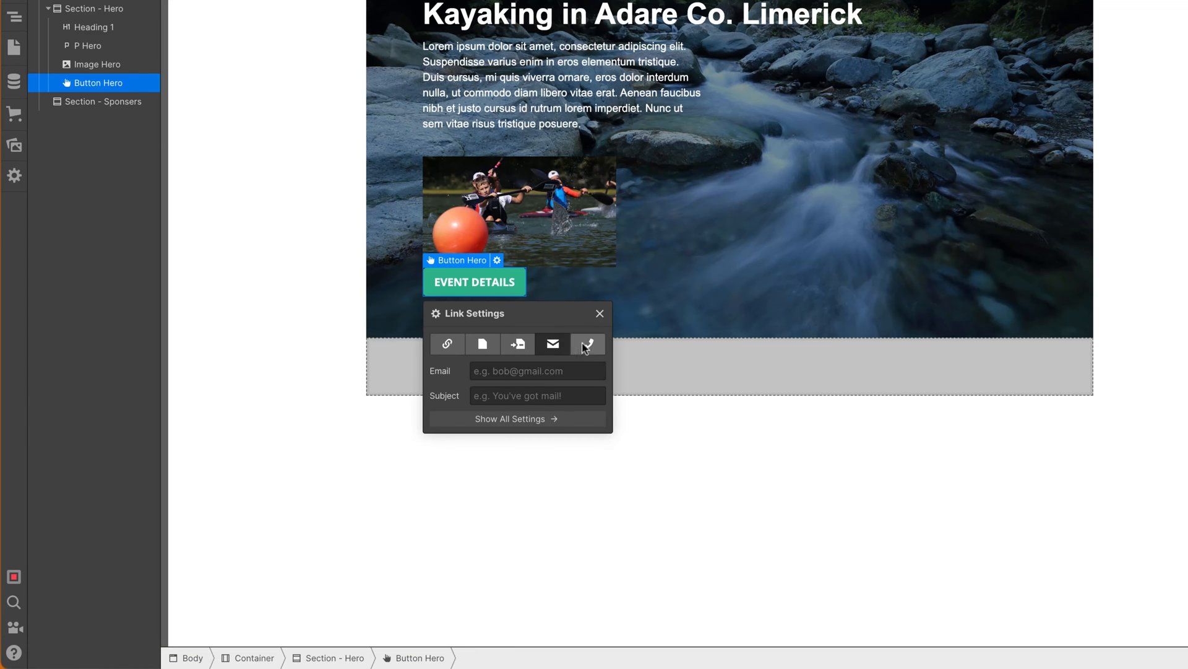
click(588, 343)
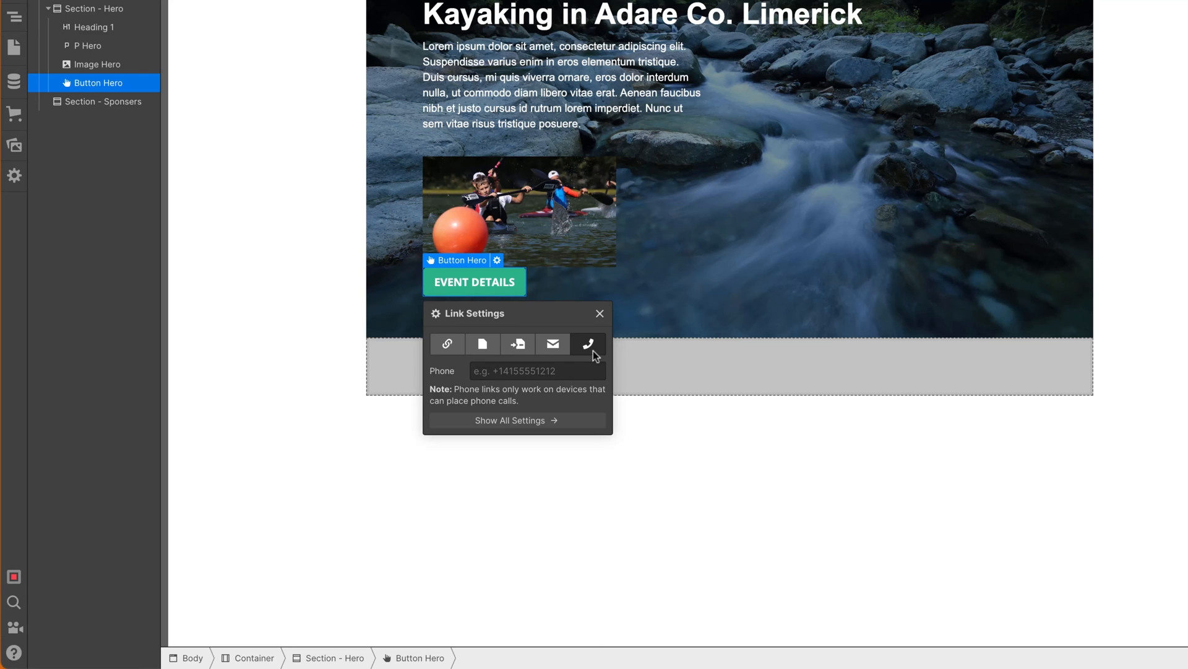
mouse_move(588, 344)
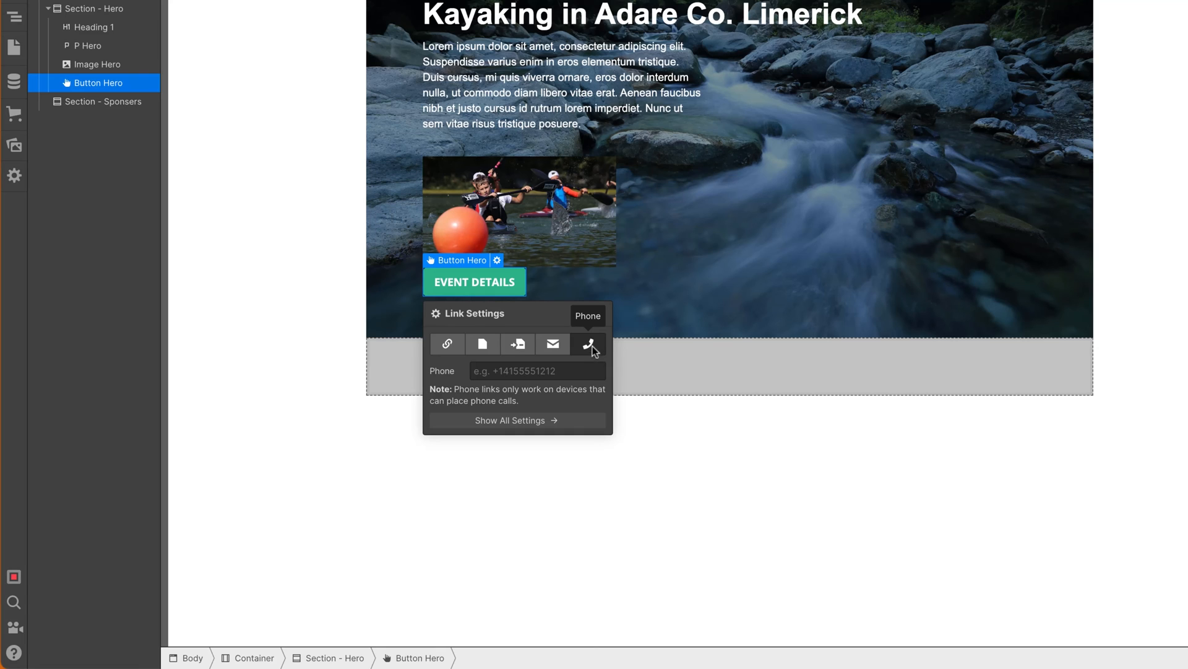
click(447, 344)
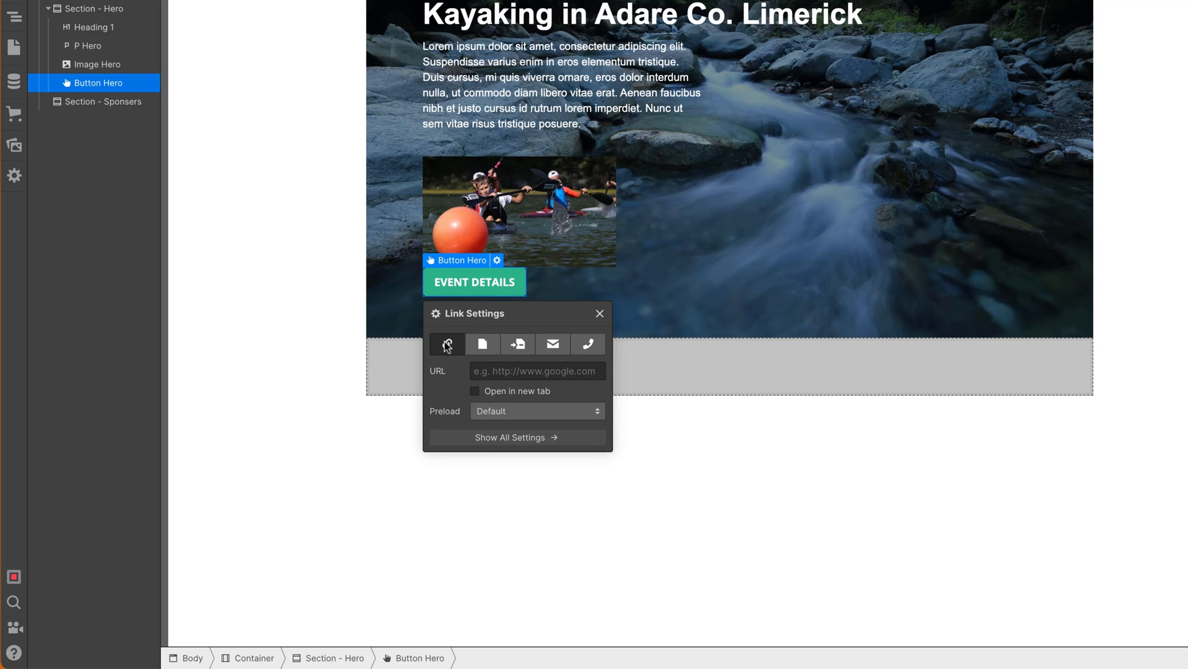
text(https://www.comicsans.love/)
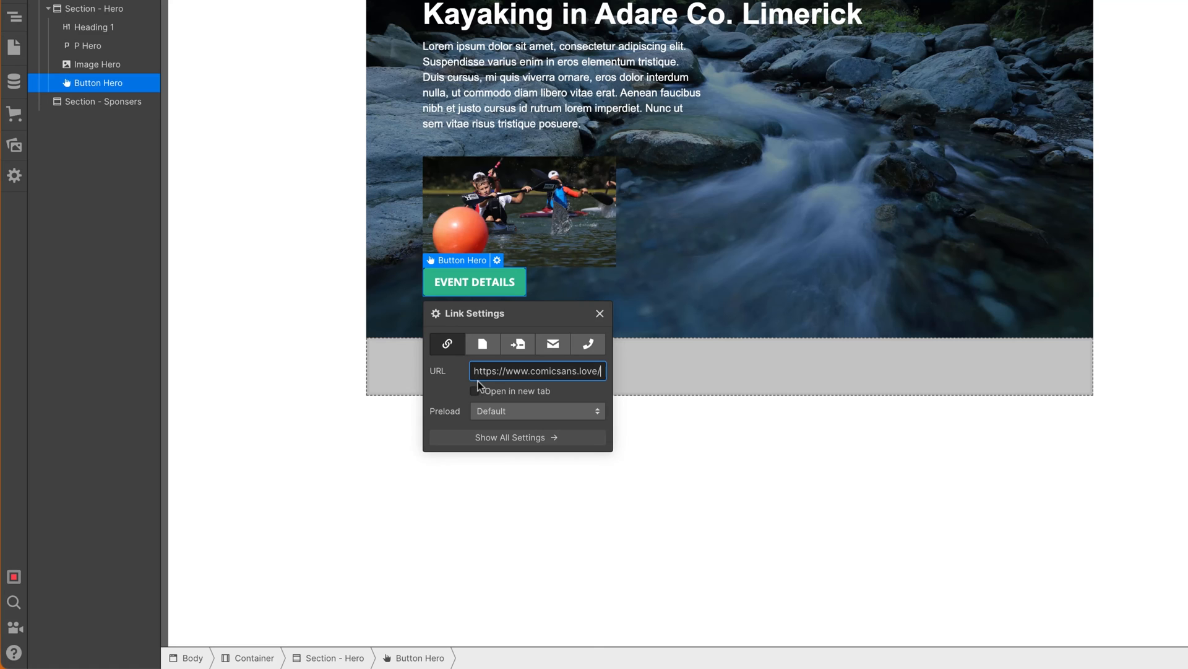
click(474, 390)
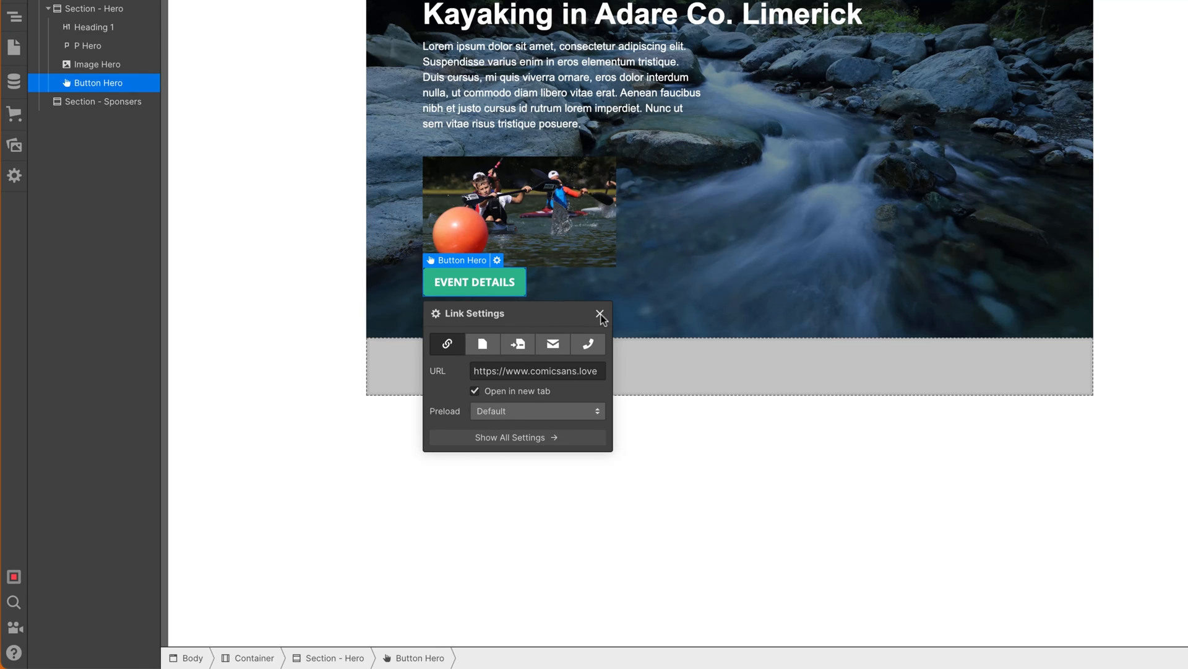
click(600, 313)
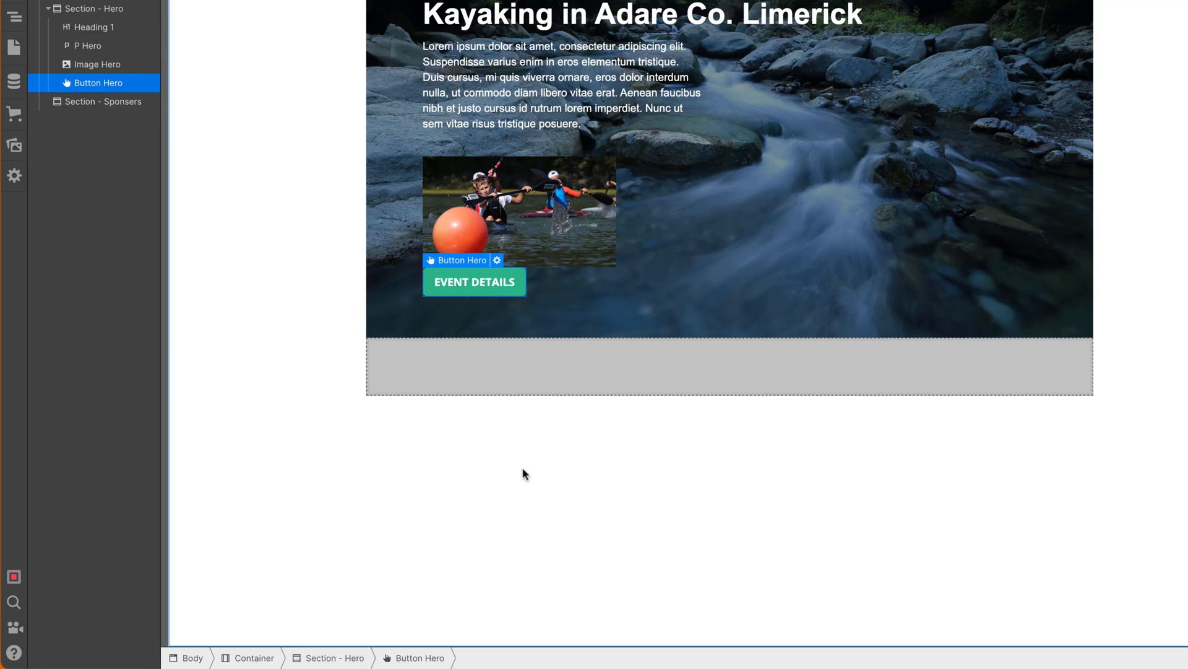
mouse_move(523, 490)
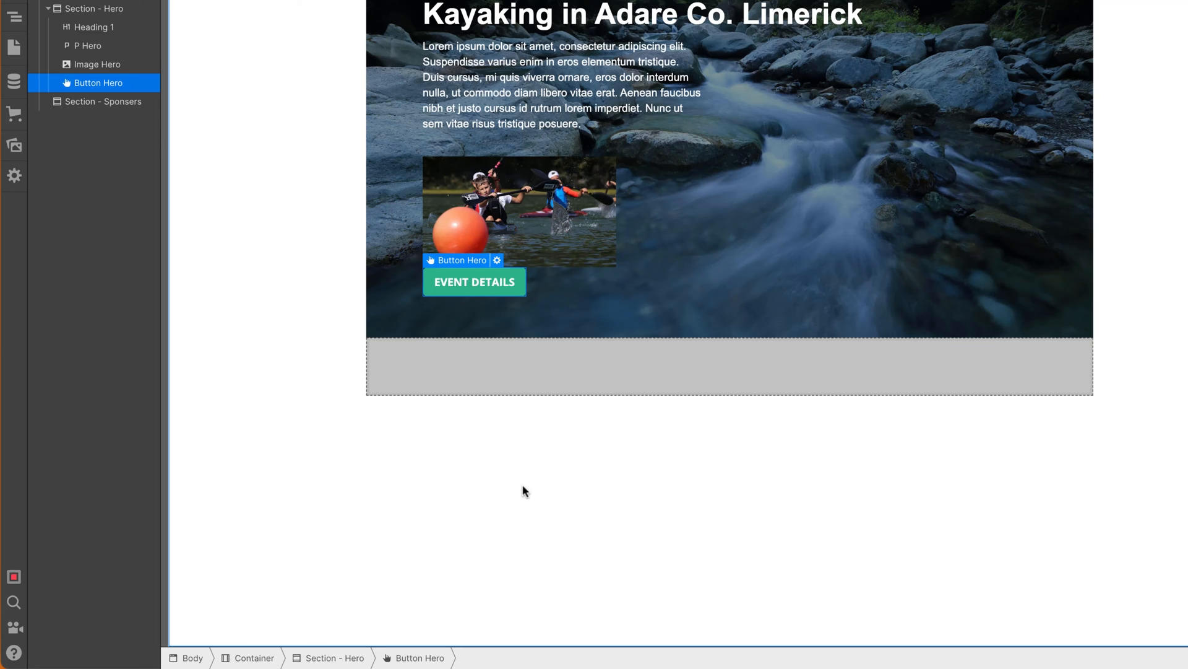
mouse_move(502, 286)
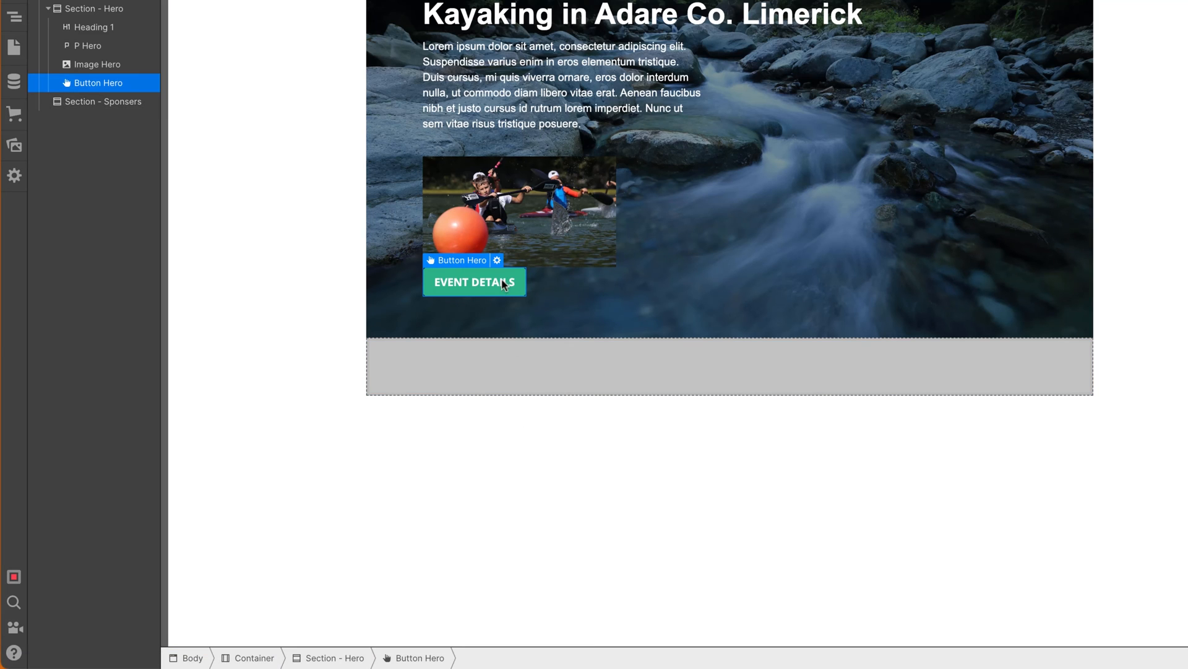
mouse_move(507, 285)
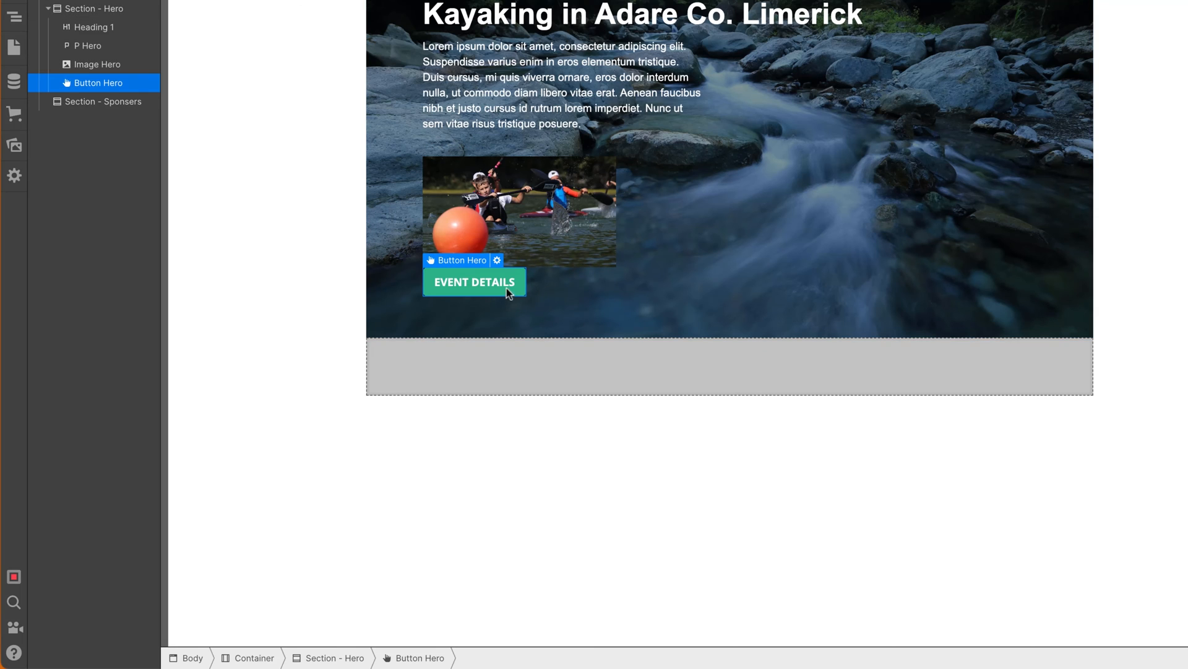
mouse_move(488, 289)
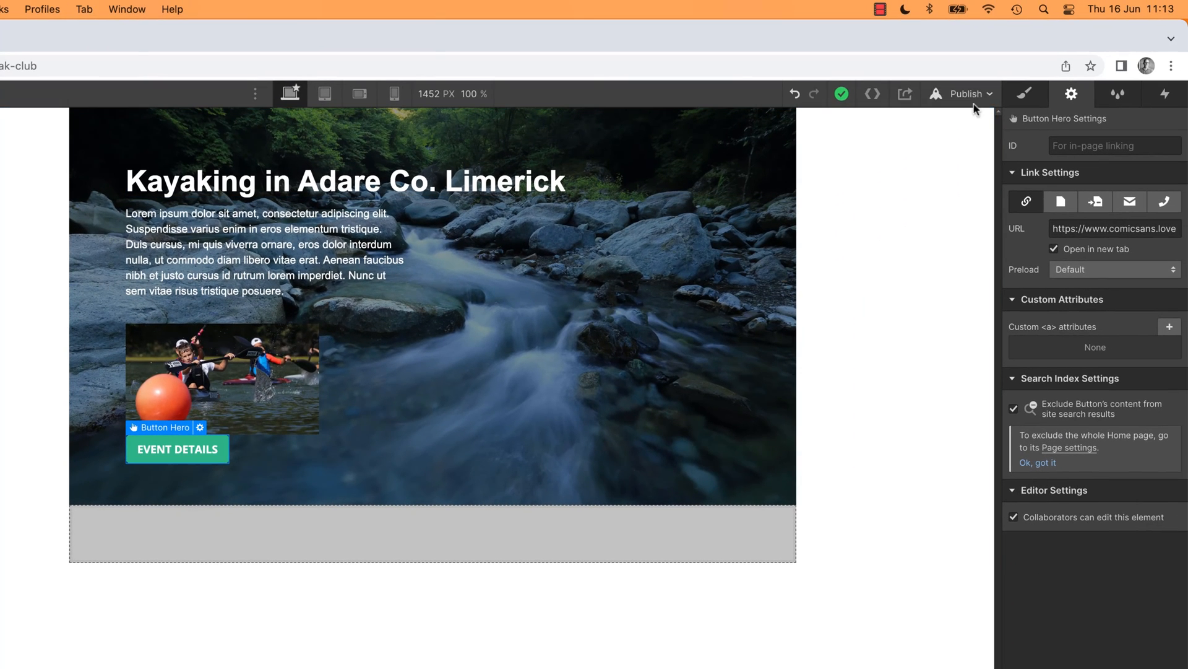
mouse_move(1025, 95)
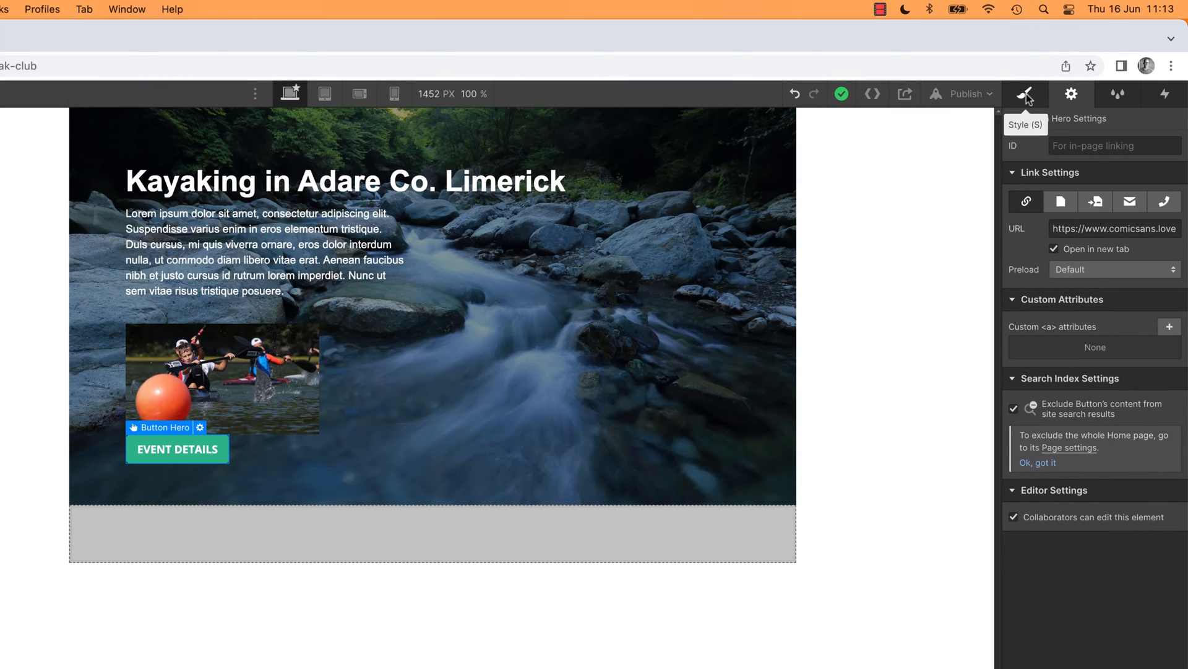
- Show the Button Hero button's style properties in the right-hand panel
click(1025, 93)
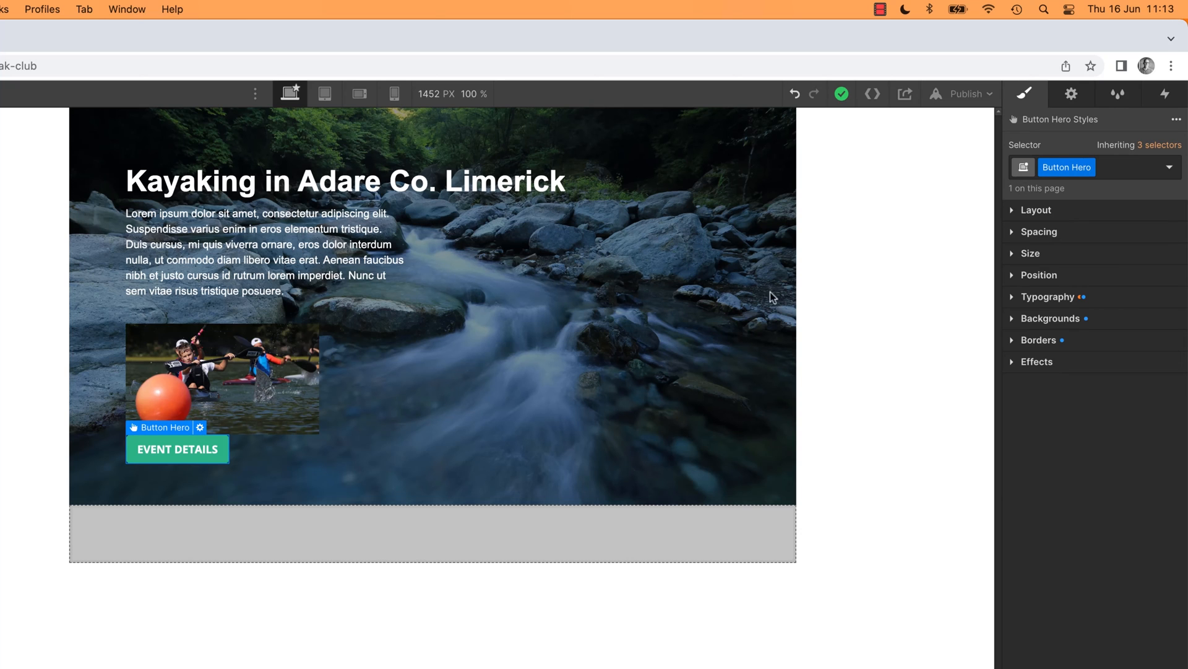
mouse_move(875, 281)
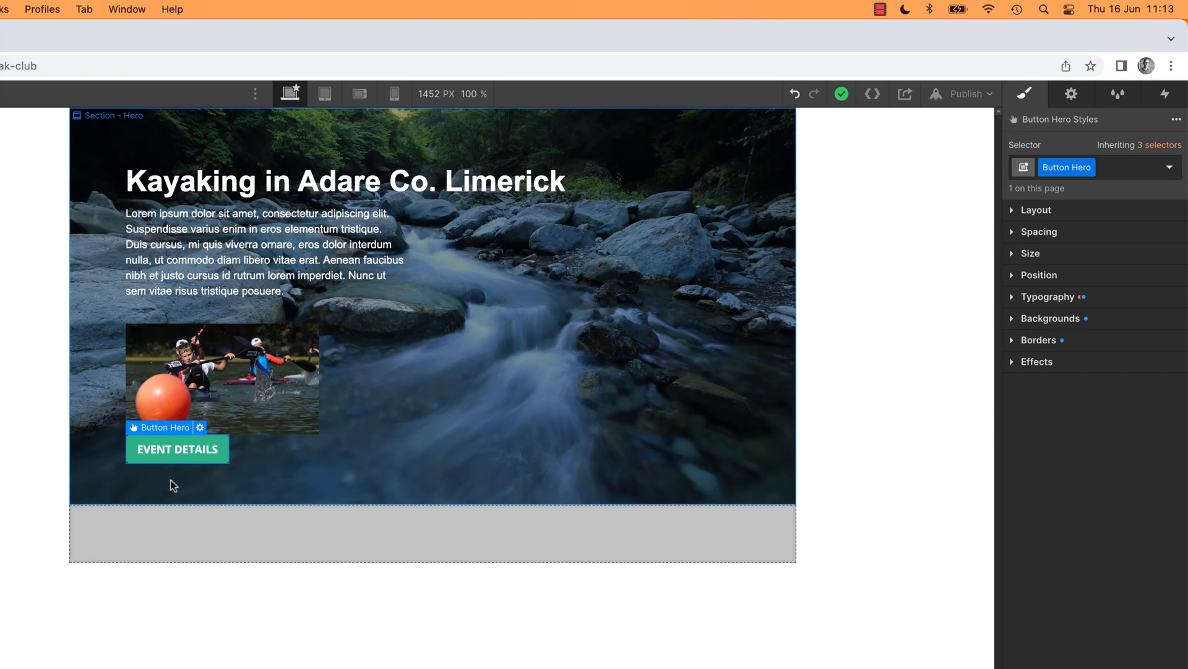
mouse_move(1140, 154)
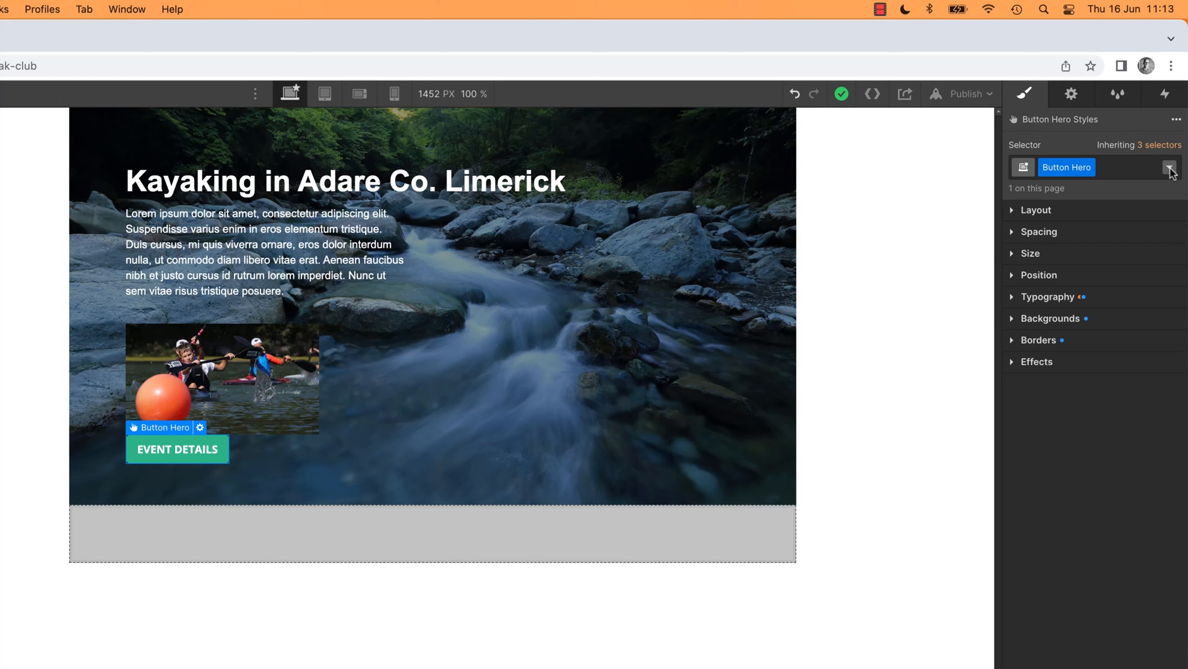
- Activate the Hover state on the Button Hero selector for styling
click(1170, 167)
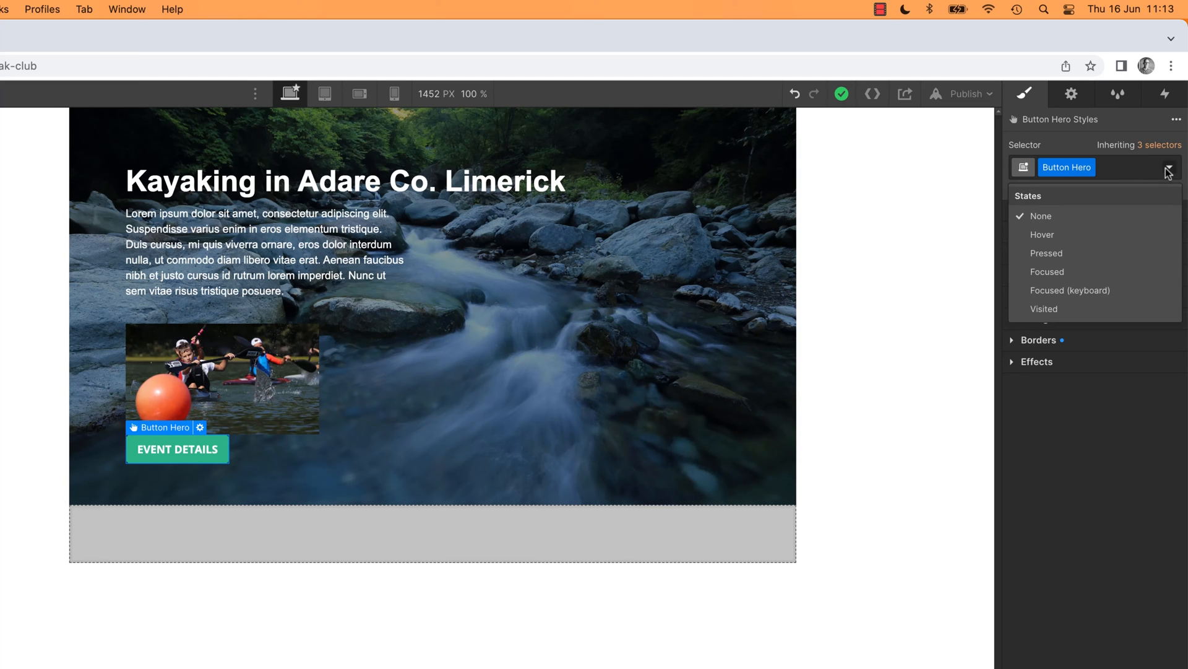
mouse_move(1052, 235)
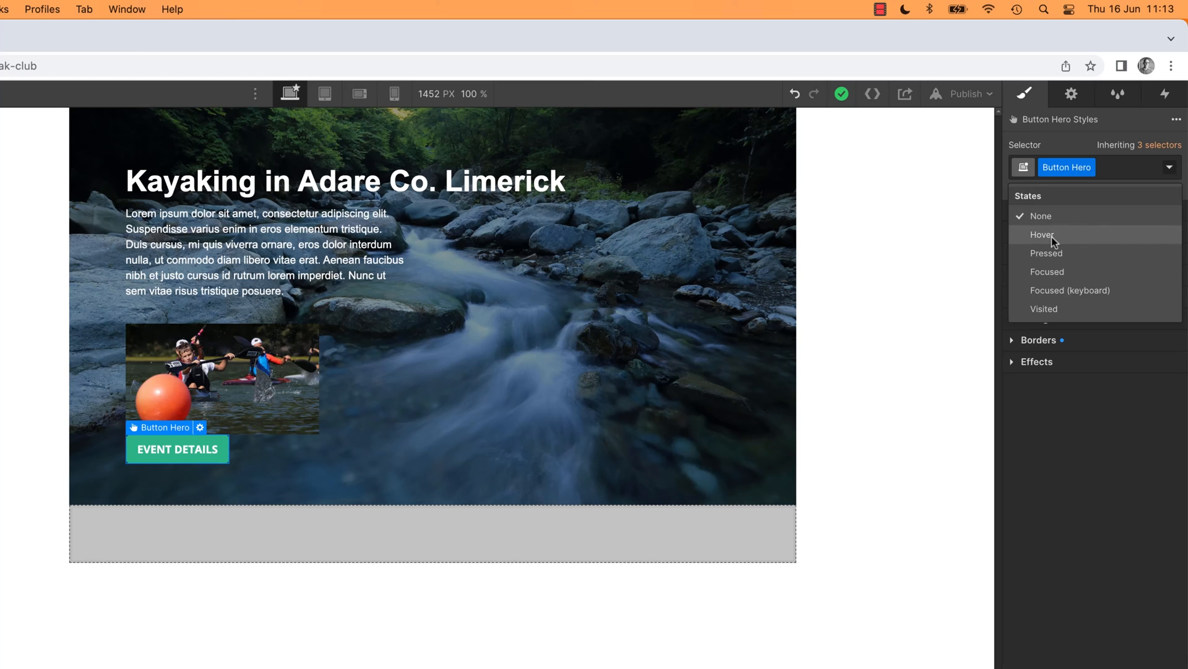
mouse_move(1045, 308)
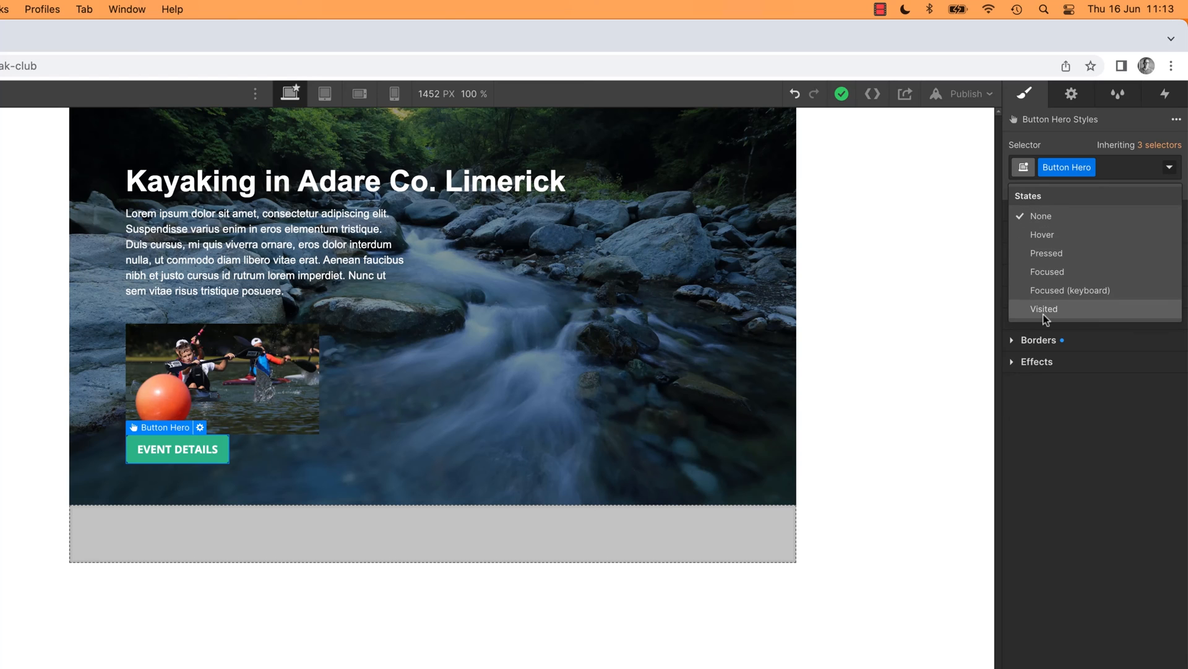
click(1042, 234)
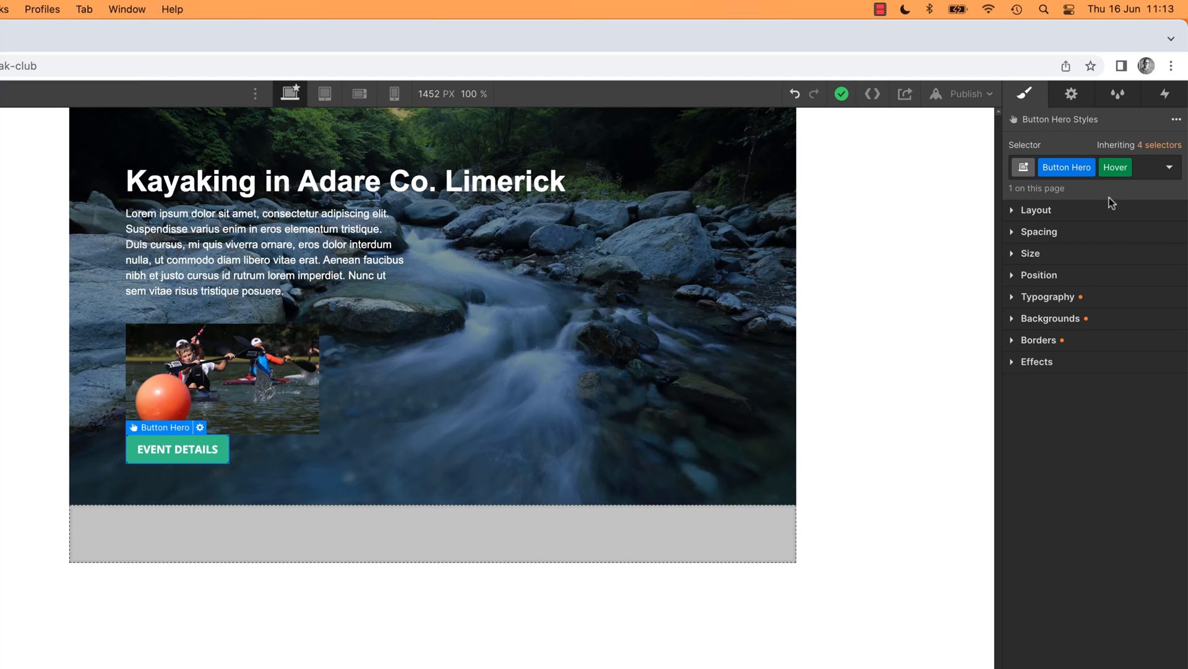
mouse_move(1112, 203)
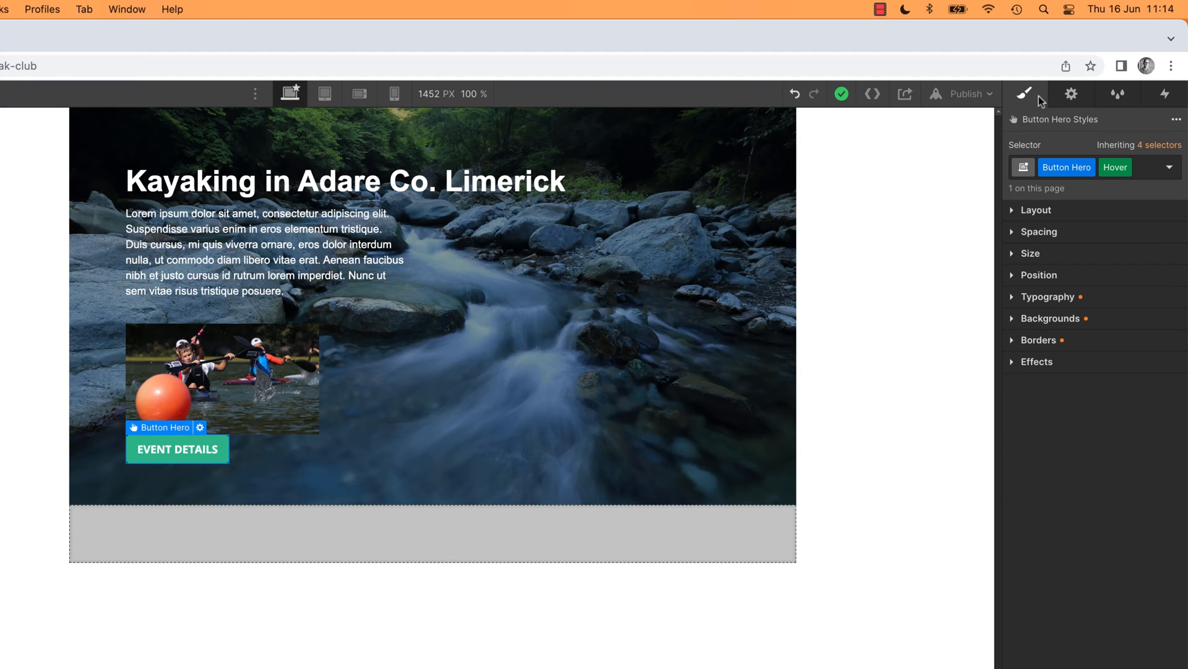
- Give Button Hero a #cc255a red background on hover, then select the hero section
click(1051, 318)
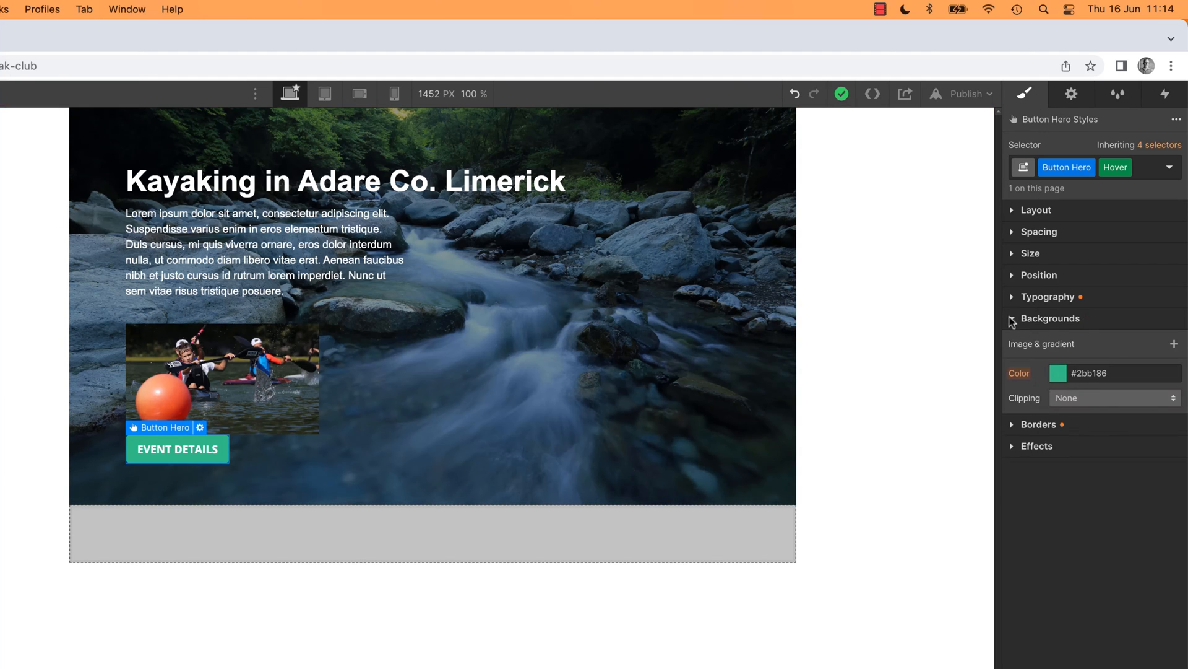
click(1057, 373)
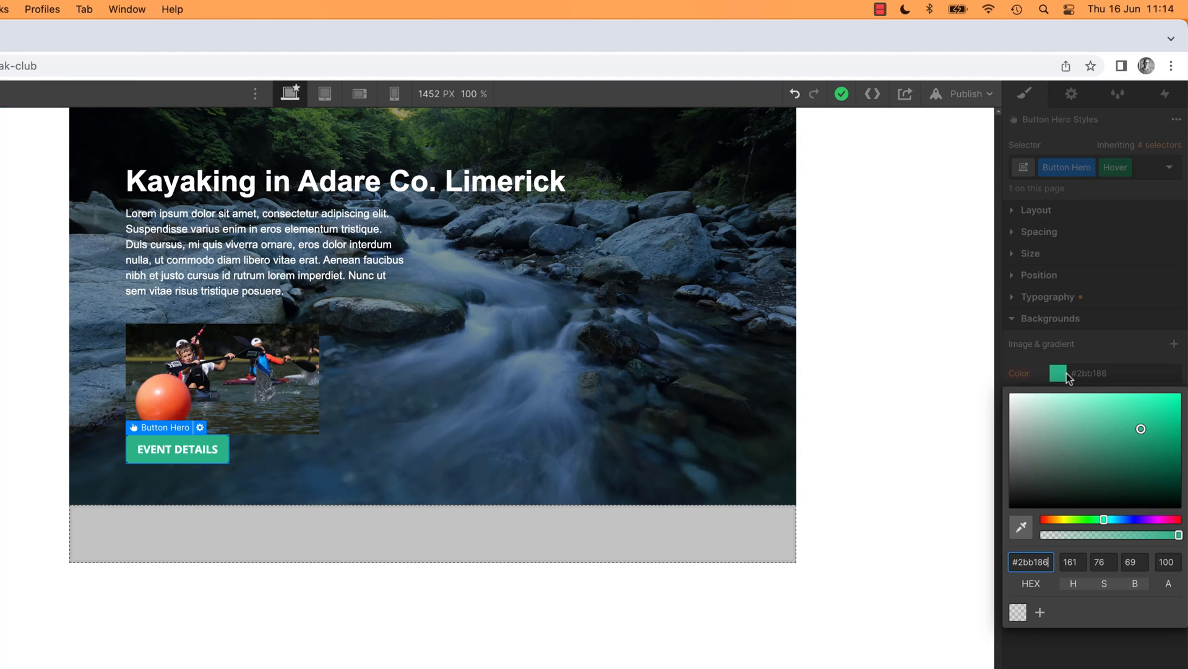
mouse_move(1167, 521)
text(#cc255a)
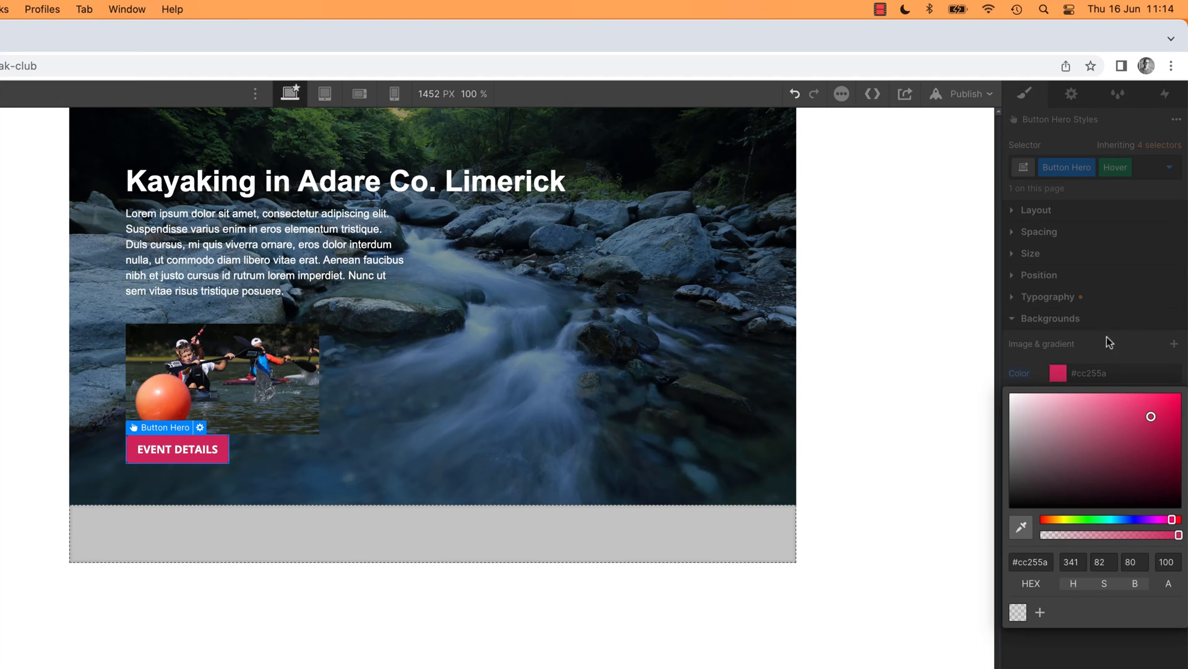
click(415, 429)
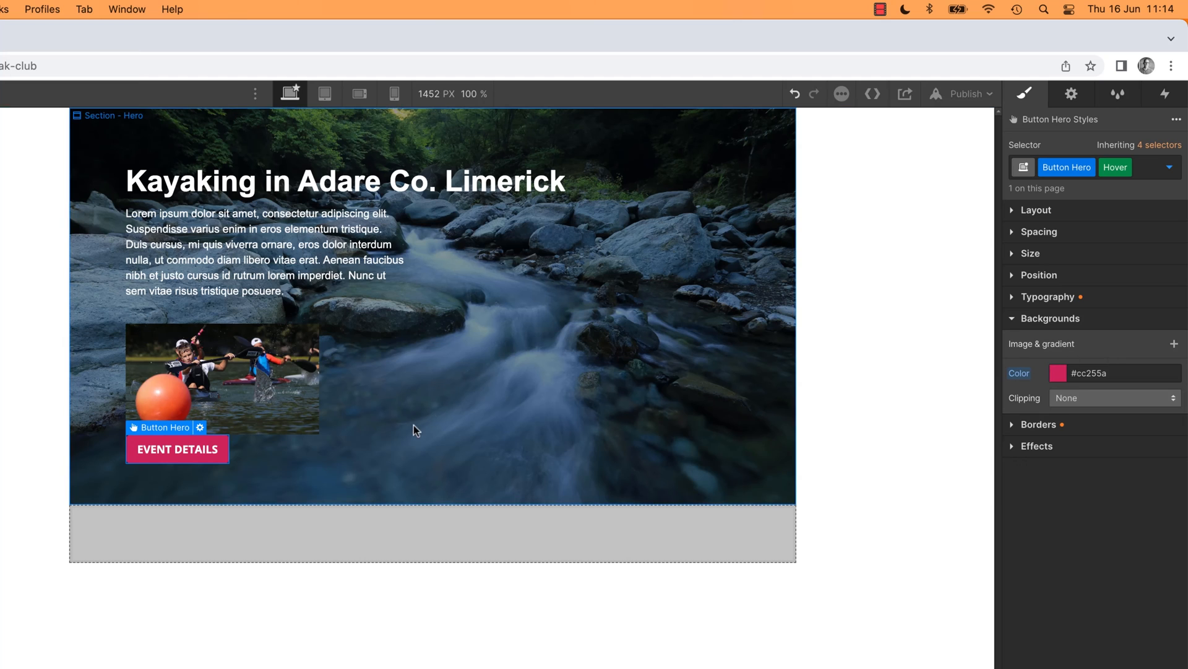
click(220, 377)
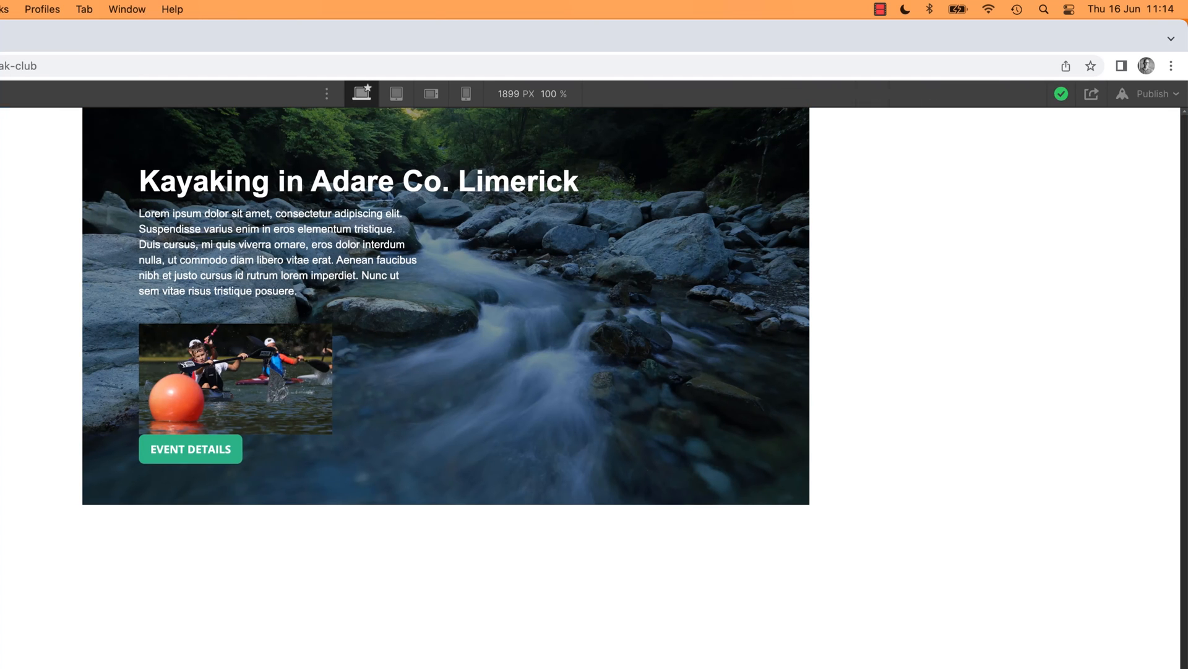
mouse_move(184, 431)
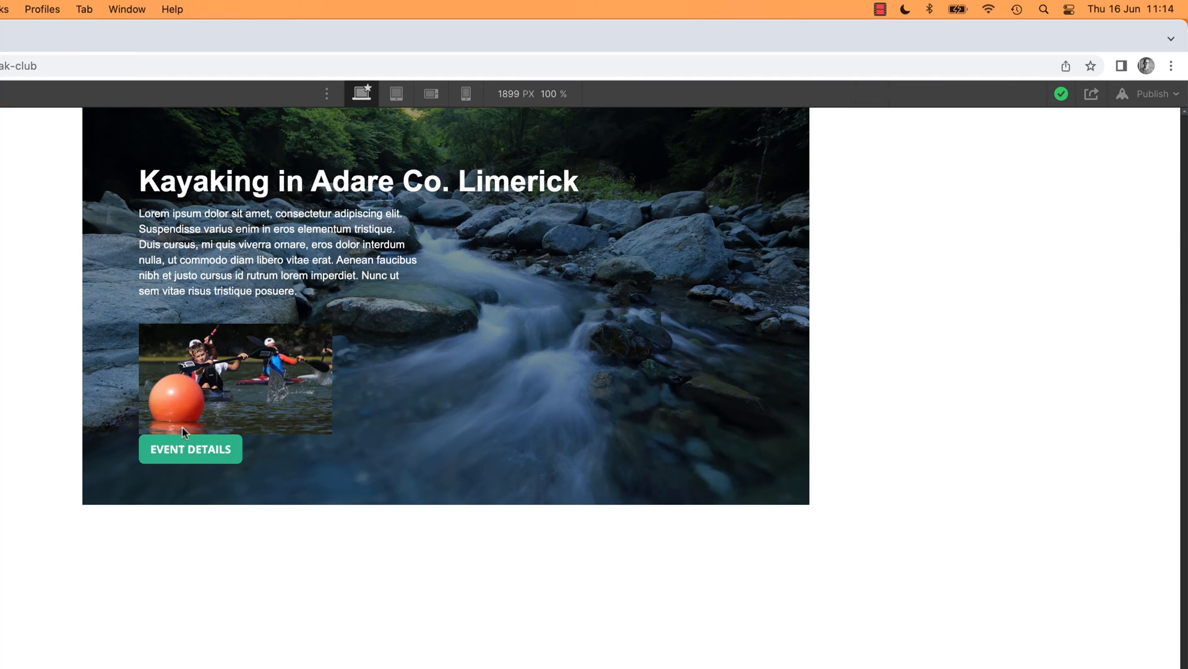
mouse_move(257, 464)
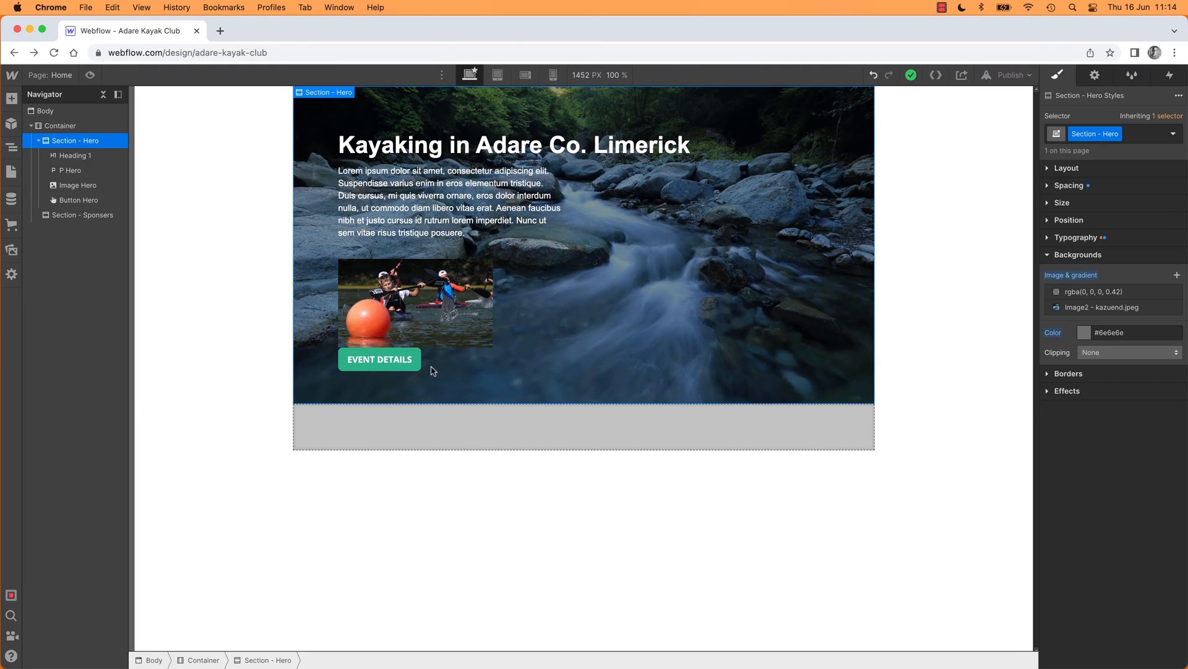
click(379, 359)
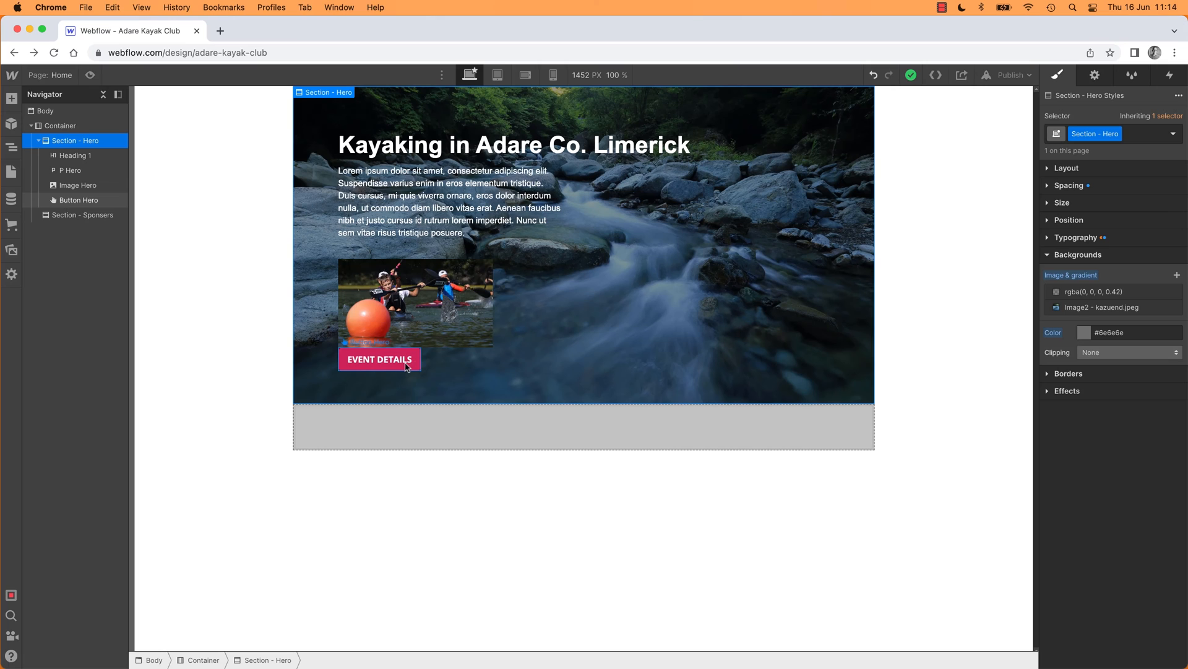
mouse_move(388, 364)
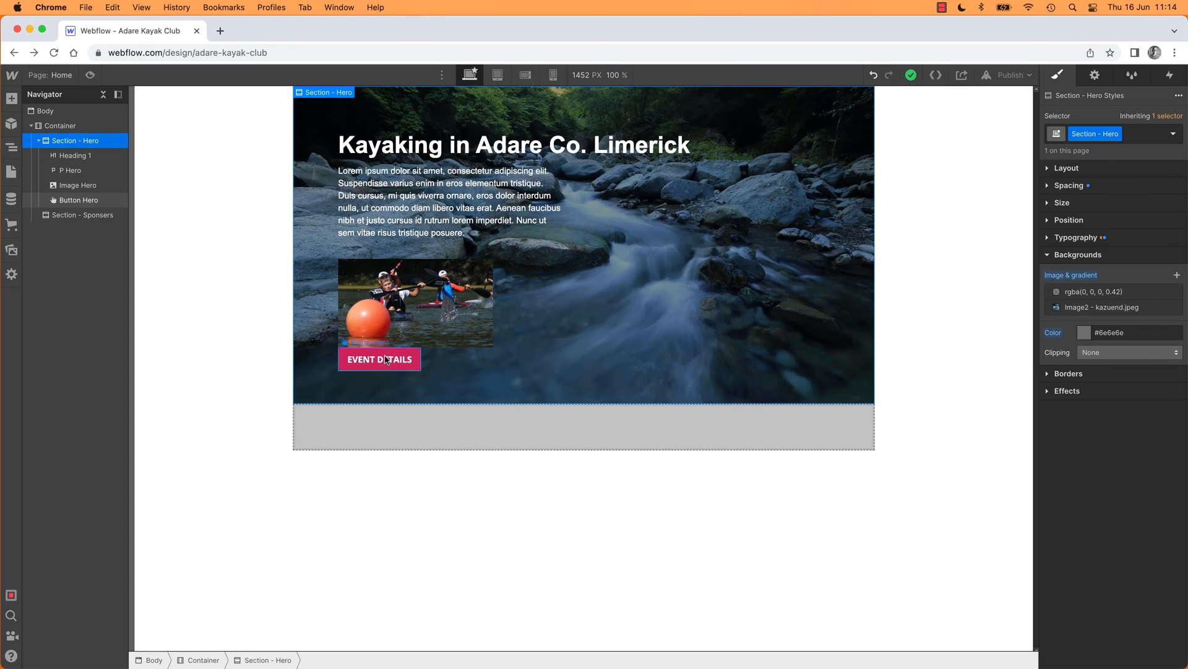
click(379, 359)
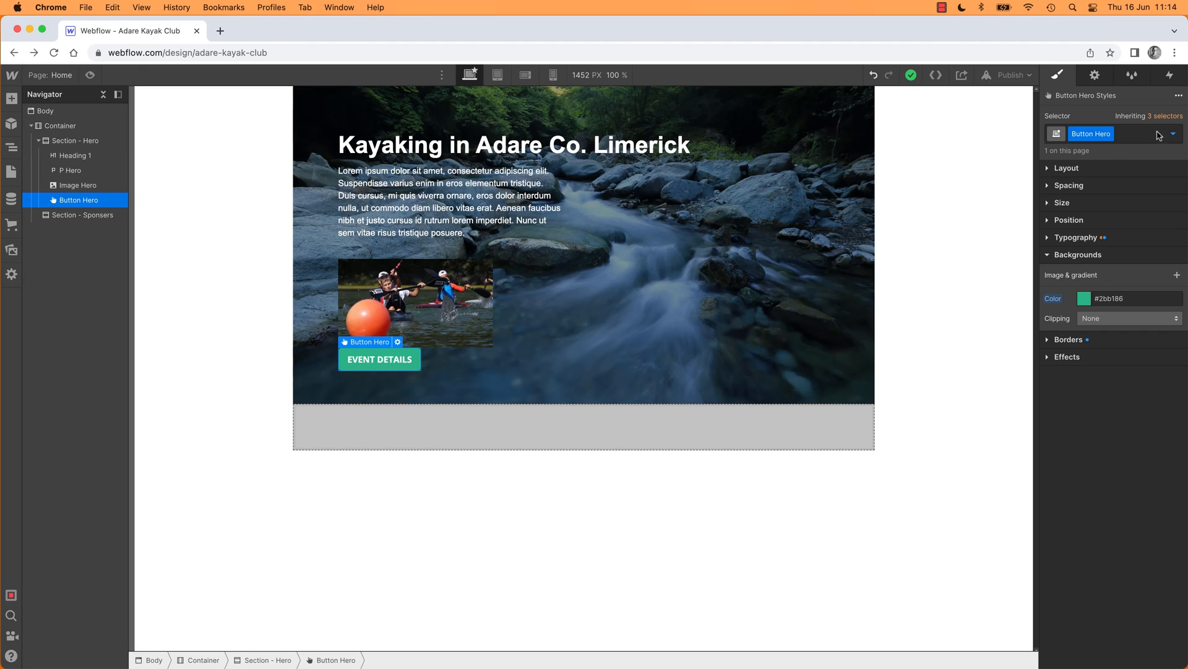
click(1172, 134)
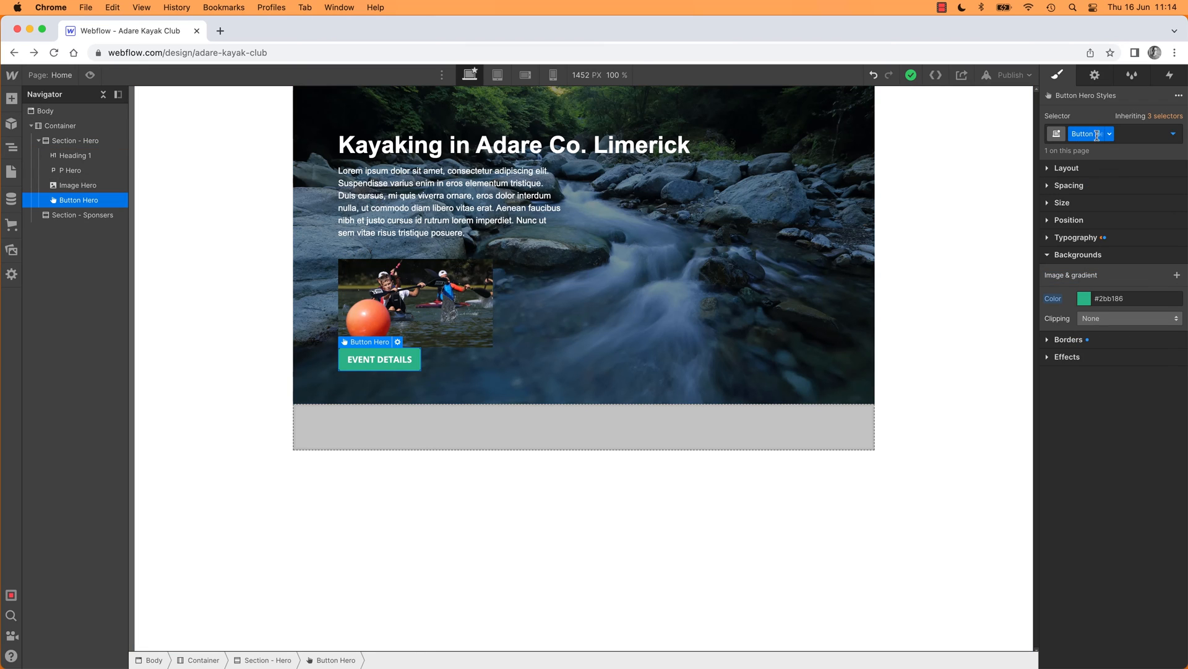
click(1173, 134)
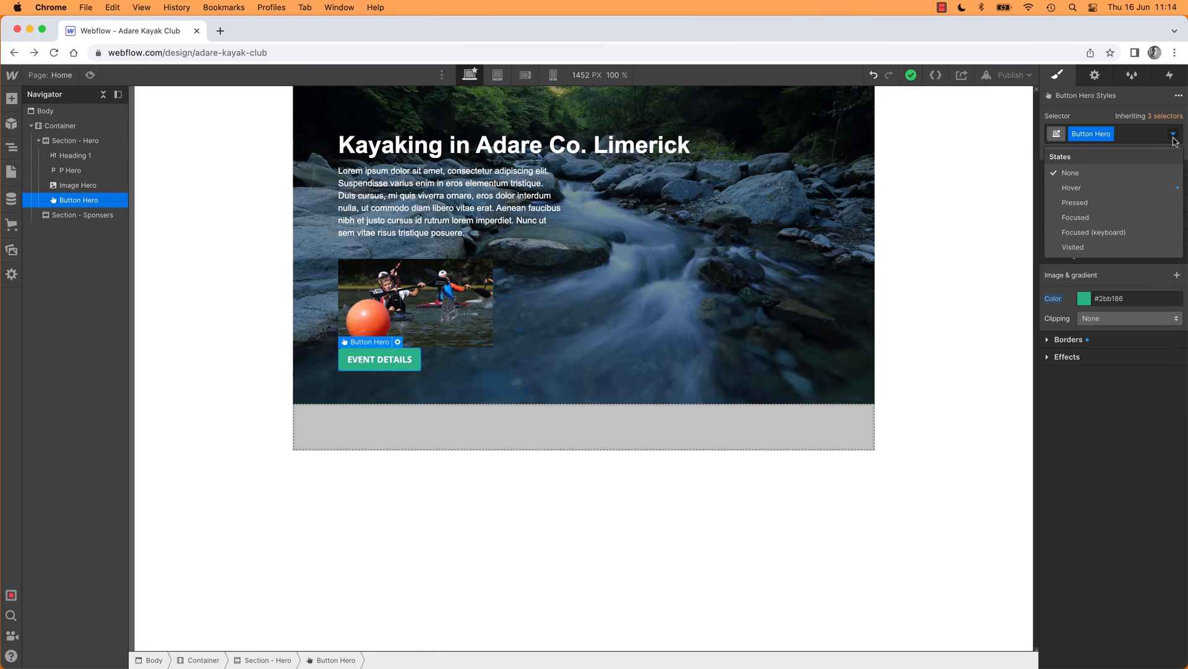
click(1071, 187)
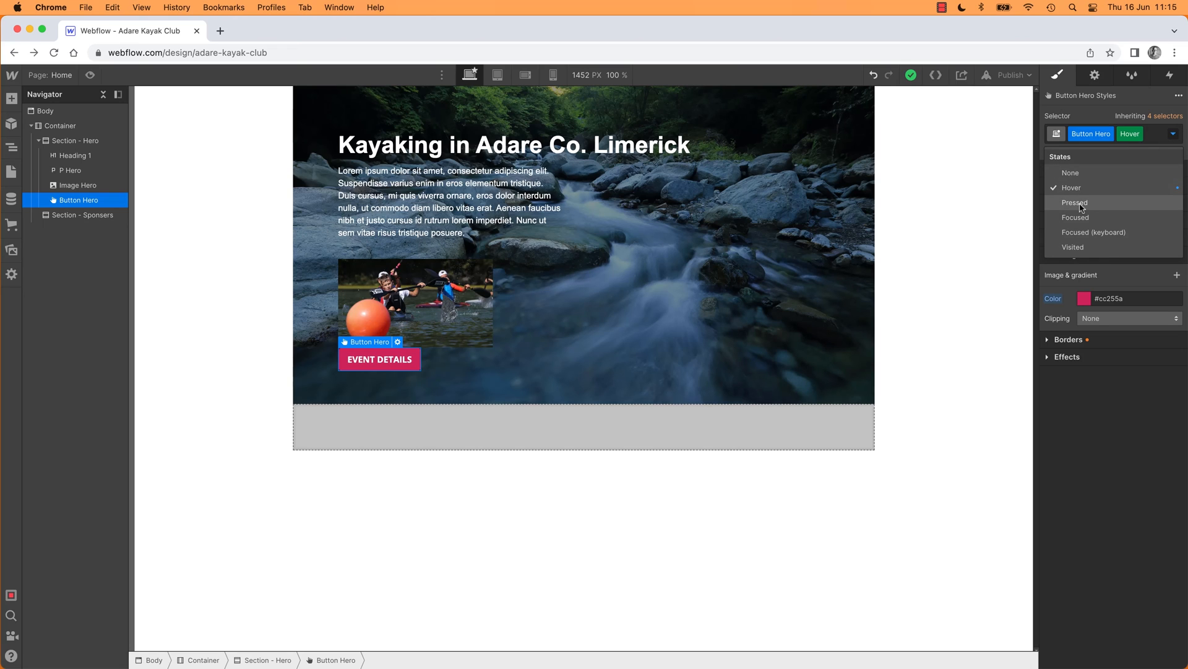
click(1074, 202)
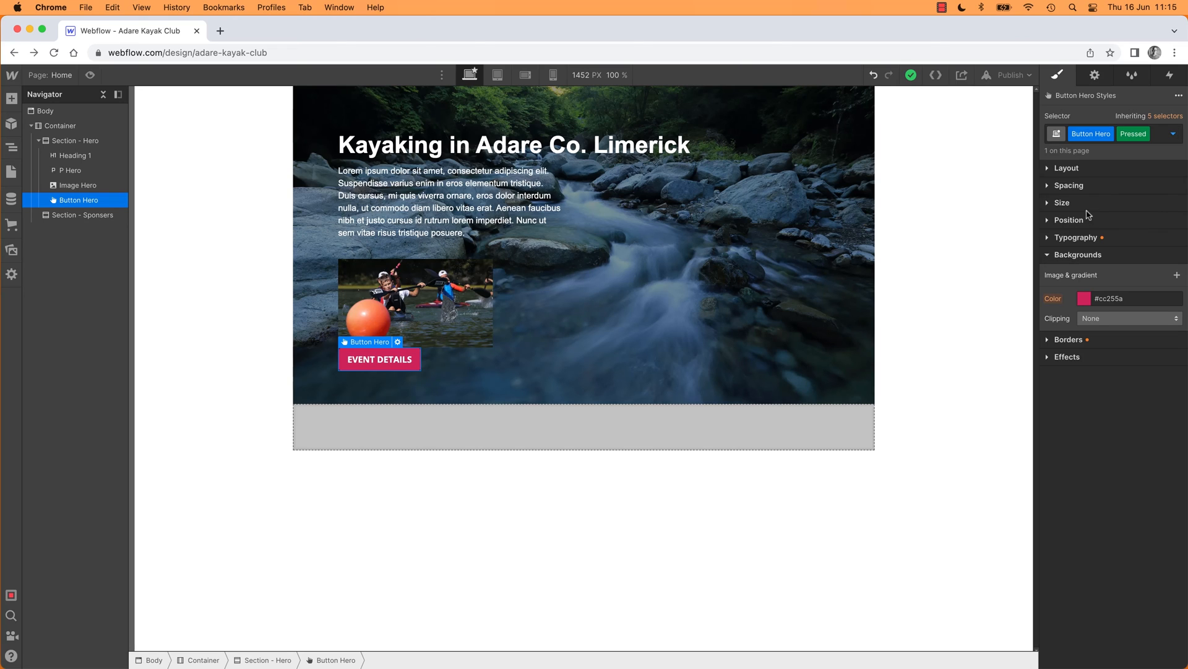
click(1085, 299)
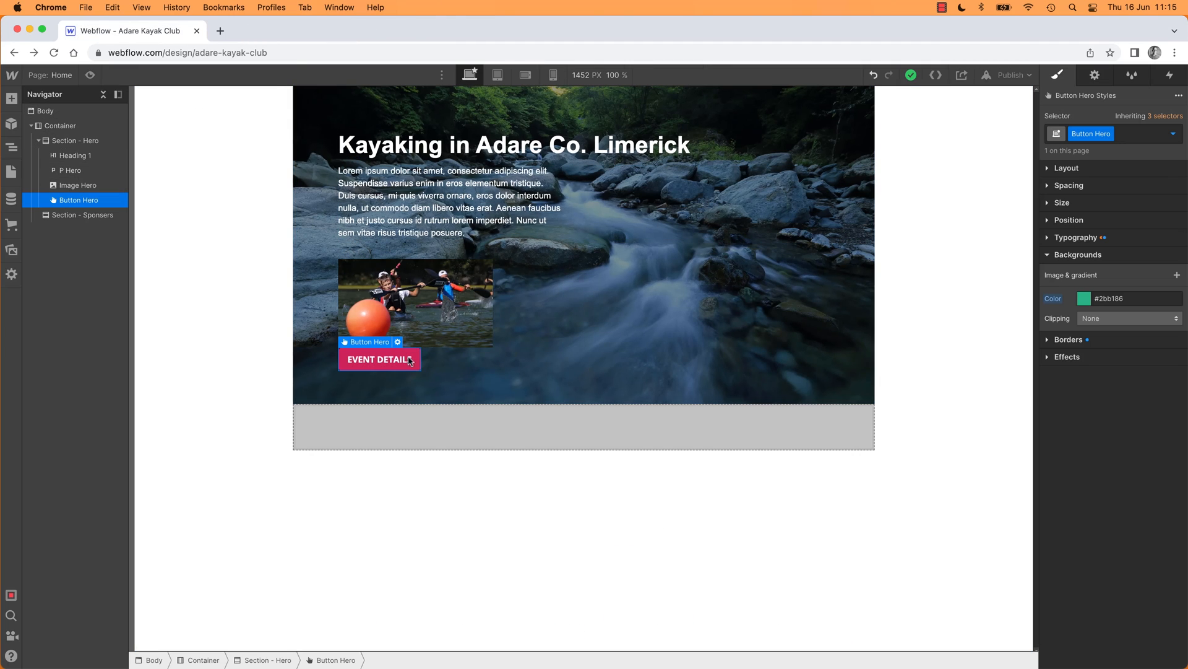
mouse_move(410, 368)
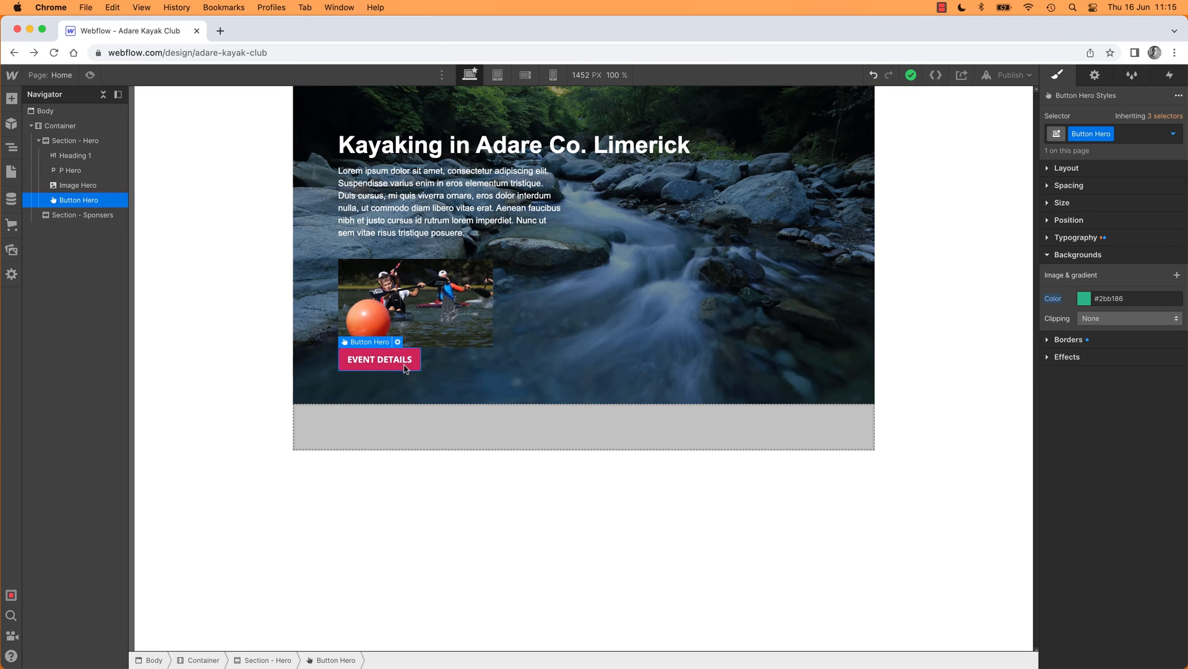
click(1174, 134)
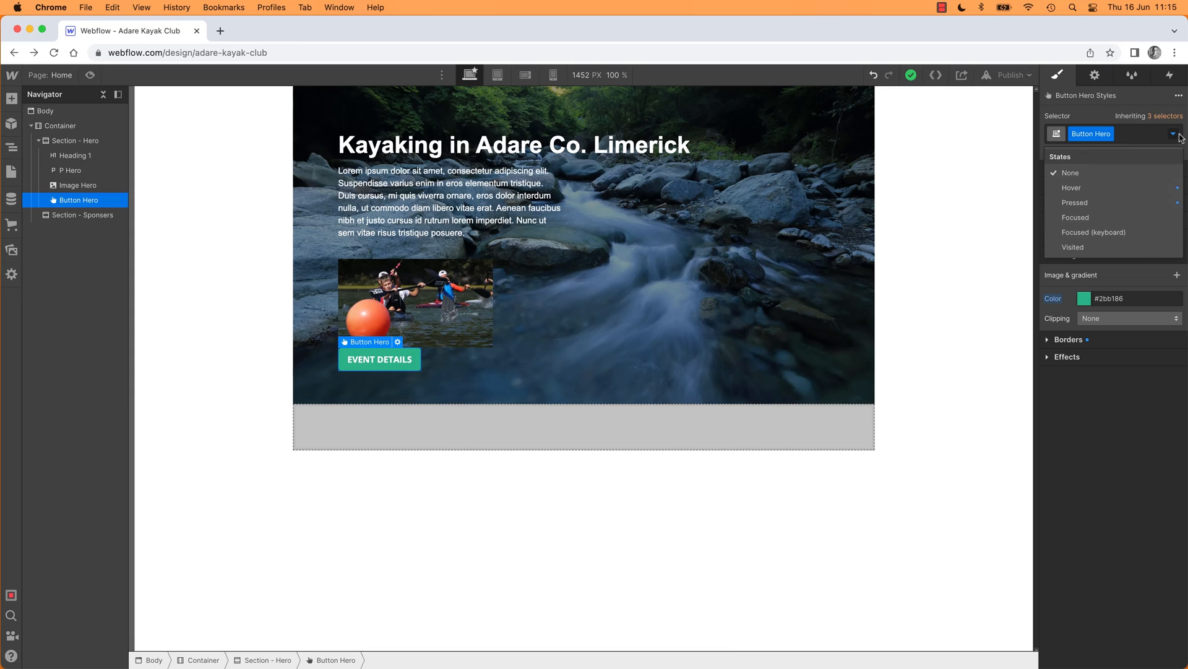
mouse_move(1073, 246)
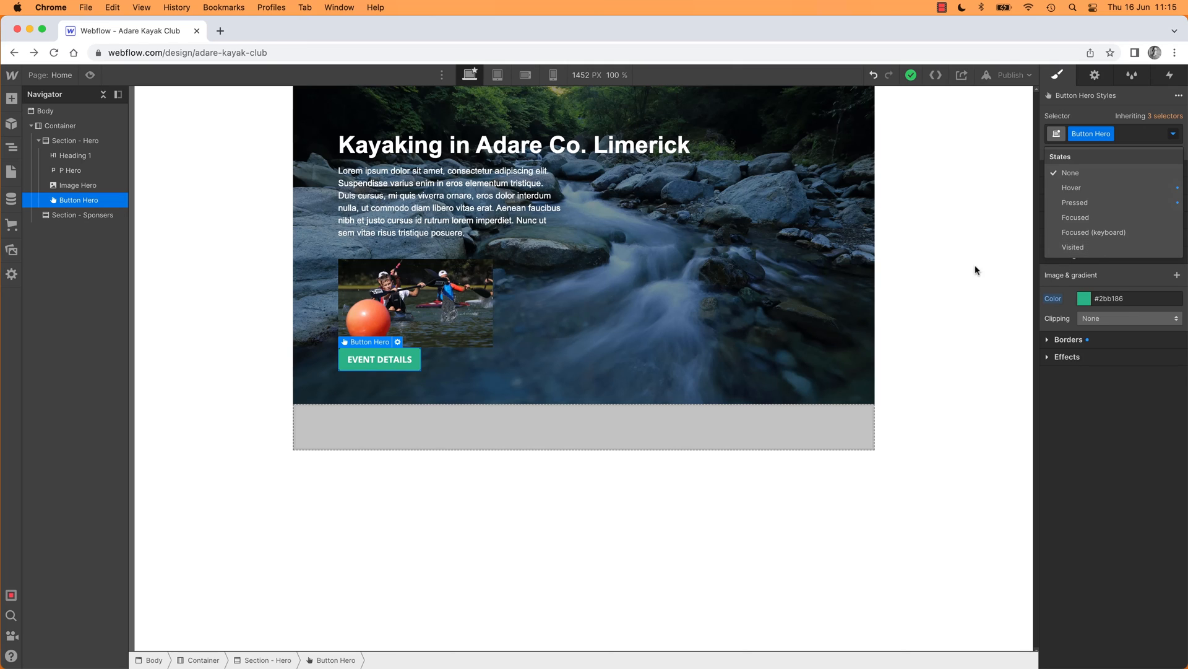
mouse_move(963, 274)
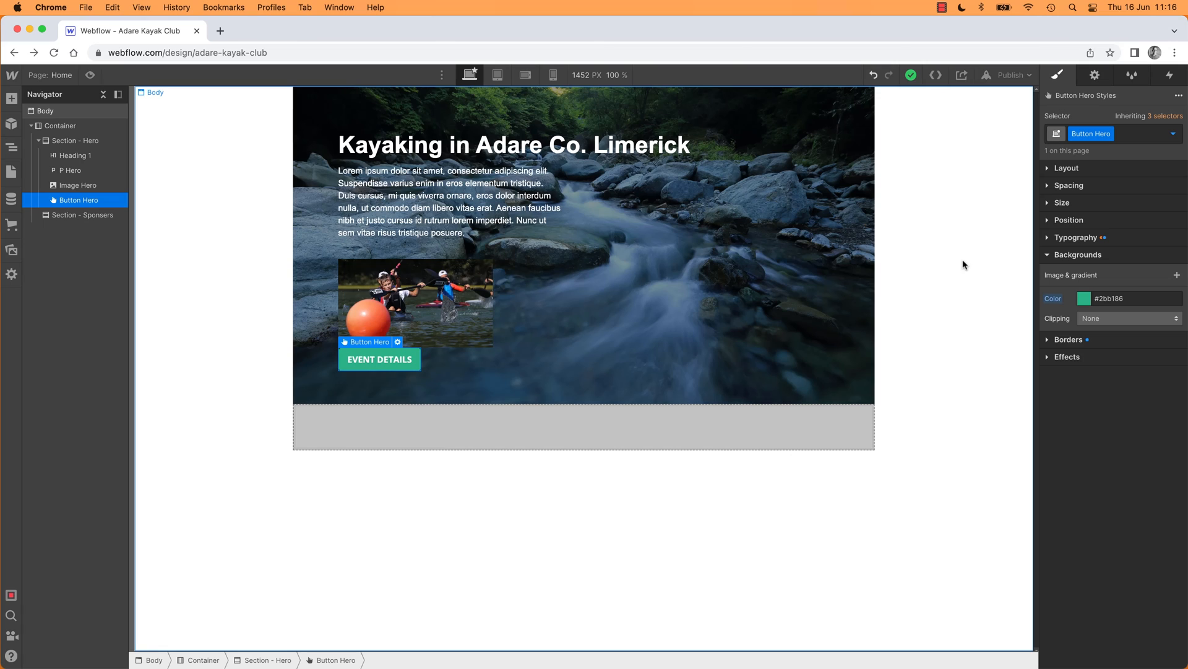
mouse_move(976, 260)
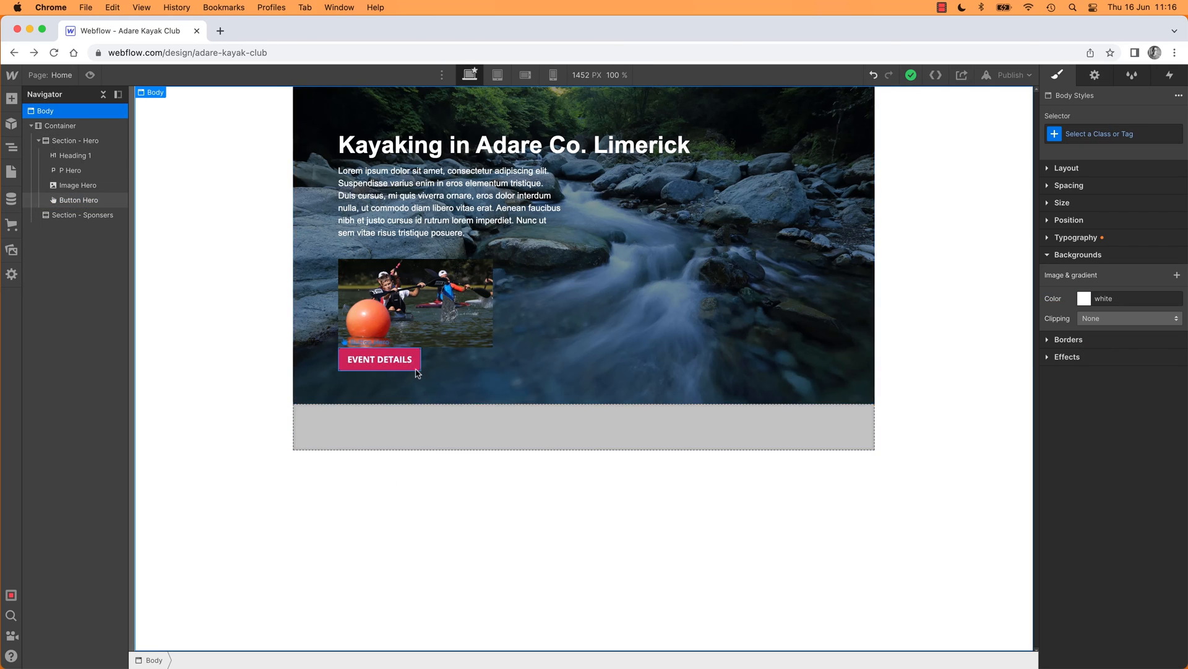
click(378, 359)
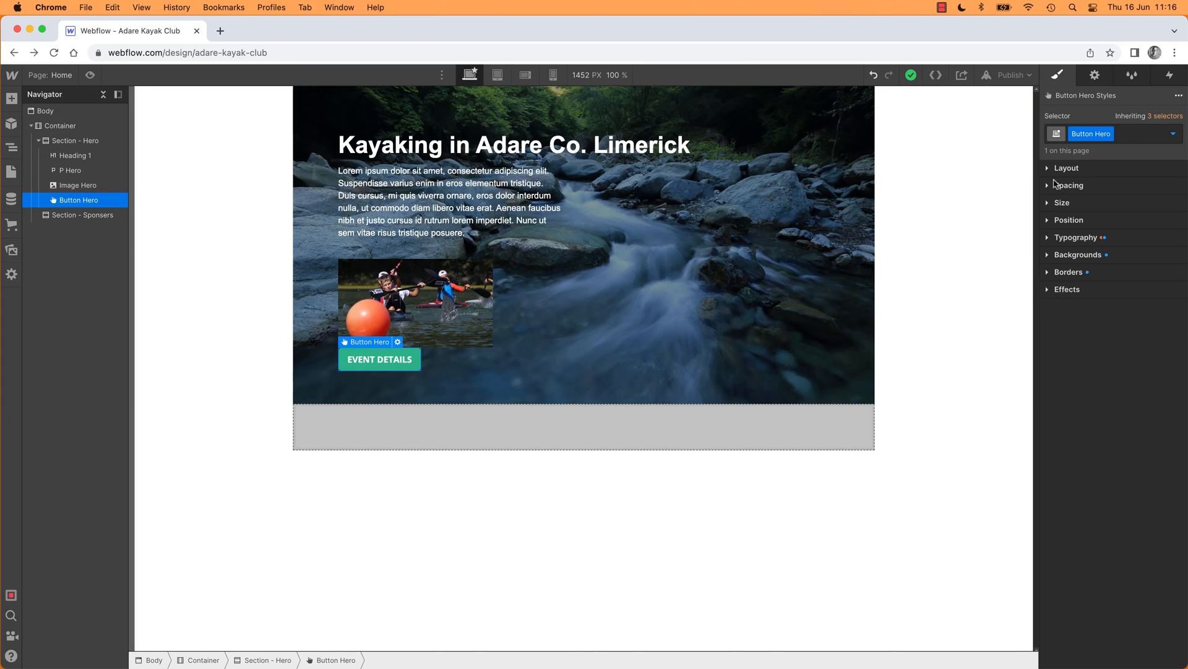
- Give Button Hero about 36 px of top margin below the kayaking photo
click(1068, 184)
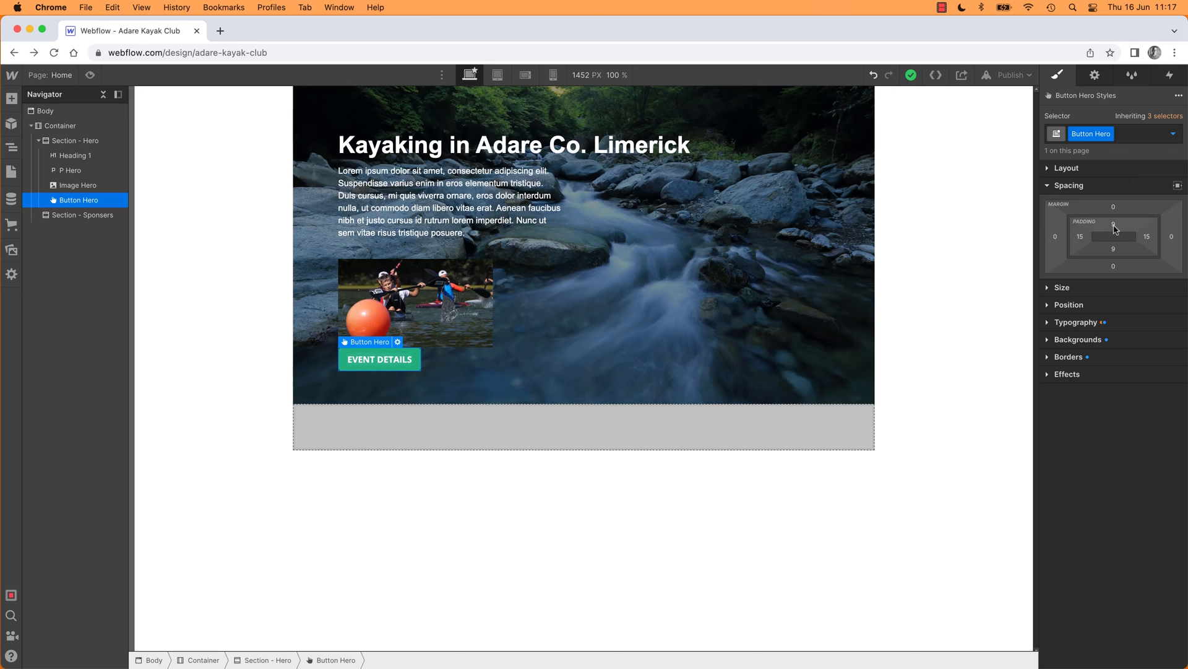
drag(1115, 224, 1114, 217)
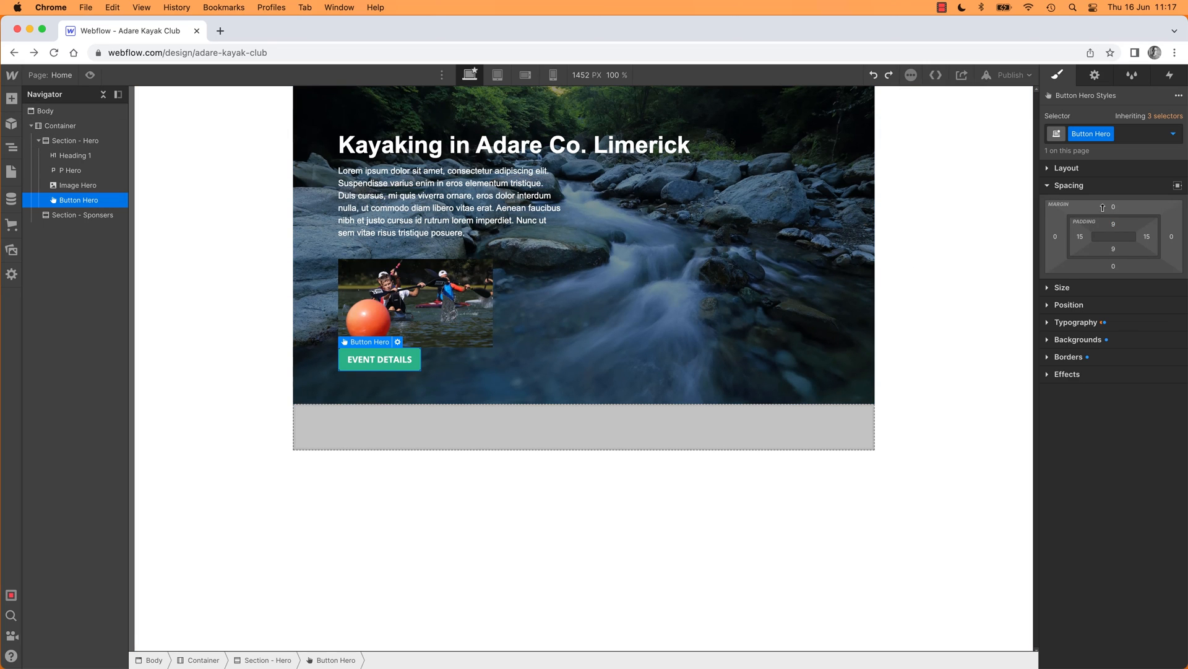
drag(1113, 206, 1113, 193)
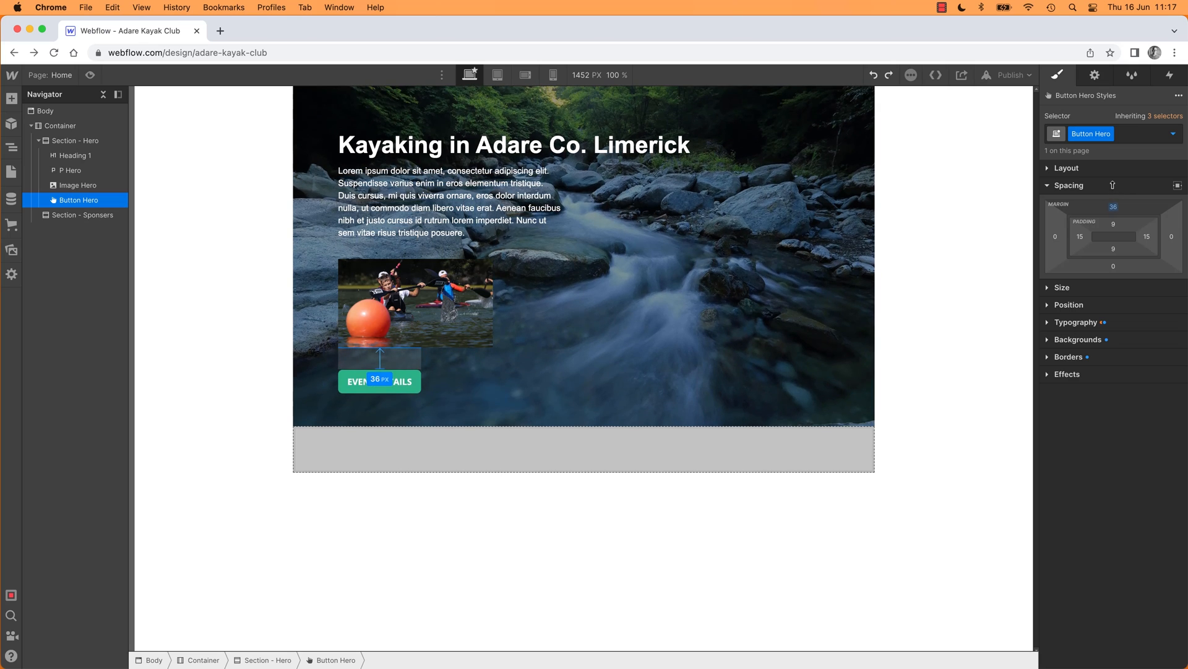
drag(379, 356, 379, 359)
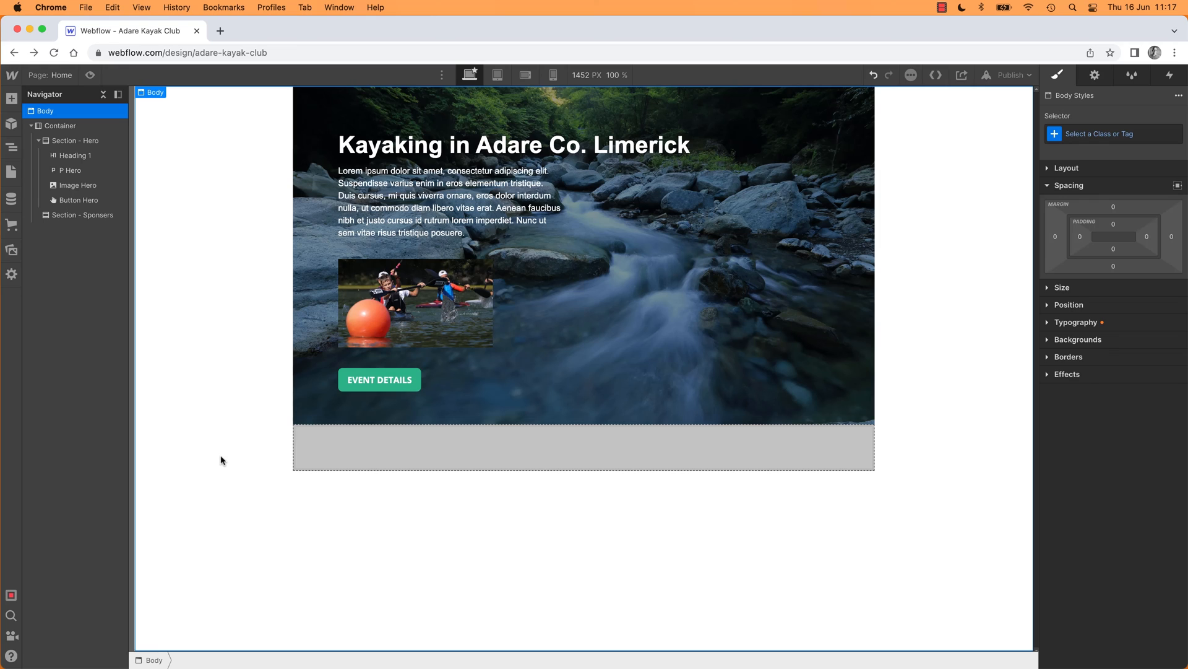
click(1069, 185)
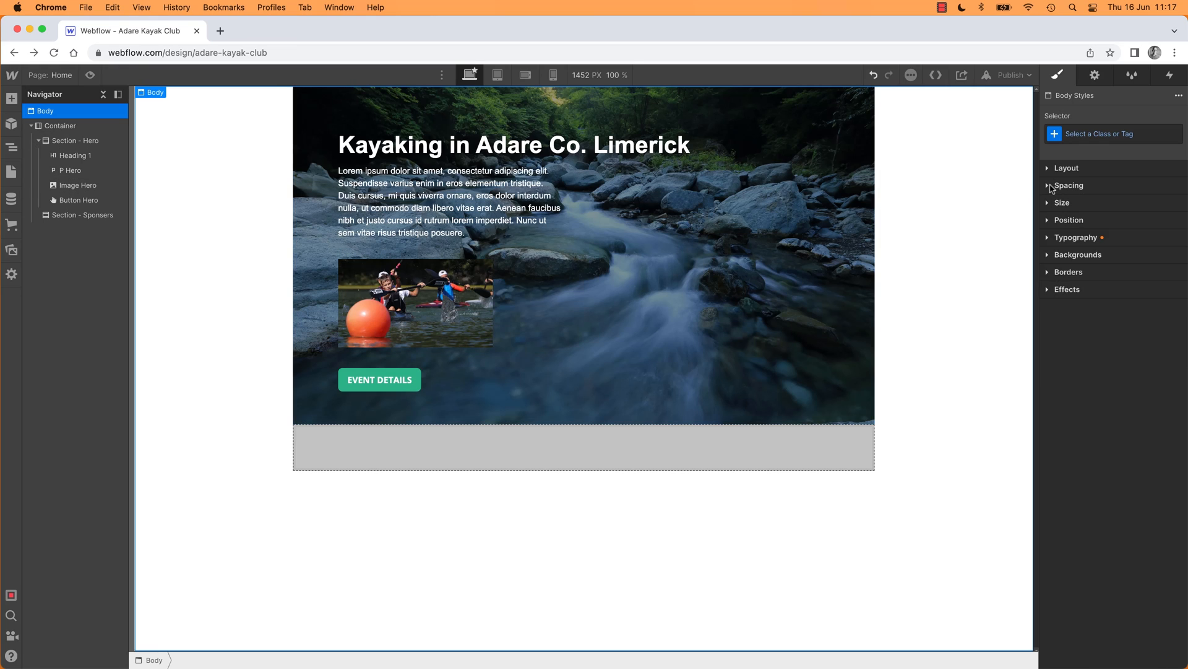
click(1049, 167)
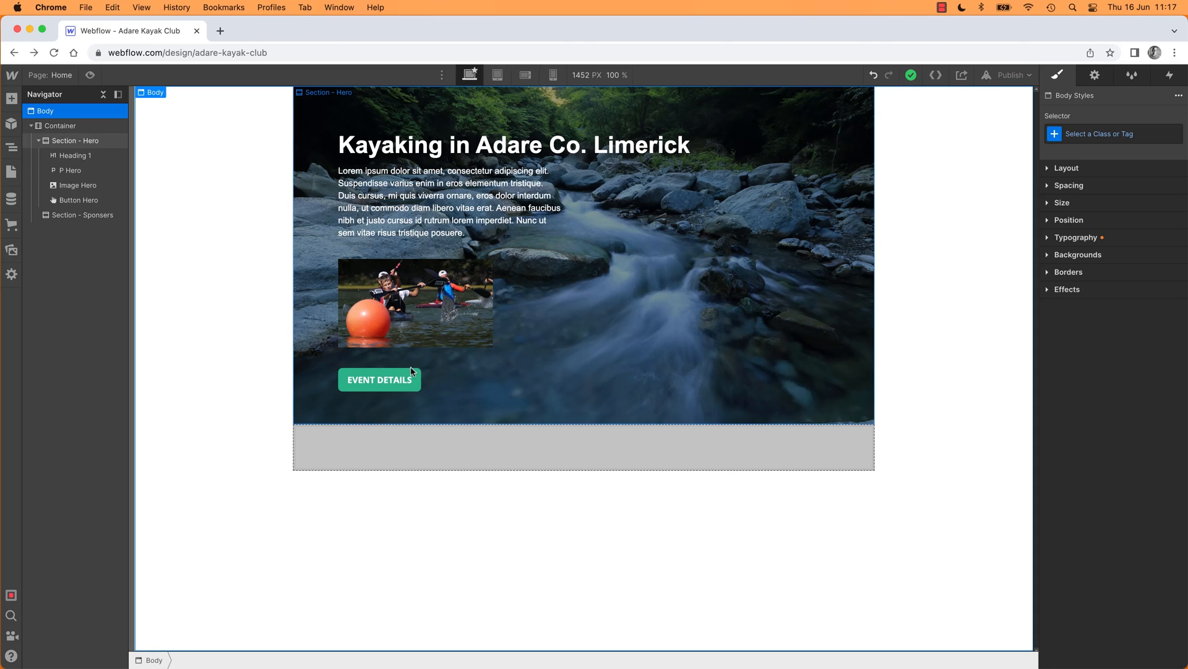
click(380, 379)
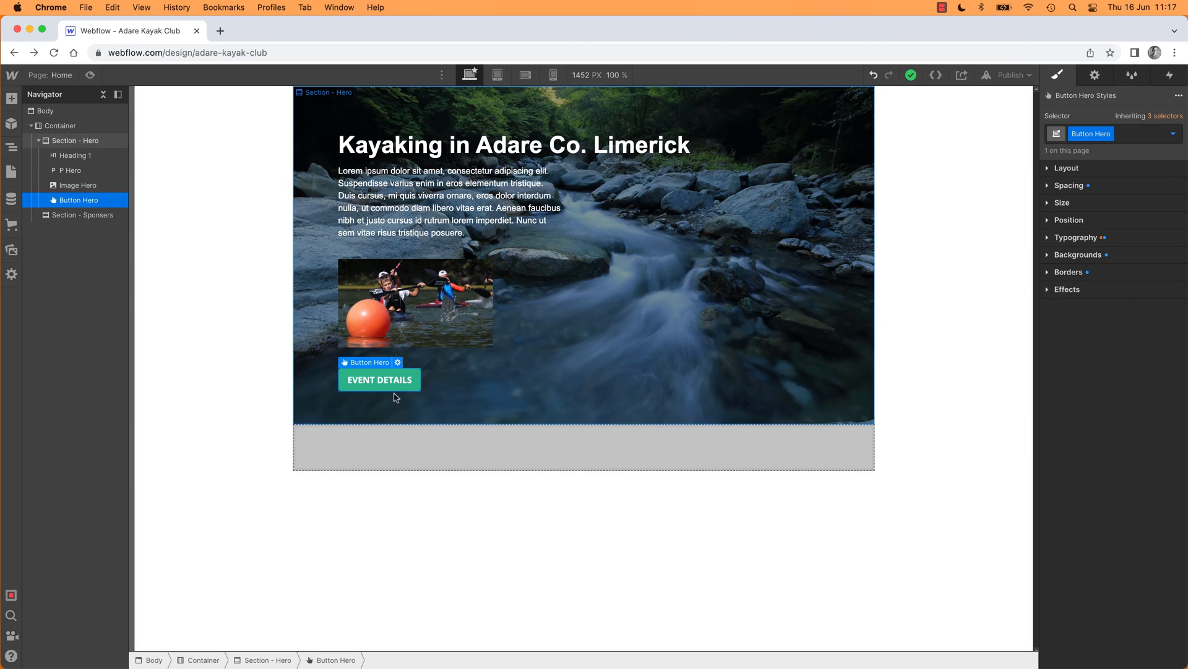
click(1174, 134)
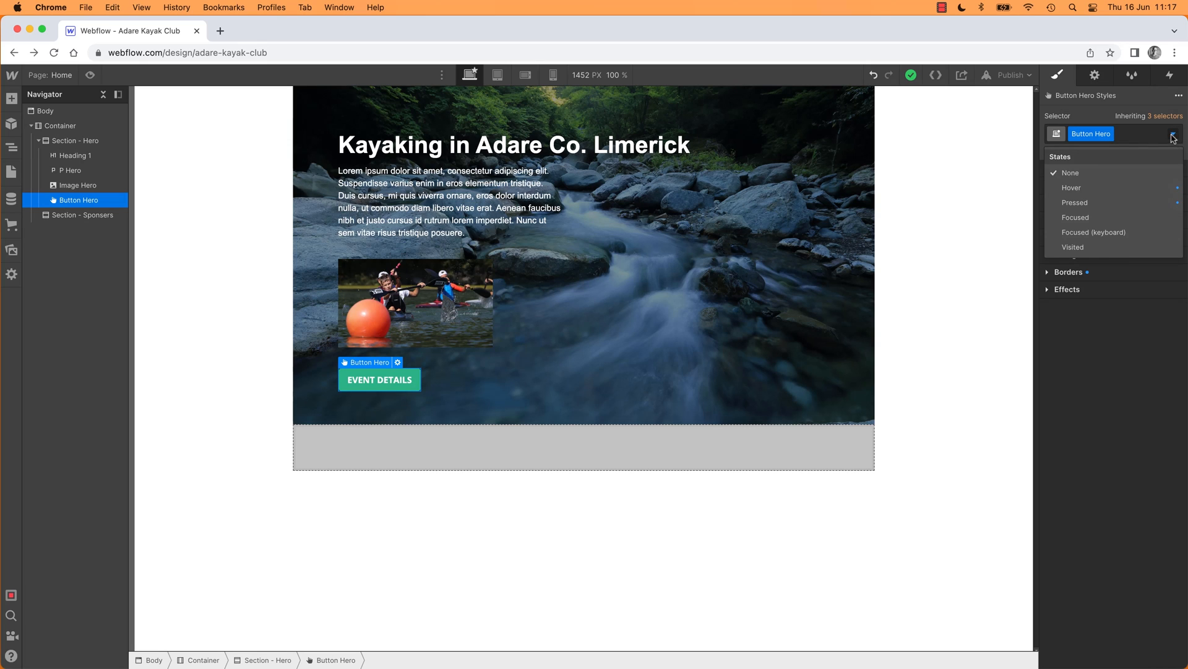
click(1174, 138)
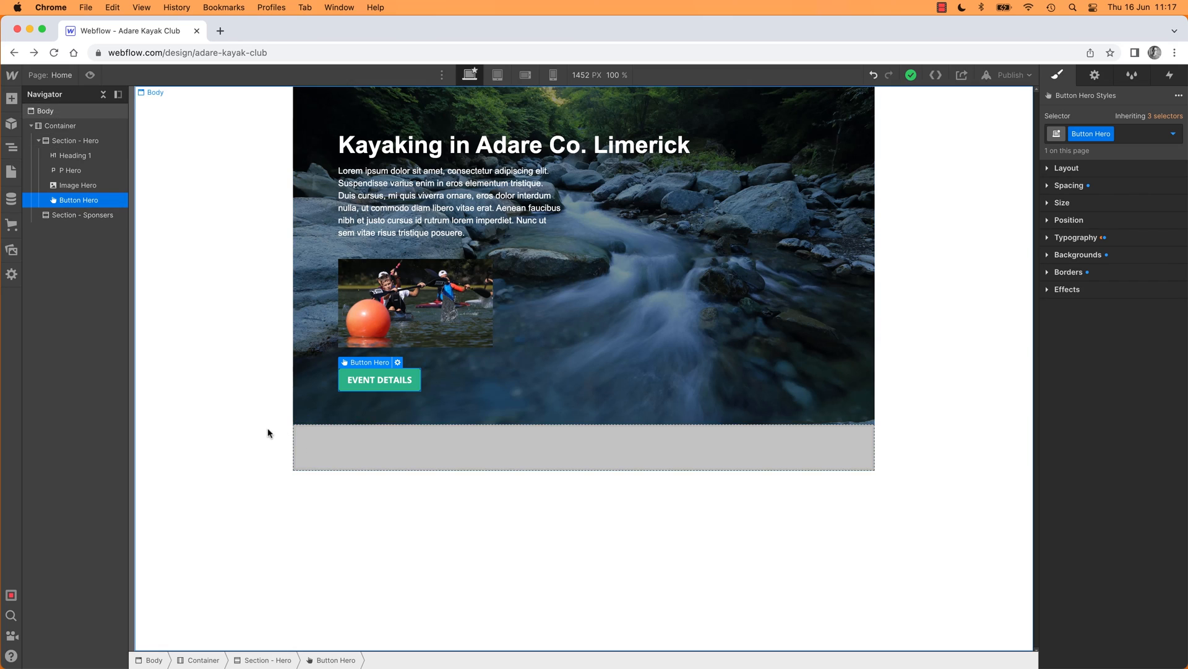
mouse_move(430, 519)
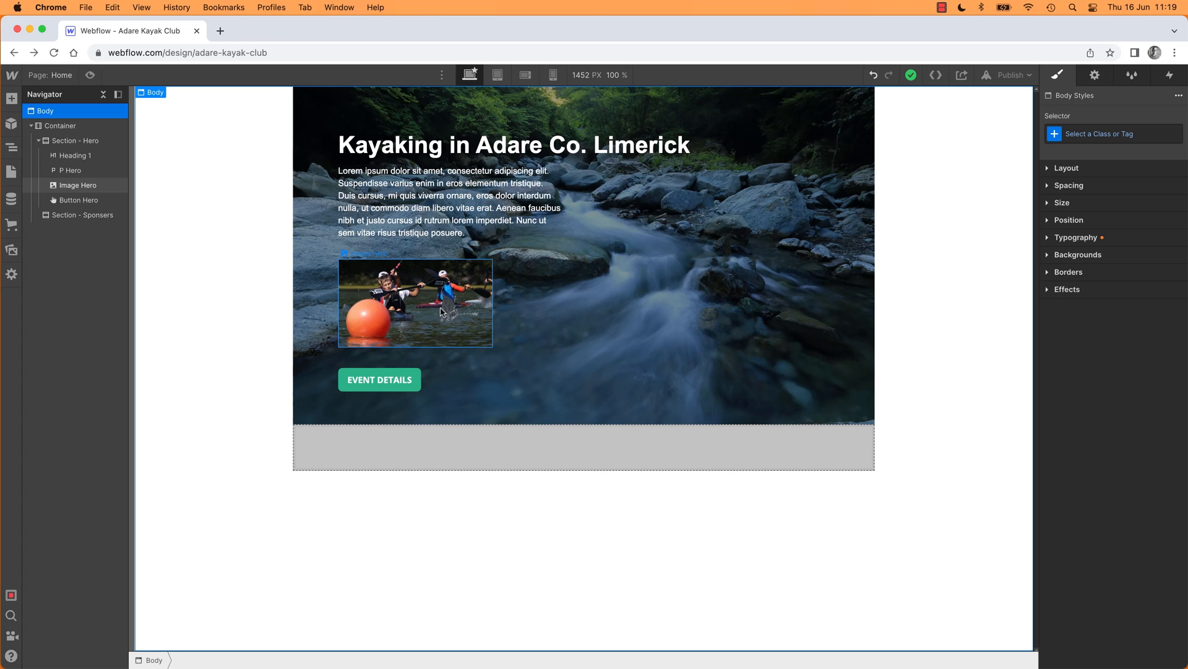
click(379, 379)
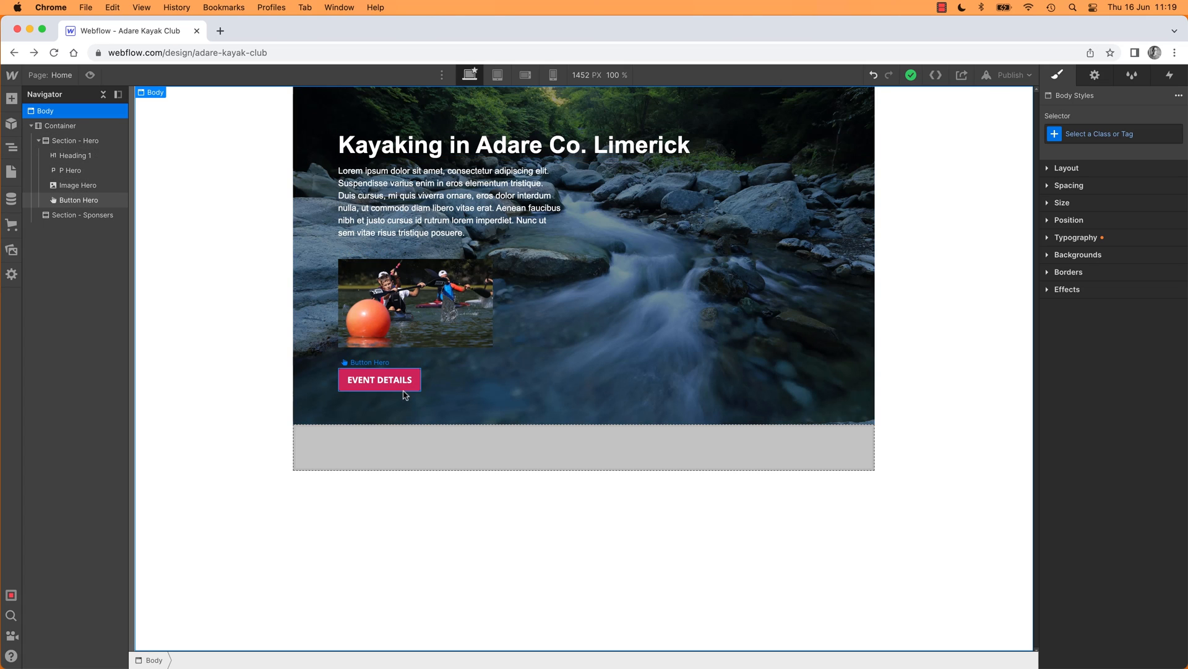
mouse_move(386, 393)
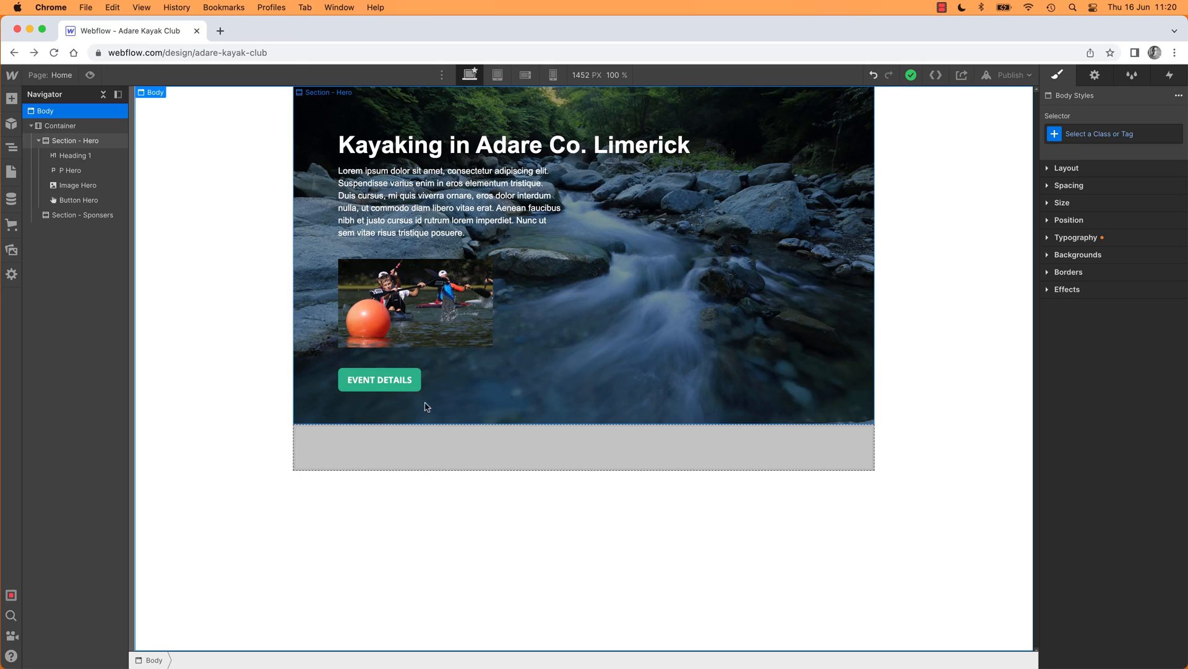
mouse_move(484, 410)
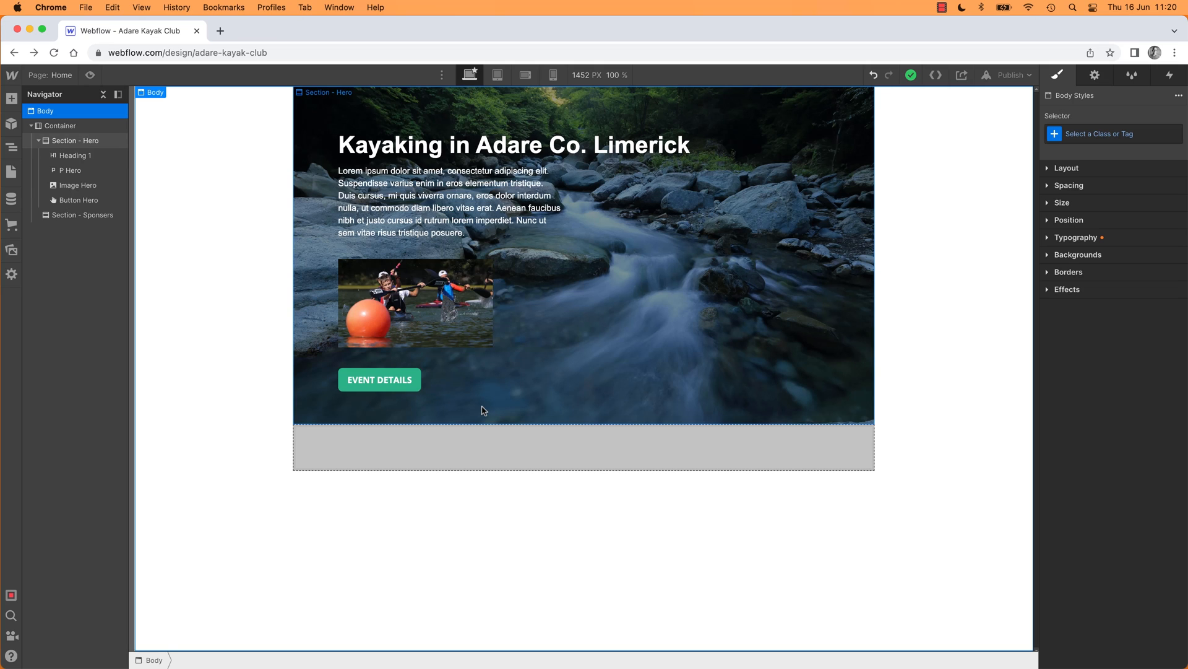
mouse_move(861, 330)
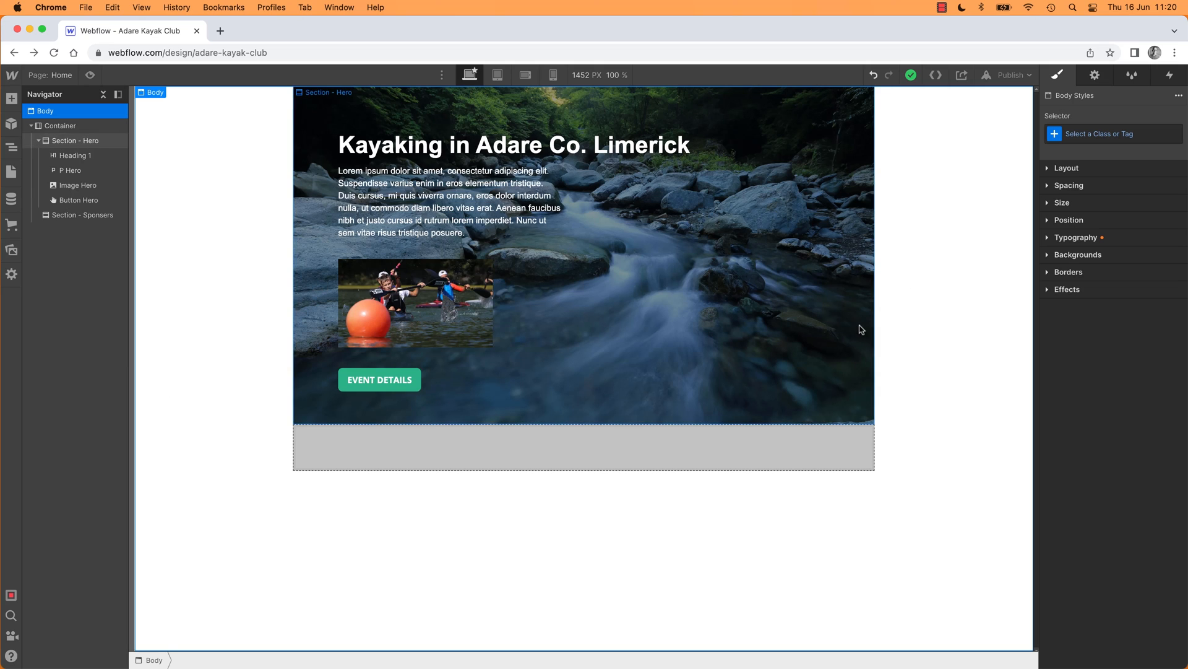